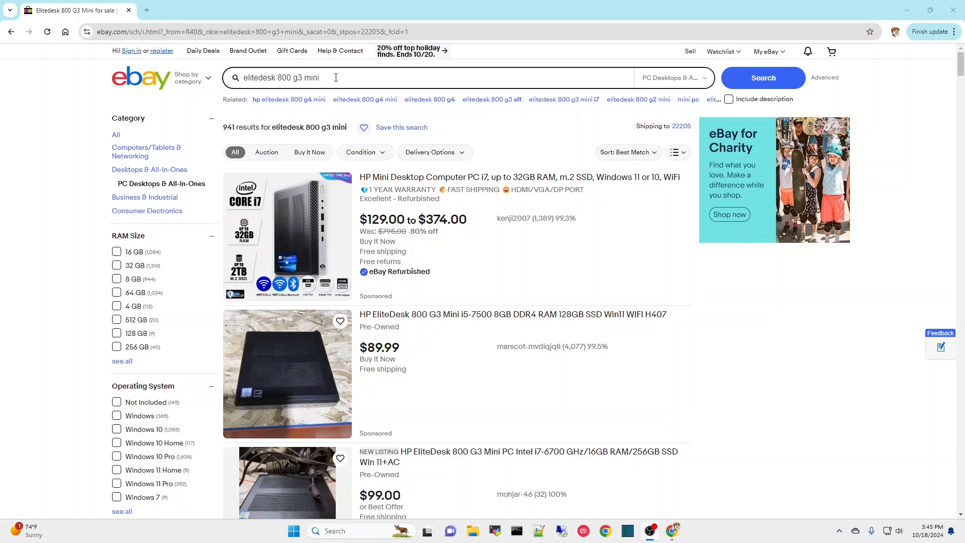
{"action": "mouse_move", "coordinate": [641, 171]}
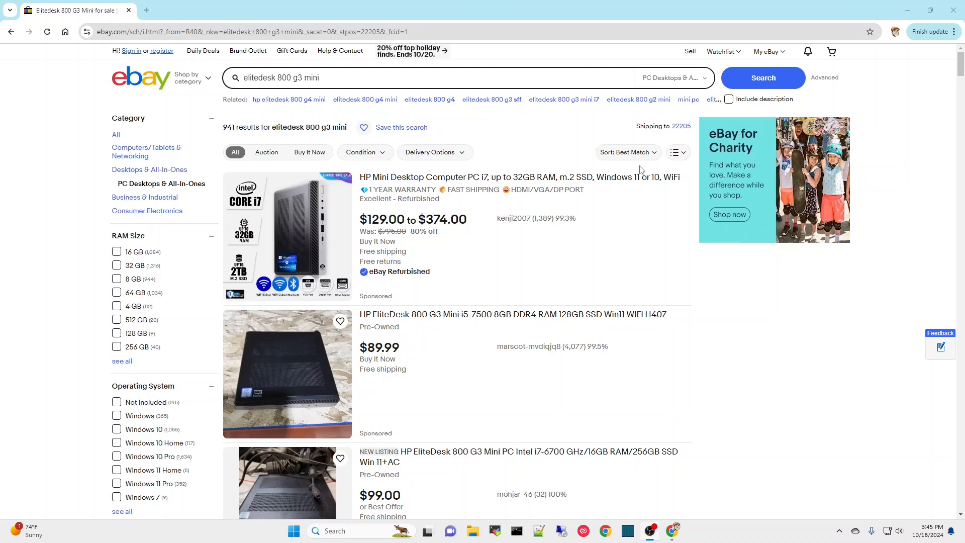
{"action": "mouse_move", "coordinate": [651, 214]}
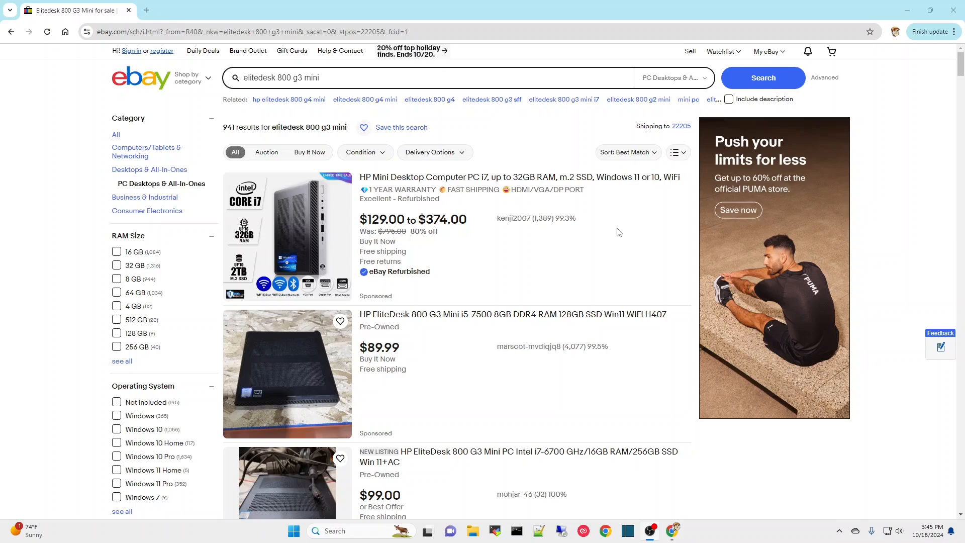
{"action": "mouse_move", "coordinate": [609, 227]}
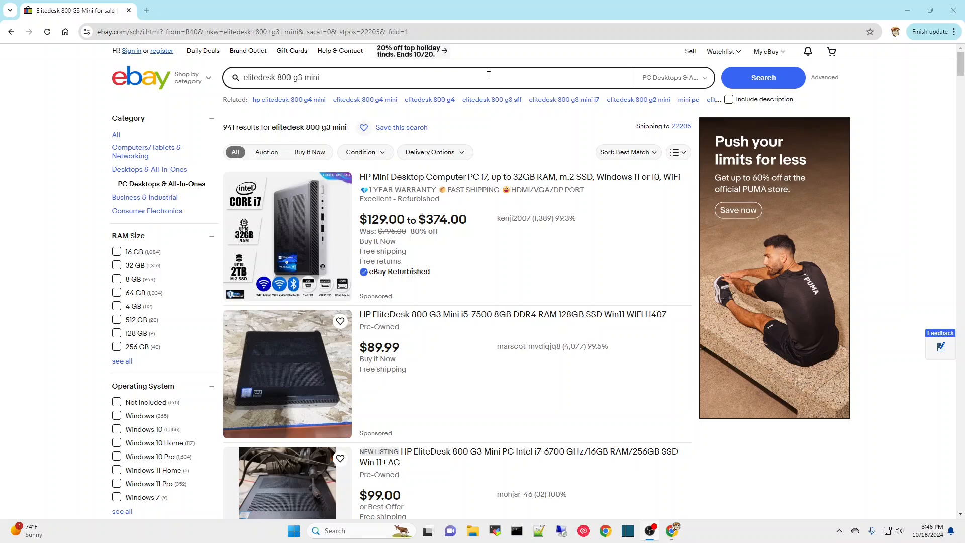
{"action": "mouse_move", "coordinate": [450, 81]}
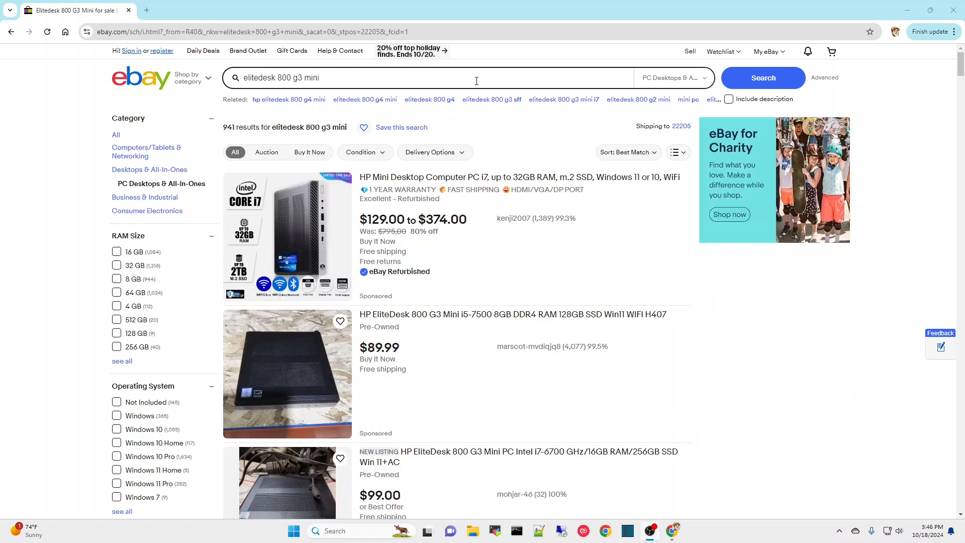
- Search 'i5-8500t cpu' across All Categories and sort by Price + Shipping: lowest first
{"action": "left_click", "coordinate": [673, 78]}
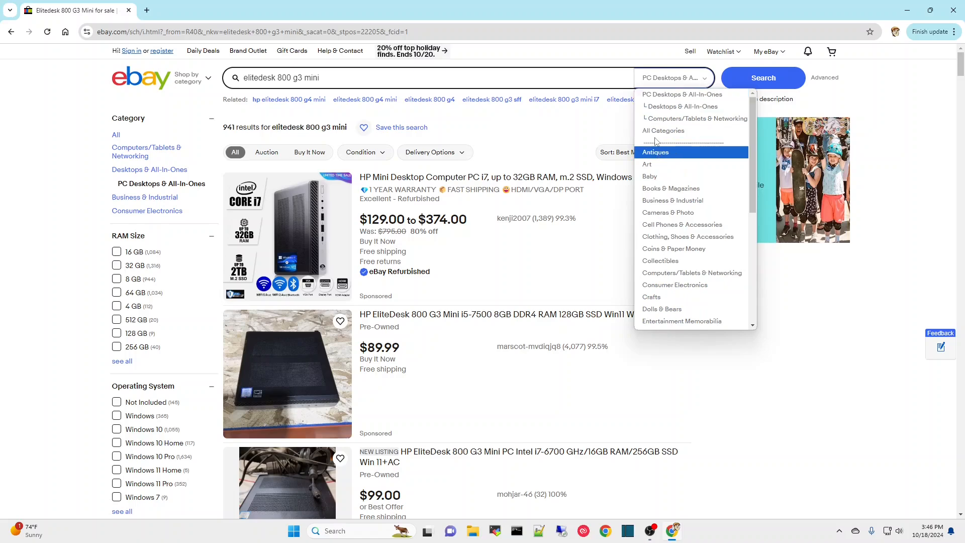
{"action": "left_click", "coordinate": [344, 78]}
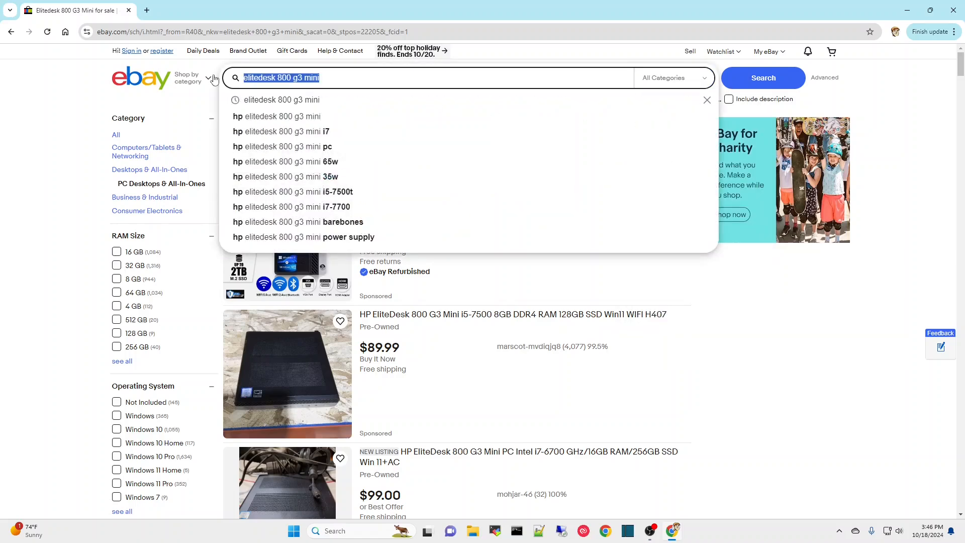
{"action": "type", "text": "i5-8500t"}
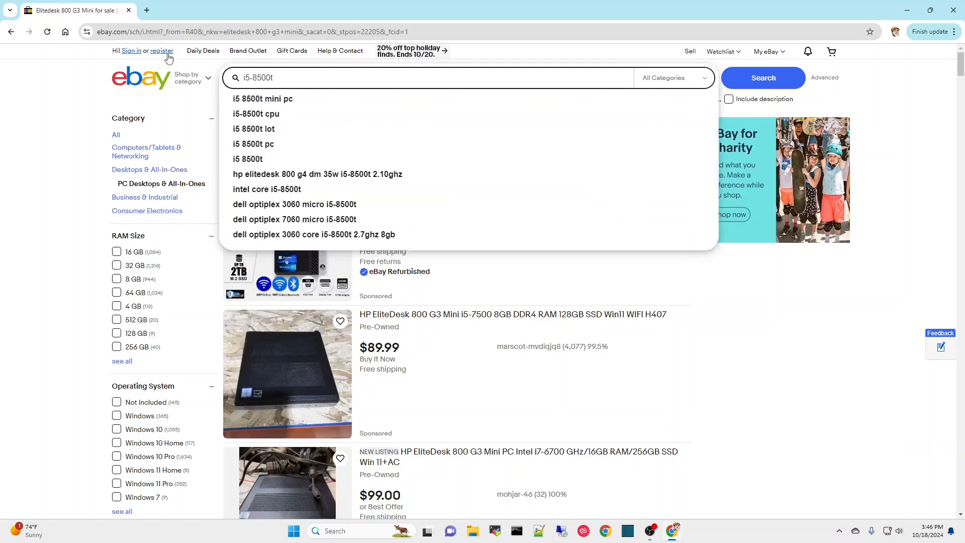
{"action": "left_click", "coordinate": [257, 113]}
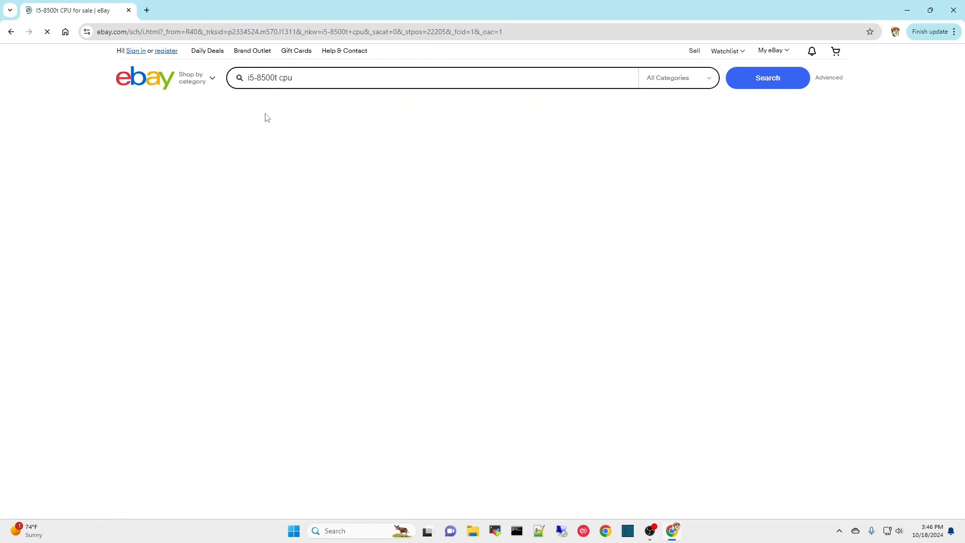
{"action": "left_click", "coordinate": [627, 152]}
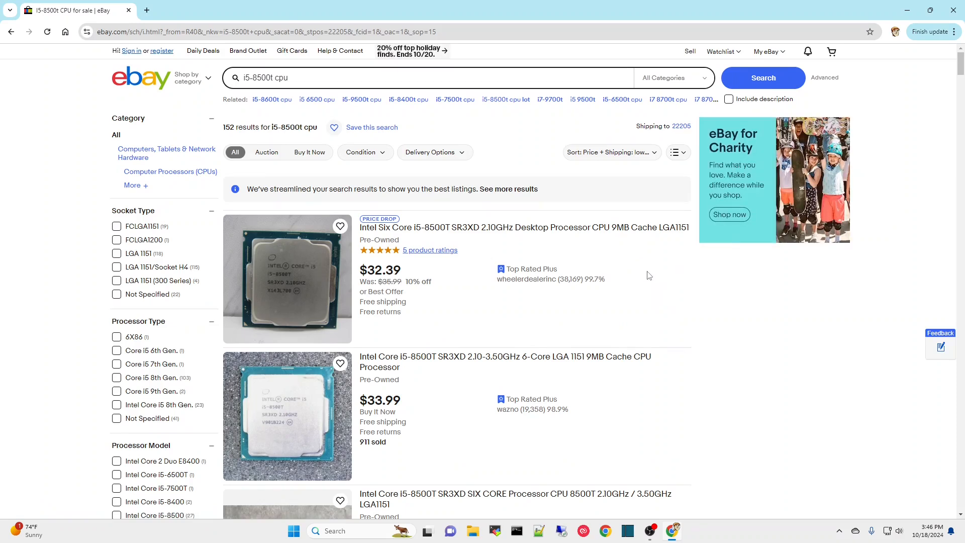
{"action": "mouse_move", "coordinate": [640, 278]}
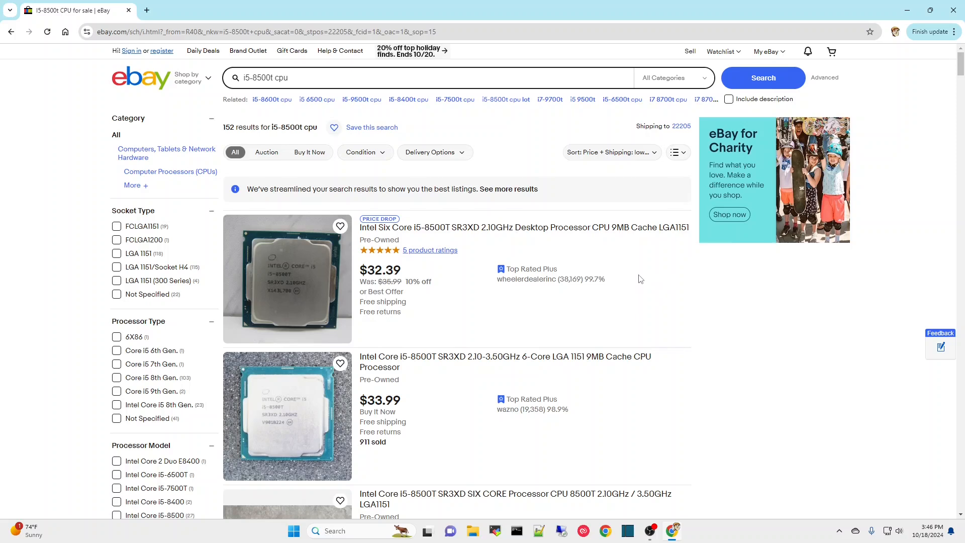
{"action": "mouse_move", "coordinate": [640, 279]}
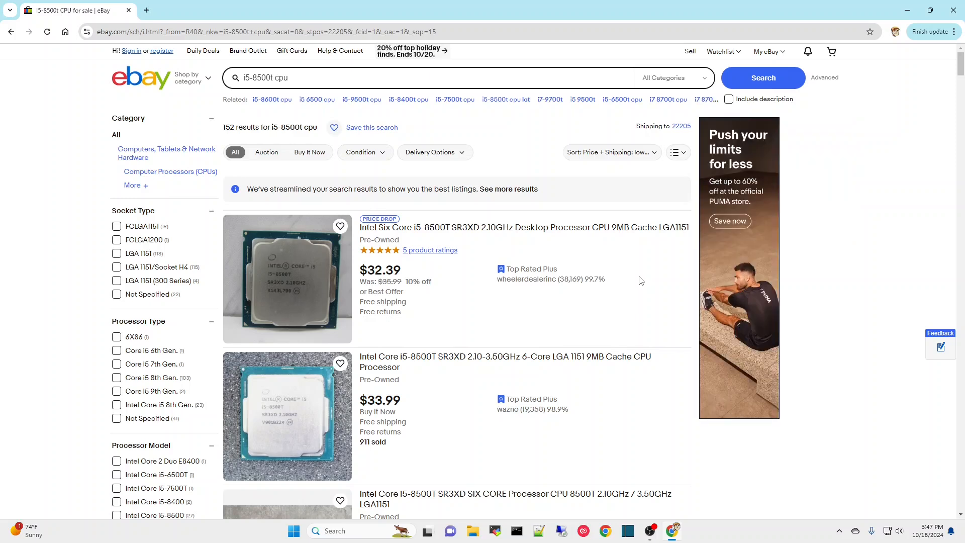
- Change the query to 'i7-8700t cpu', run it, and browse down the cheapest results
{"action": "left_click", "coordinate": [432, 78]}
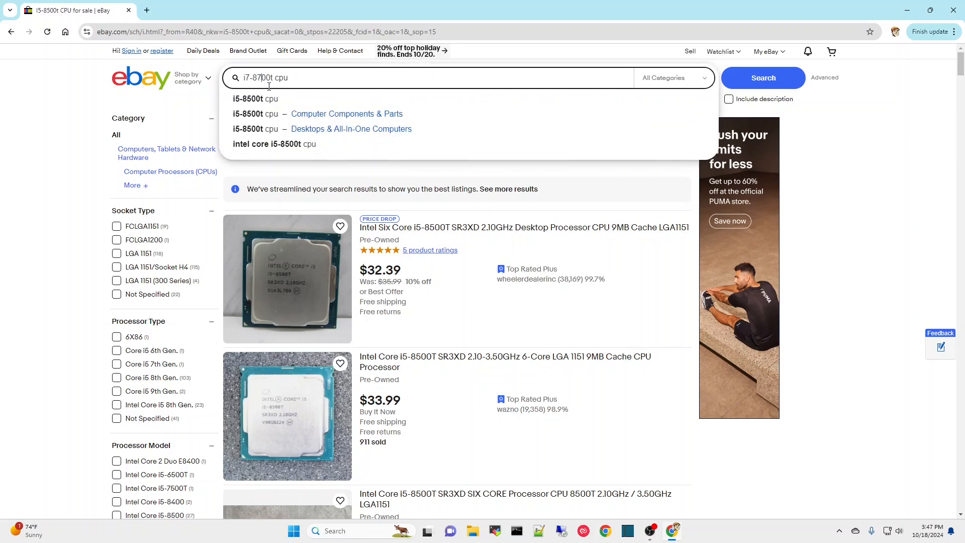
{"action": "left_click", "coordinate": [762, 77]}
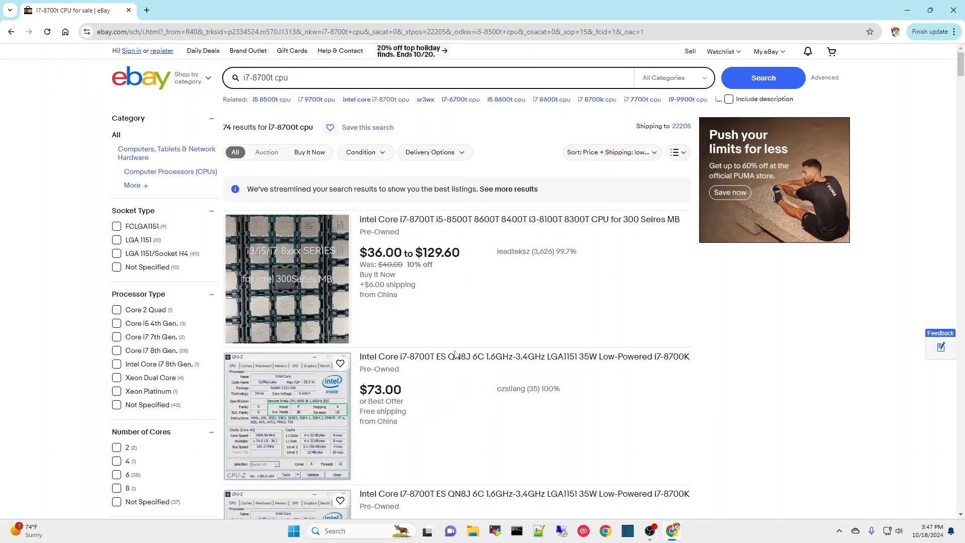
{"action": "scroll", "scroll_direction": "down", "scroll_amount": 3}
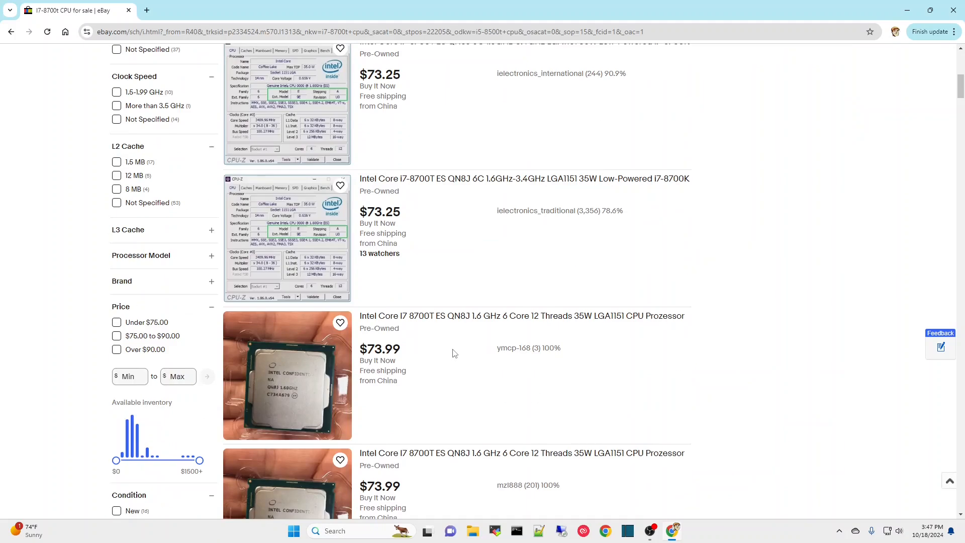
{"action": "scroll", "scroll_direction": "down", "scroll_amount": 3}
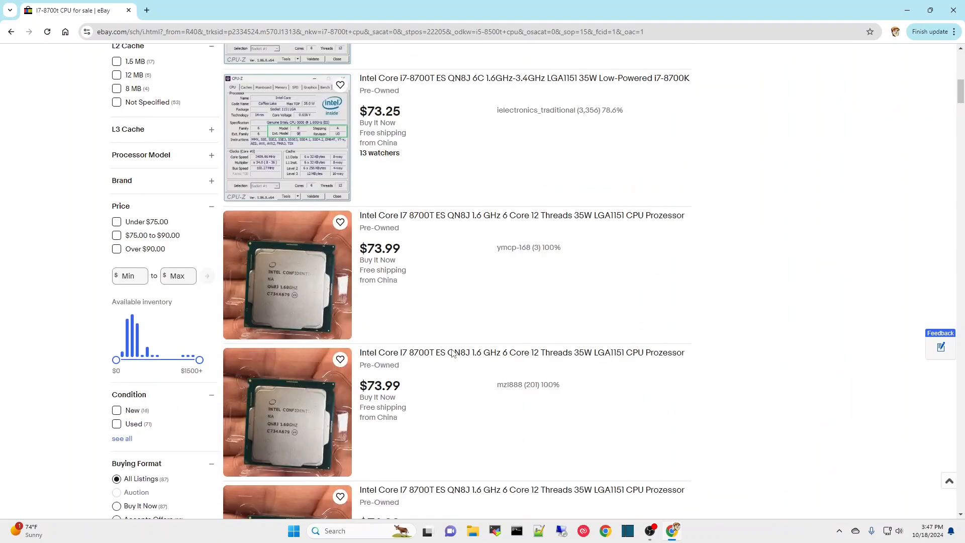
{"action": "scroll", "scroll_direction": "down", "scroll_amount": 3}
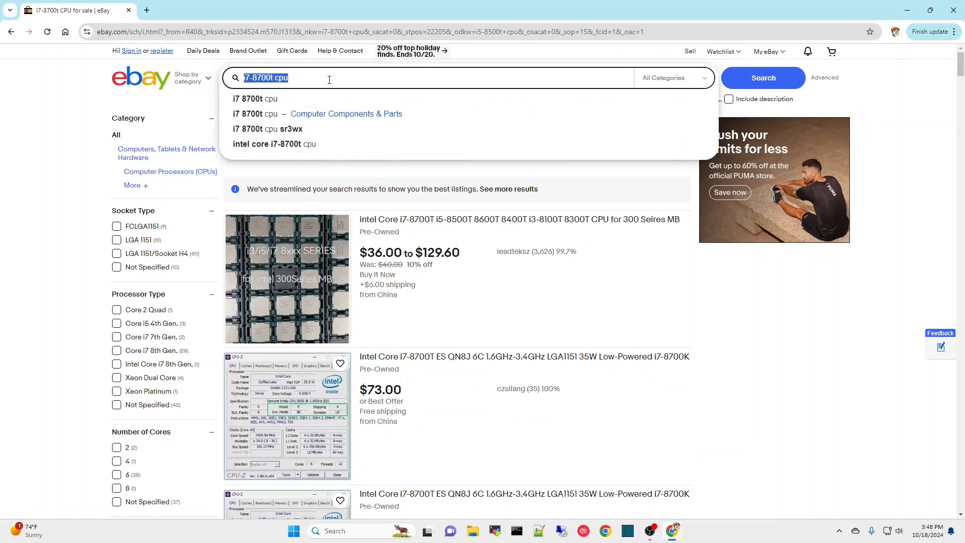
- Search 'elitedesk 800 g3 mini' again via the suggestion, keeping lowest price plus shipping first
{"action": "type", "text": "elitedesk 800 g3 mini"}
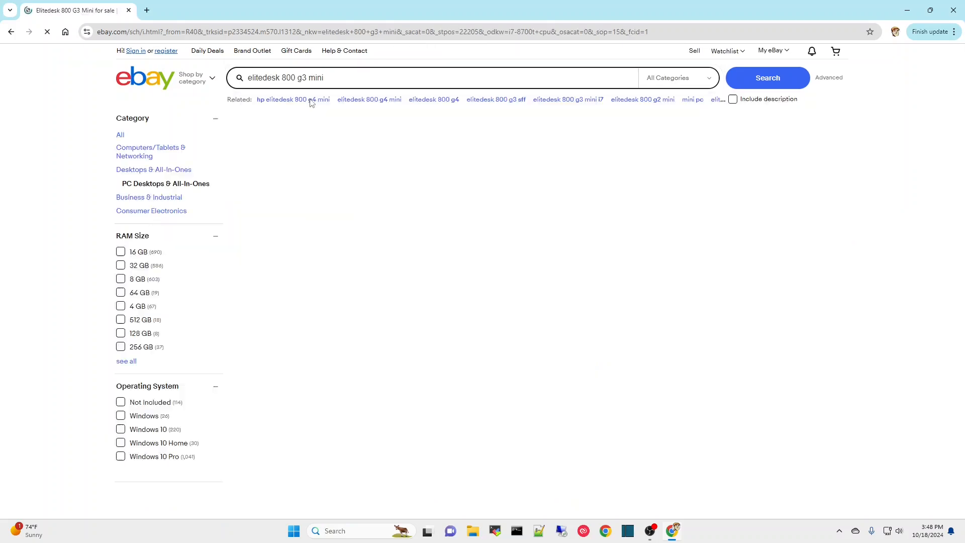
{"action": "left_click", "coordinate": [767, 77]}
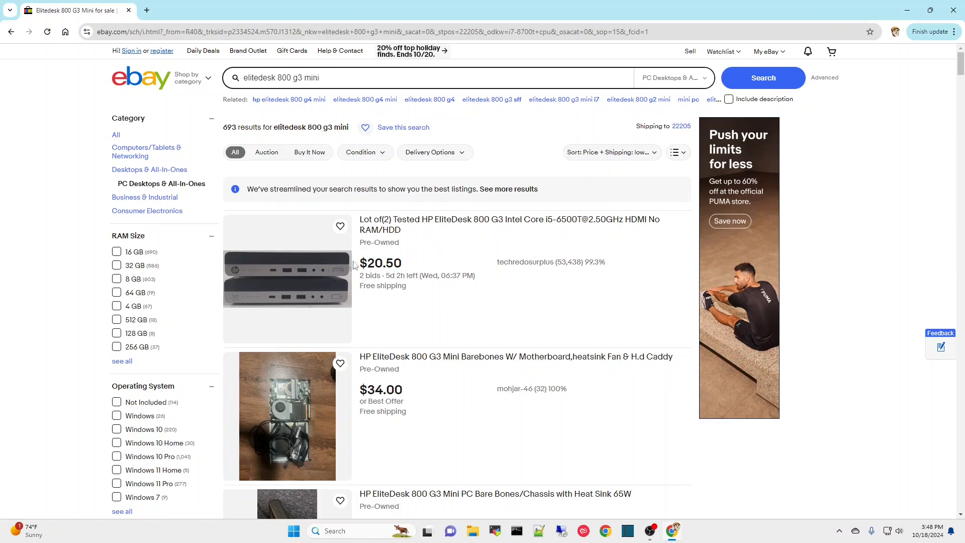
{"action": "mouse_move", "coordinate": [314, 291]}
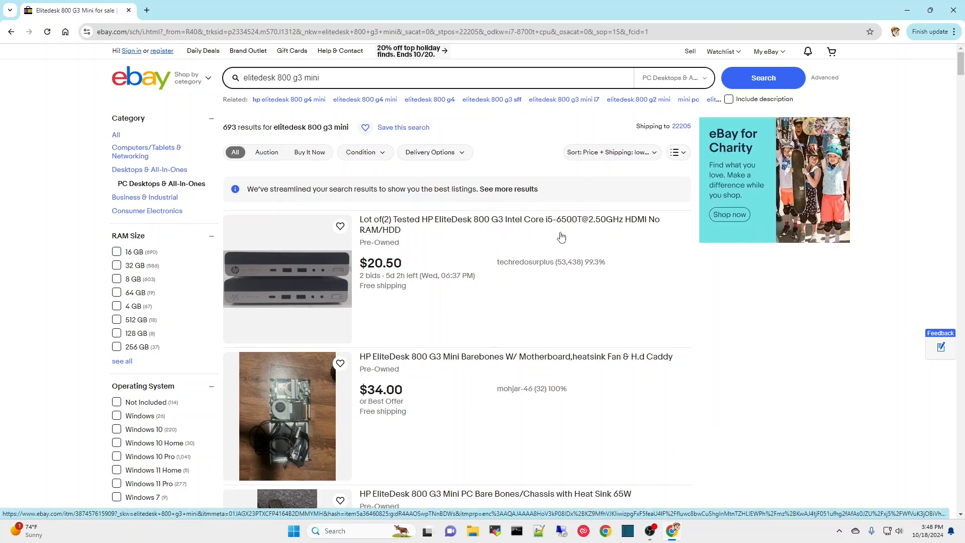
{"action": "mouse_move", "coordinate": [572, 227]}
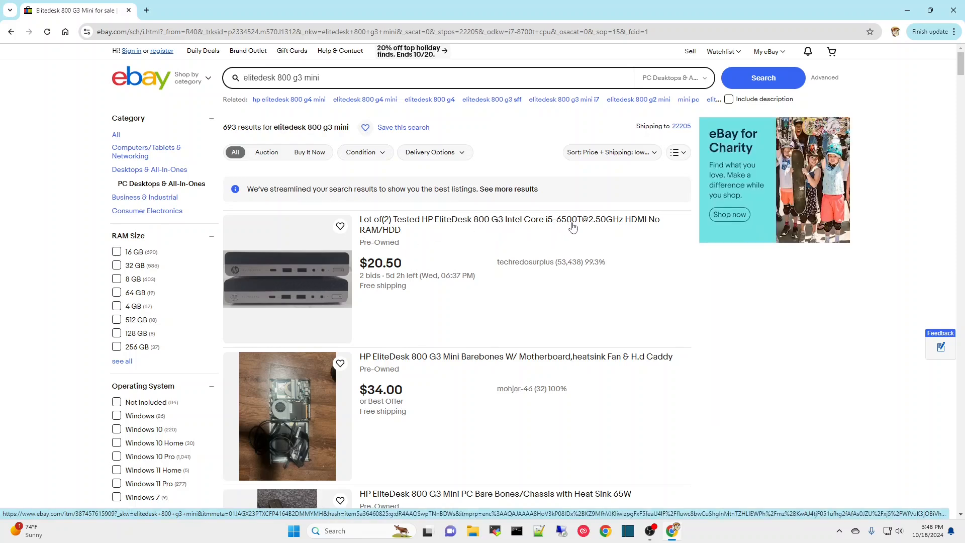
{"action": "mouse_move", "coordinate": [640, 235]}
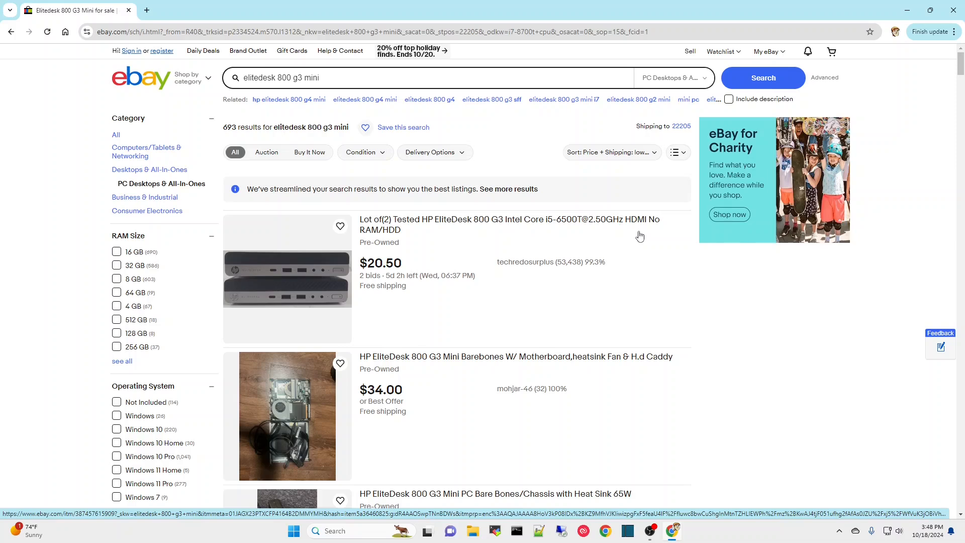
{"action": "mouse_move", "coordinate": [431, 300]}
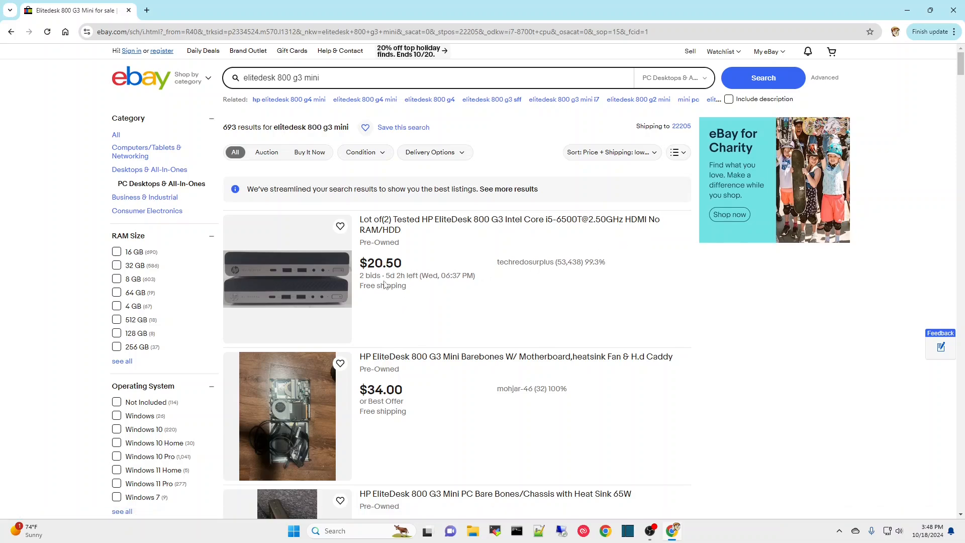
{"action": "mouse_move", "coordinate": [384, 264]}
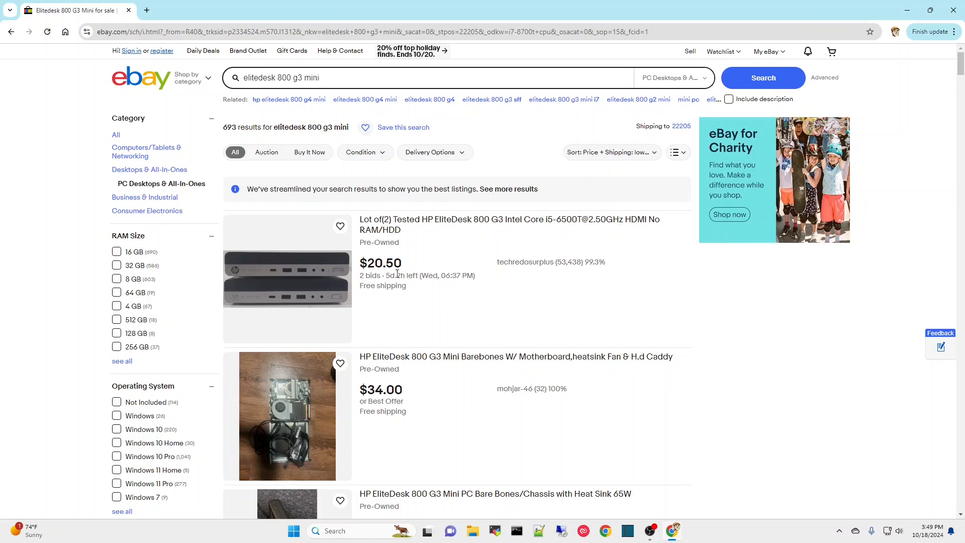
{"action": "mouse_move", "coordinate": [396, 273]}
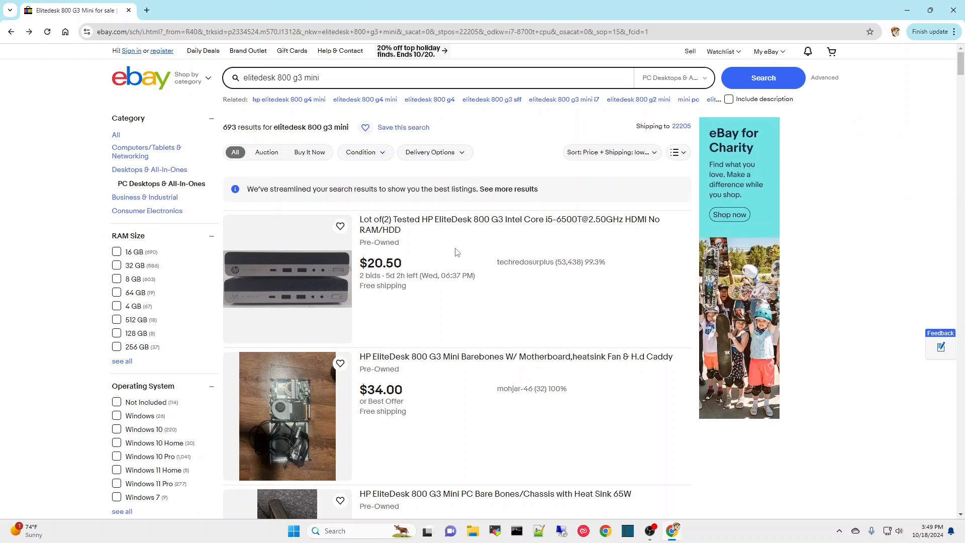
{"action": "mouse_move", "coordinate": [431, 246]}
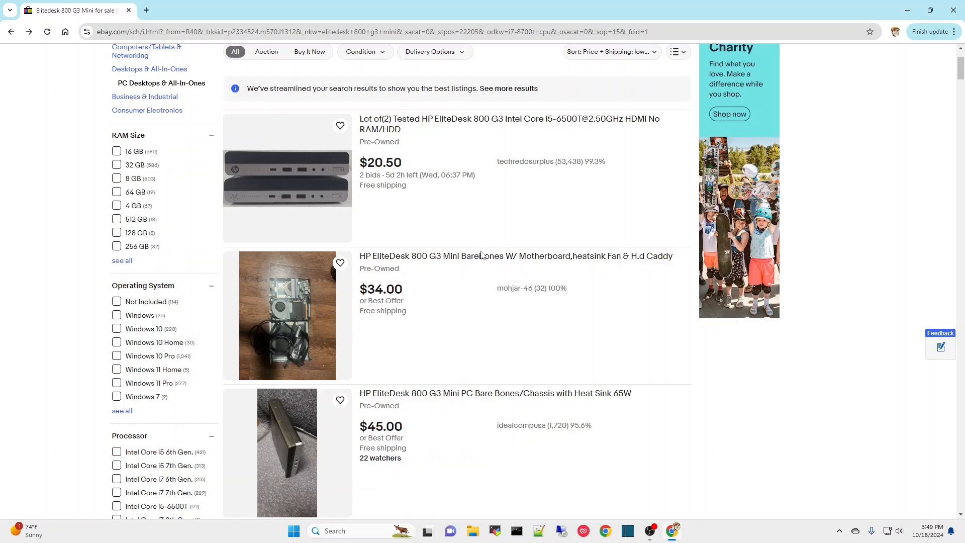
{"action": "mouse_move", "coordinate": [643, 273]}
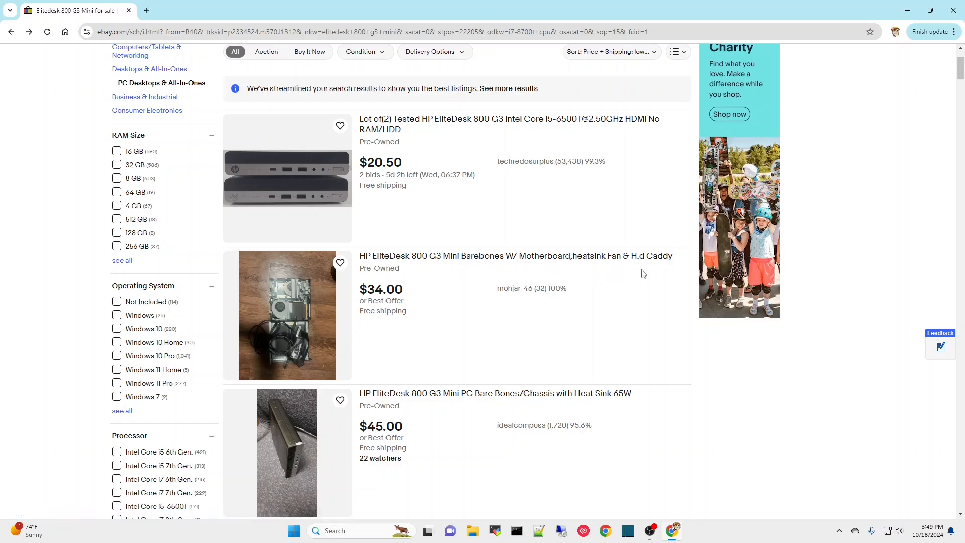
{"action": "mouse_move", "coordinate": [401, 262]}
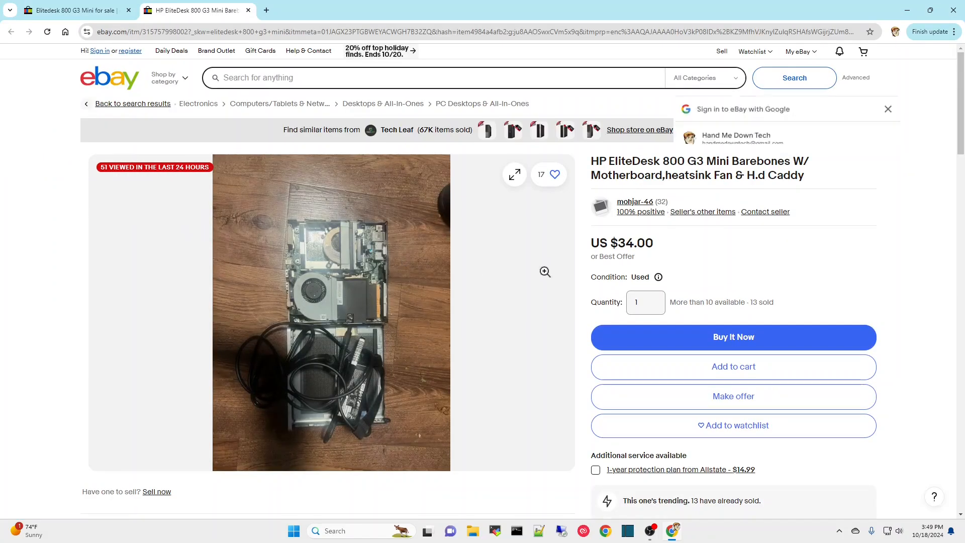
{"action": "scroll", "scroll_direction": "down", "scroll_amount": 3}
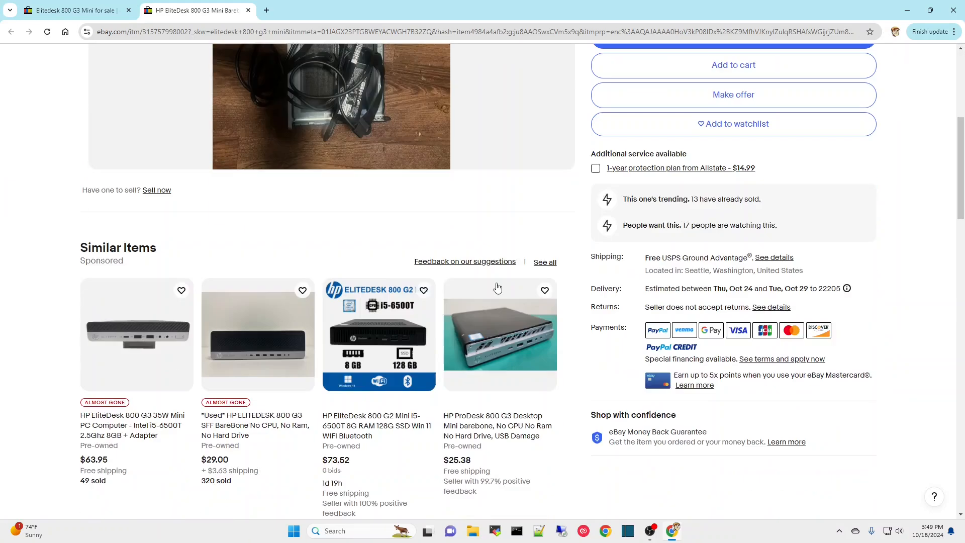
{"action": "scroll", "scroll_direction": "down", "scroll_amount": 3}
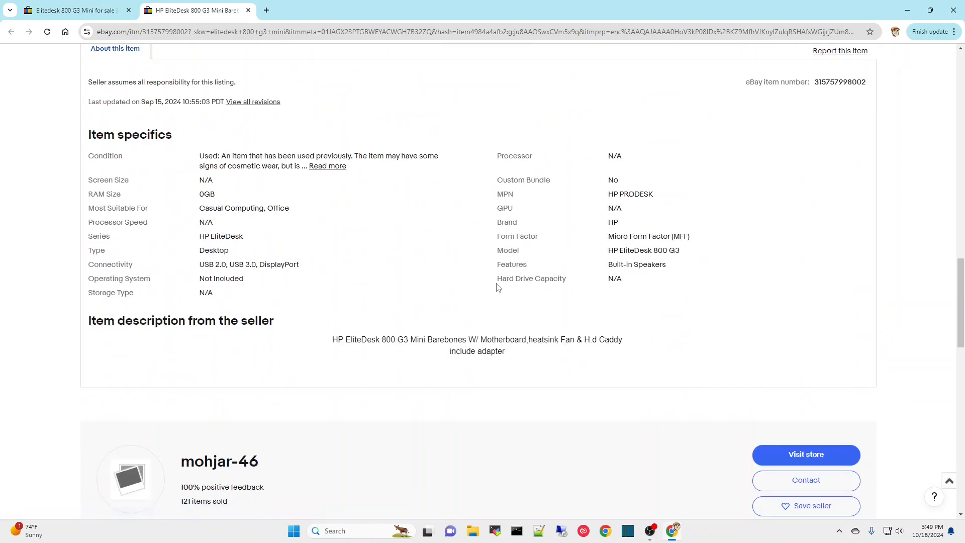
{"action": "scroll", "scroll_direction": "down", "scroll_amount": 3}
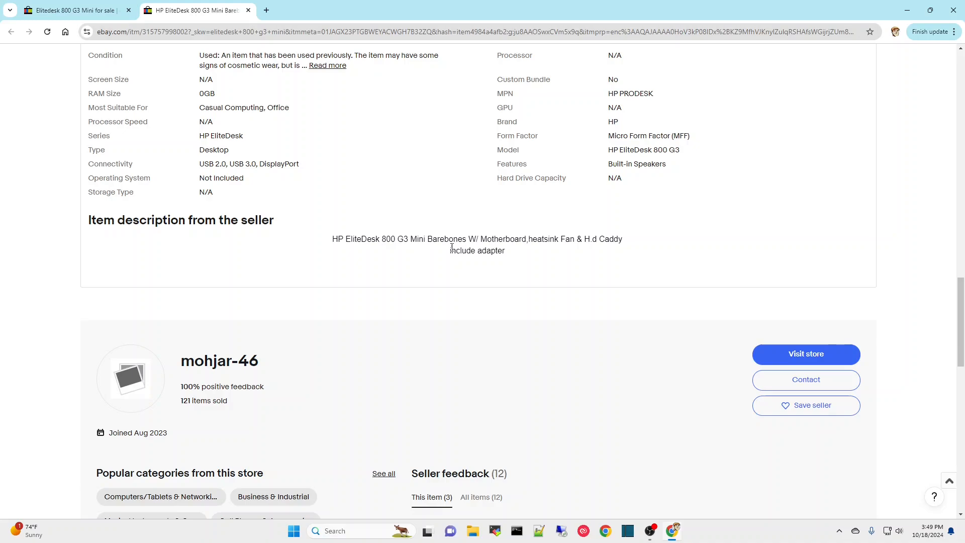
{"action": "mouse_move", "coordinate": [498, 252]}
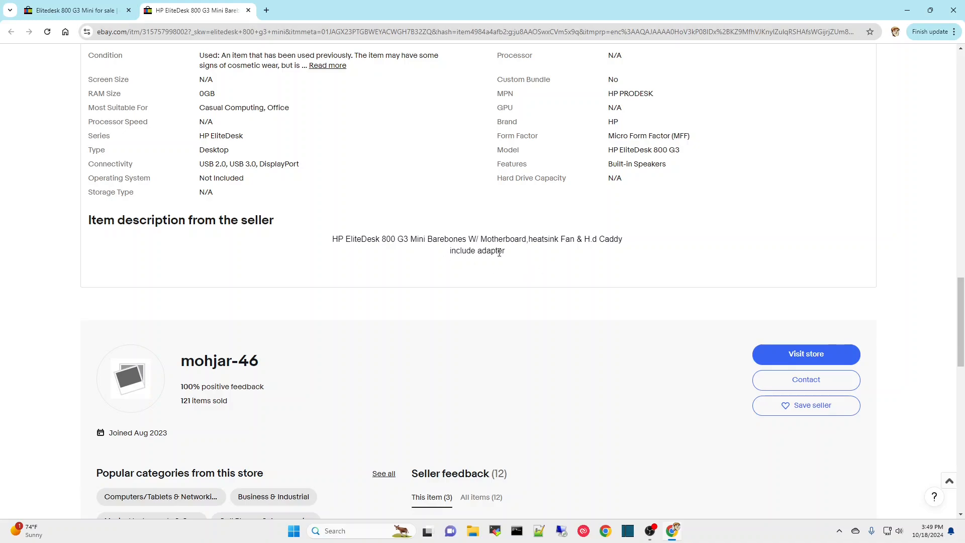
{"action": "mouse_move", "coordinate": [427, 265]}
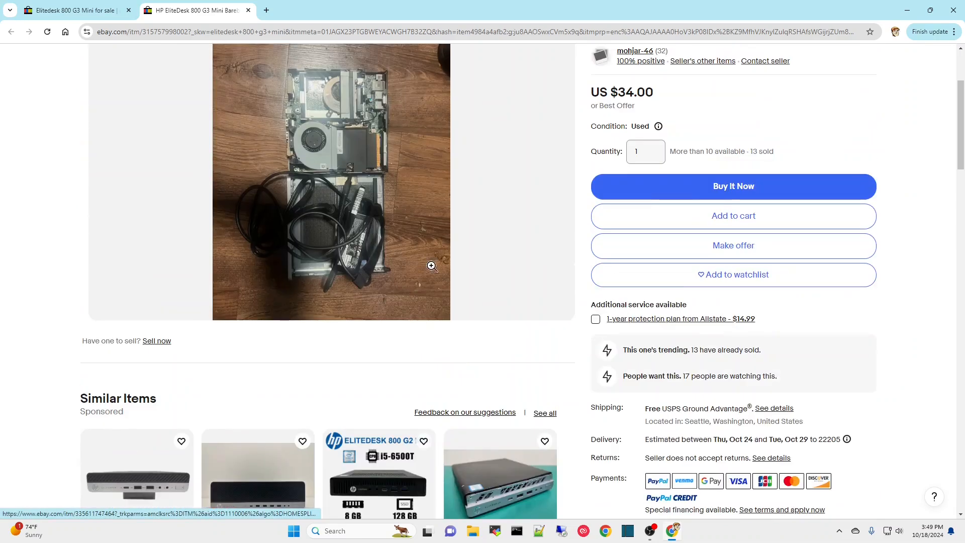
{"action": "mouse_move", "coordinate": [525, 281]}
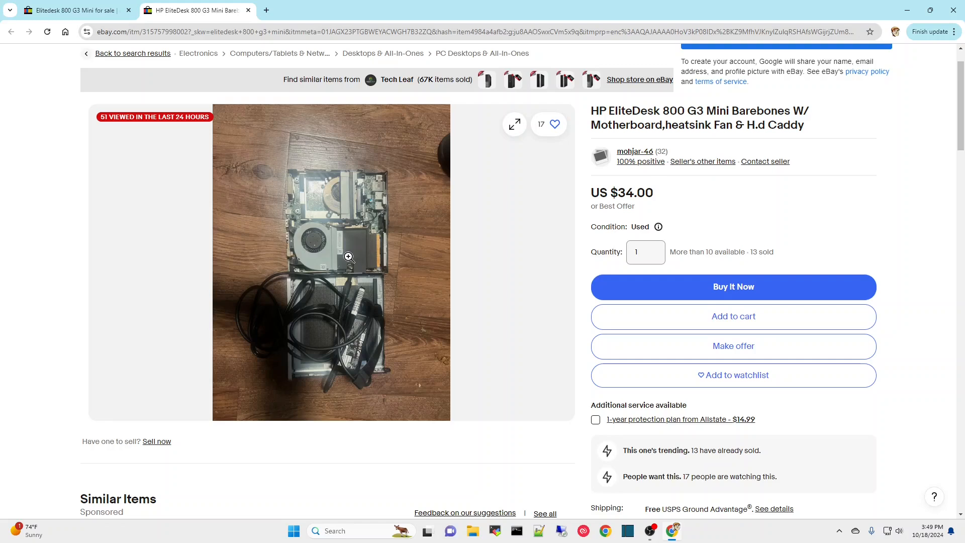
{"action": "mouse_move", "coordinate": [352, 335]}
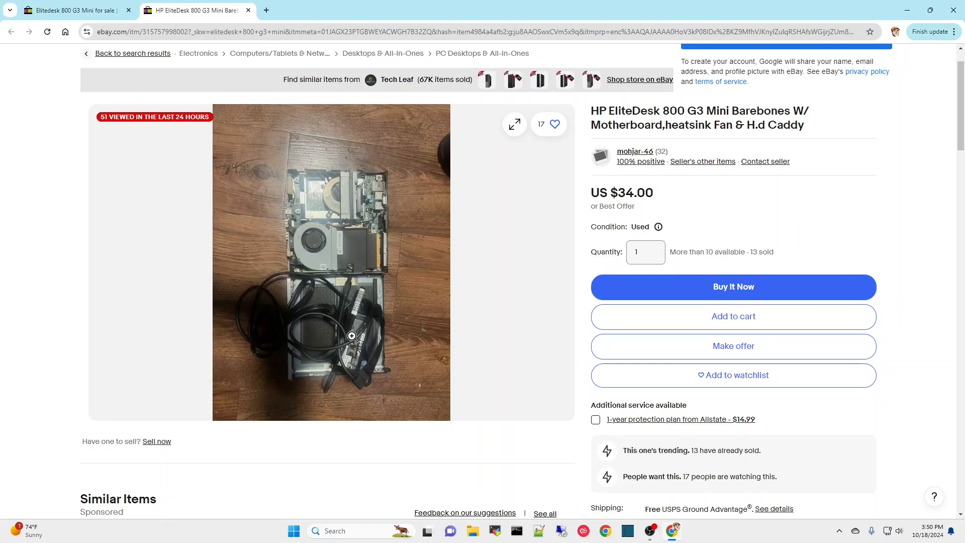
{"action": "mouse_move", "coordinate": [348, 255]}
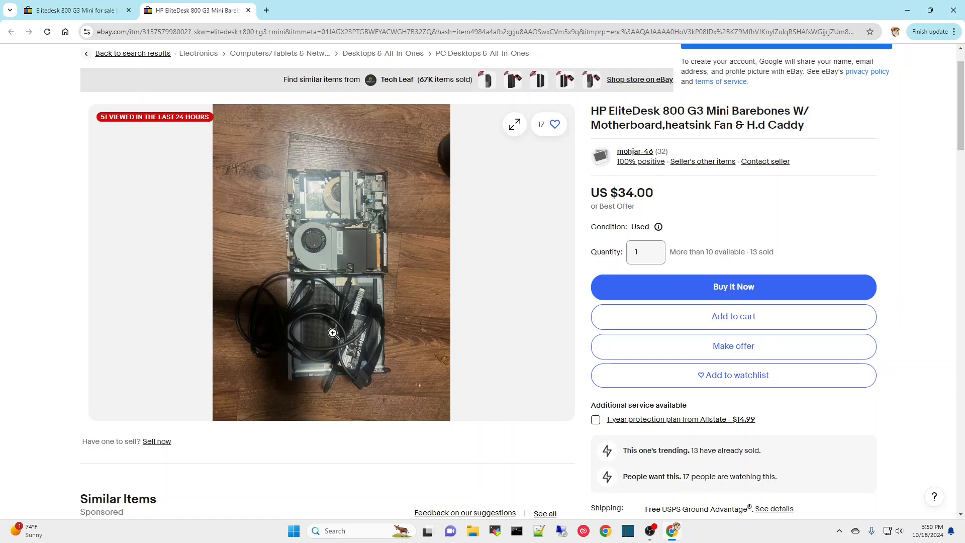
{"action": "mouse_move", "coordinate": [318, 198]}
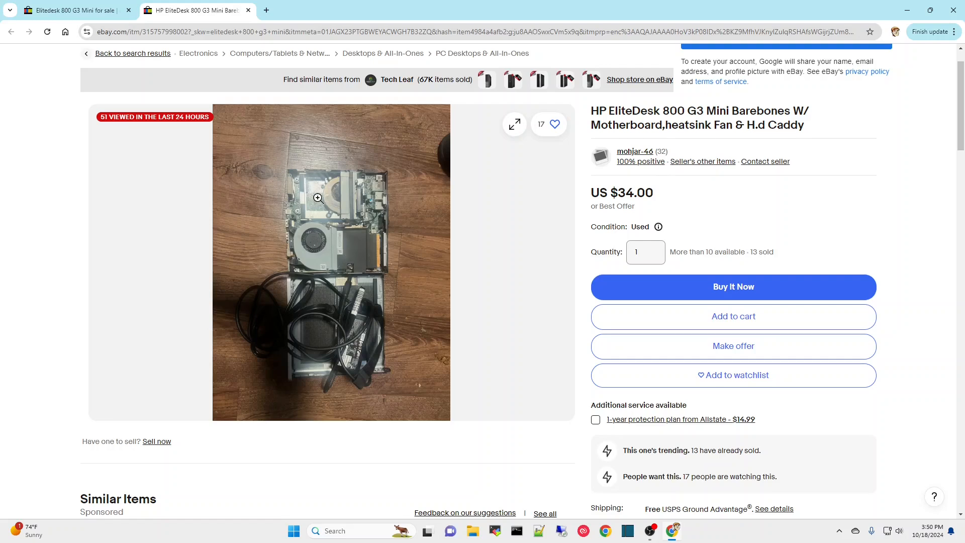
{"action": "mouse_move", "coordinate": [331, 330]}
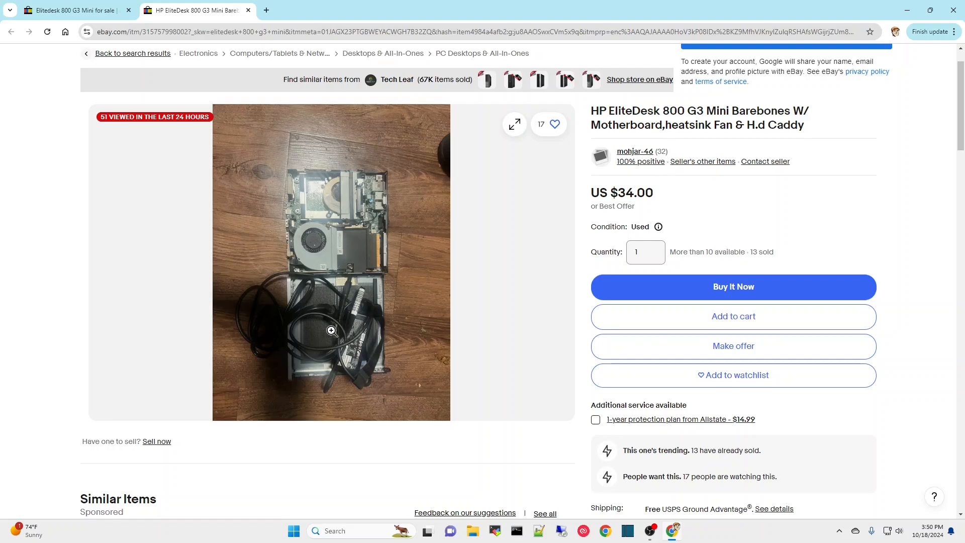
{"action": "mouse_move", "coordinate": [334, 317]}
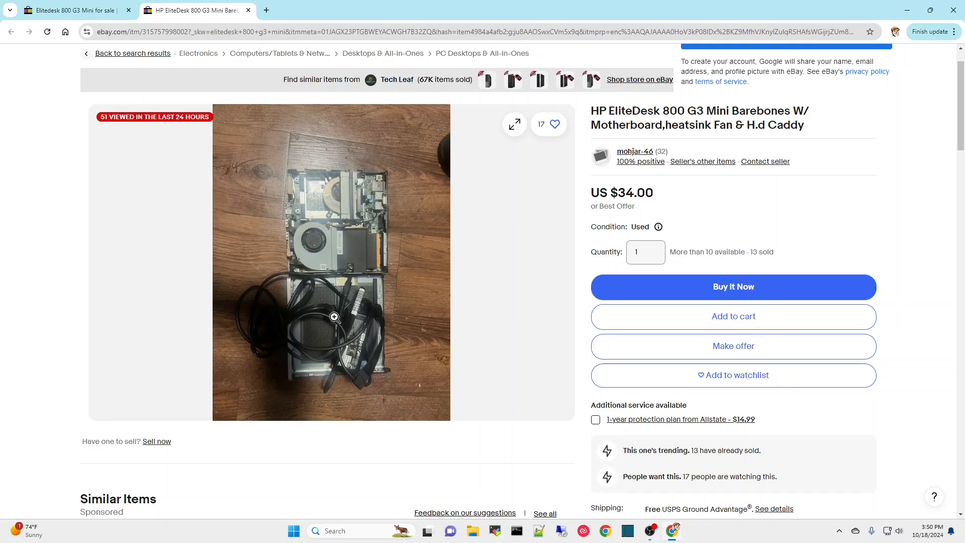
{"action": "scroll", "scroll_direction": "down", "scroll_amount": 3}
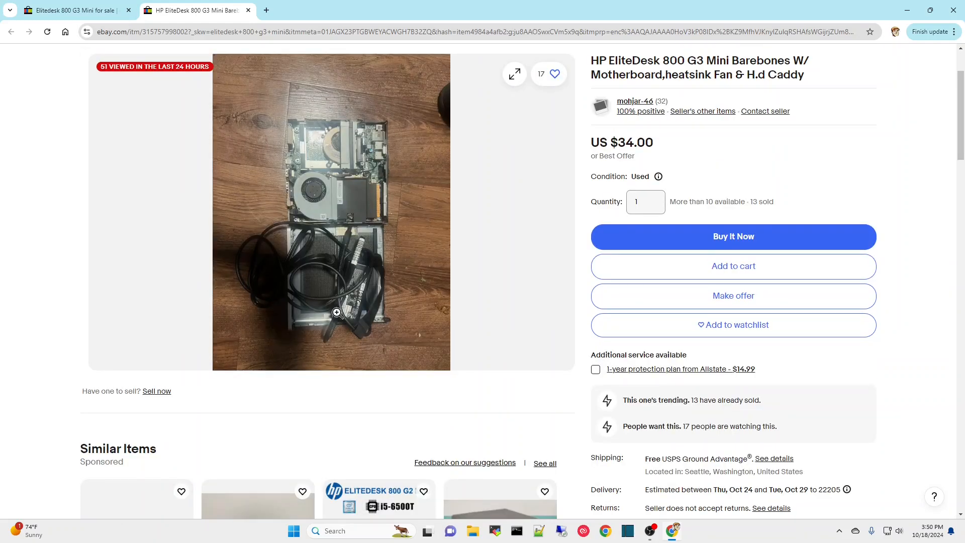
{"action": "mouse_move", "coordinate": [312, 273]}
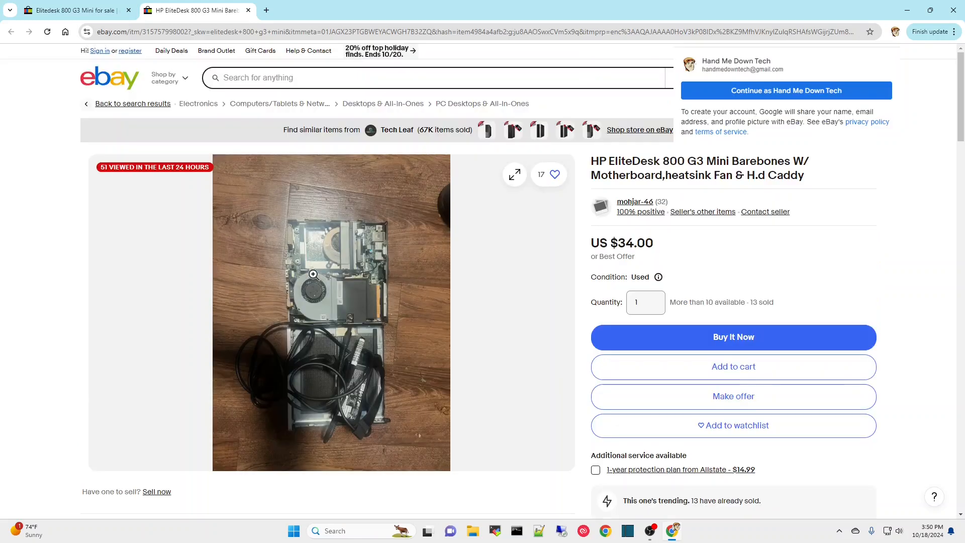
{"action": "mouse_move", "coordinate": [372, 284]}
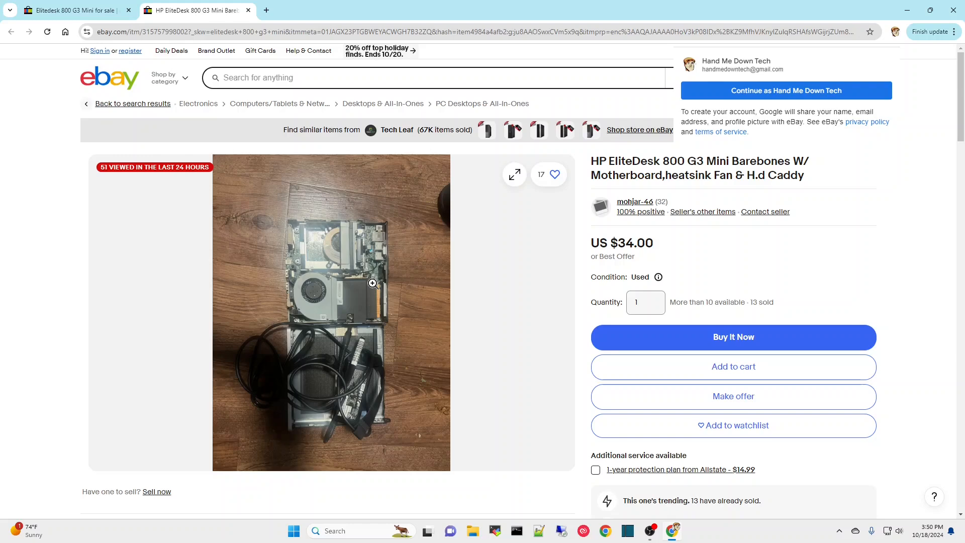
{"action": "scroll", "scroll_direction": "down", "scroll_amount": 3}
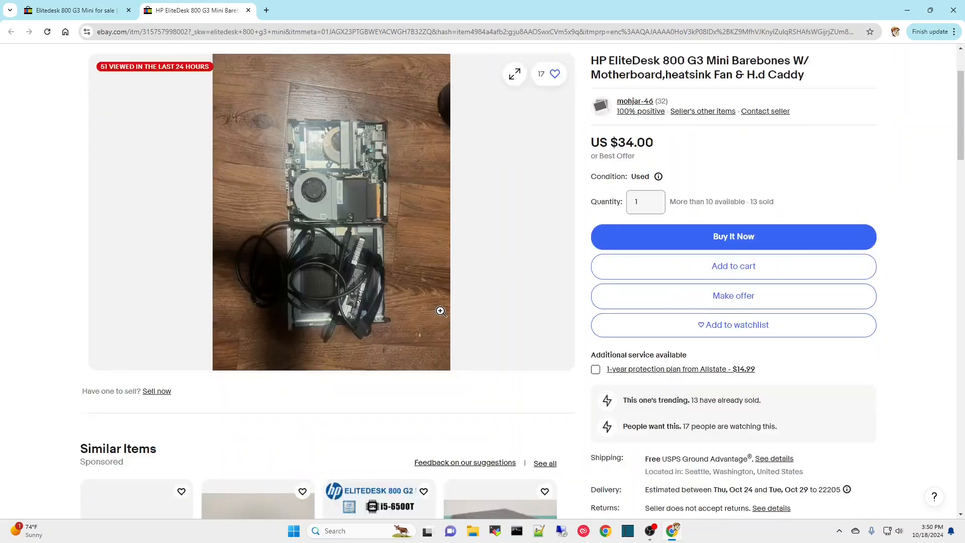
{"action": "scroll", "scroll_direction": "down", "scroll_amount": 3}
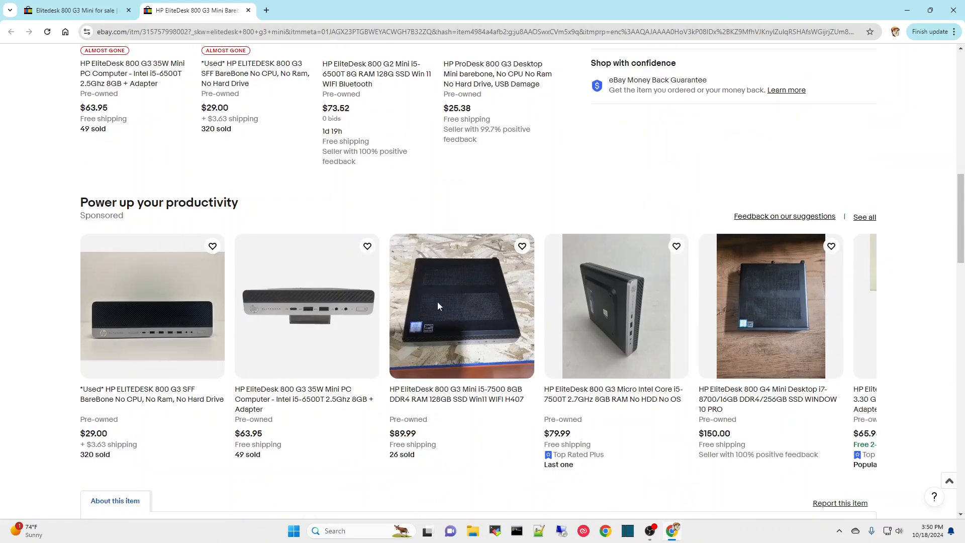
{"action": "scroll", "scroll_direction": "down", "scroll_amount": 3}
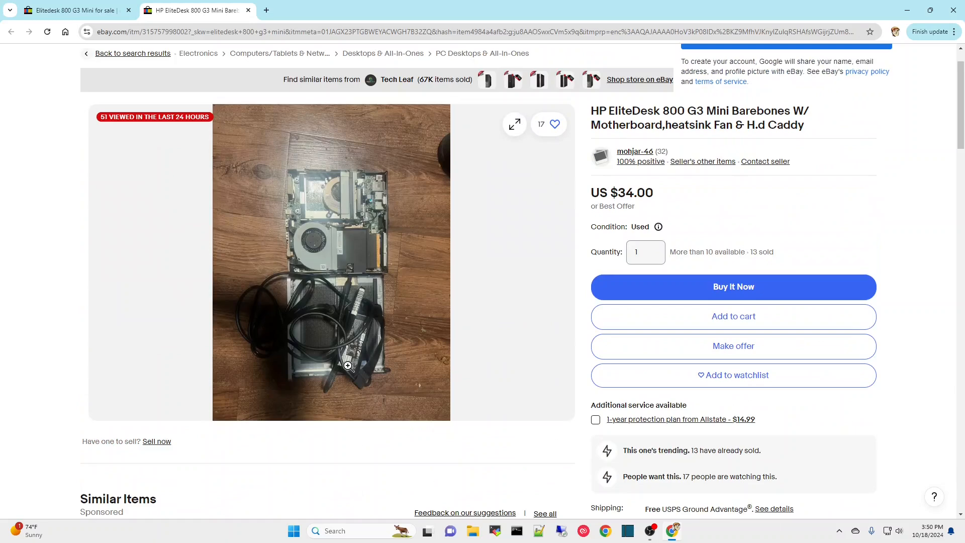
{"action": "scroll", "scroll_direction": "down", "scroll_amount": 3}
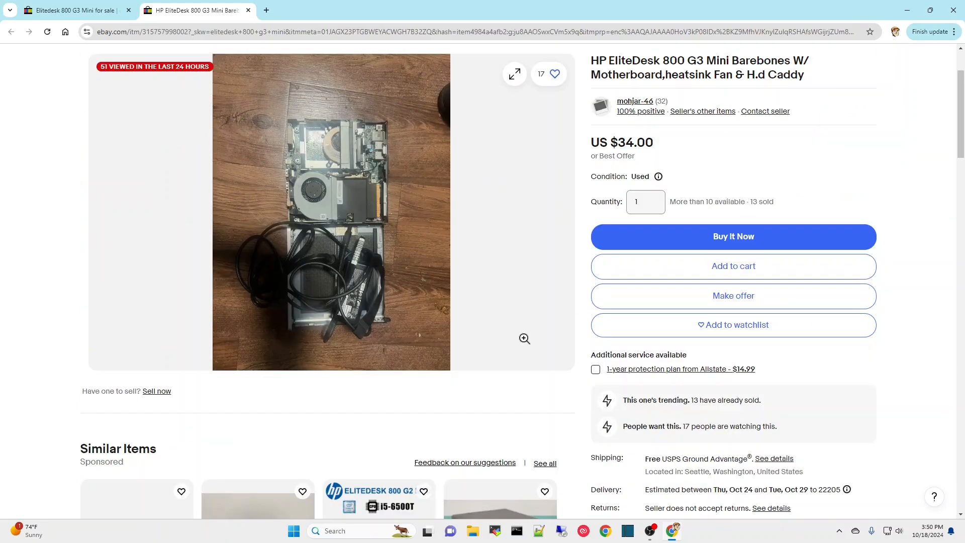
{"action": "mouse_move", "coordinate": [474, 317]}
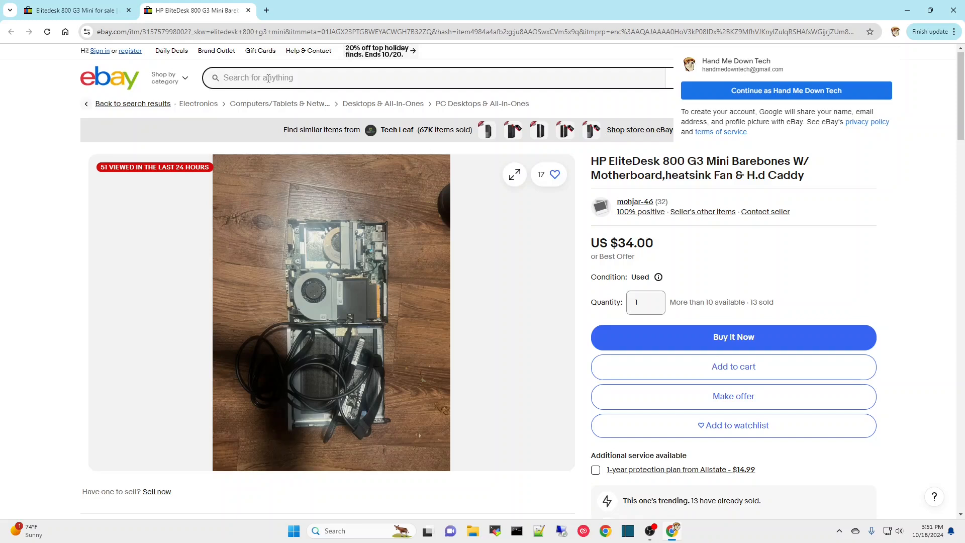
- Begin a new search from the barebones listing by entering the i5-7500t CPU model
{"action": "left_click", "coordinate": [431, 78]}
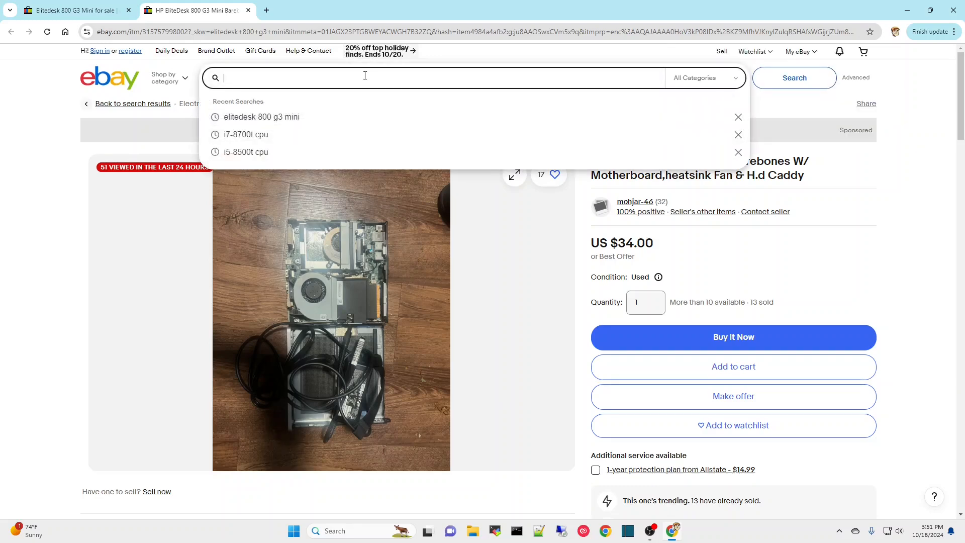
{"action": "type", "text": "i5-7500t cpu"}
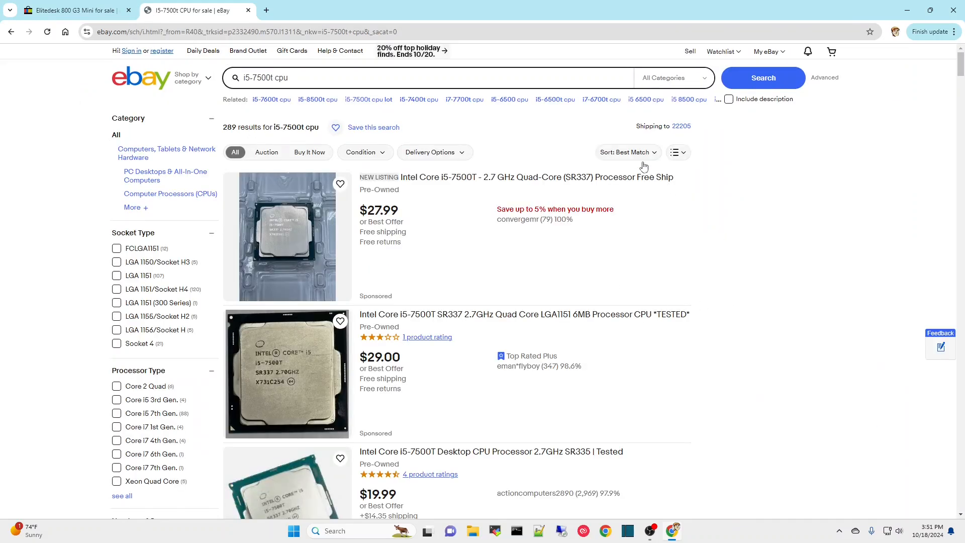
- Sort the i5-7500t cpu results by Price + Shipping: lowest first and browse them
{"action": "left_click", "coordinate": [626, 152]}
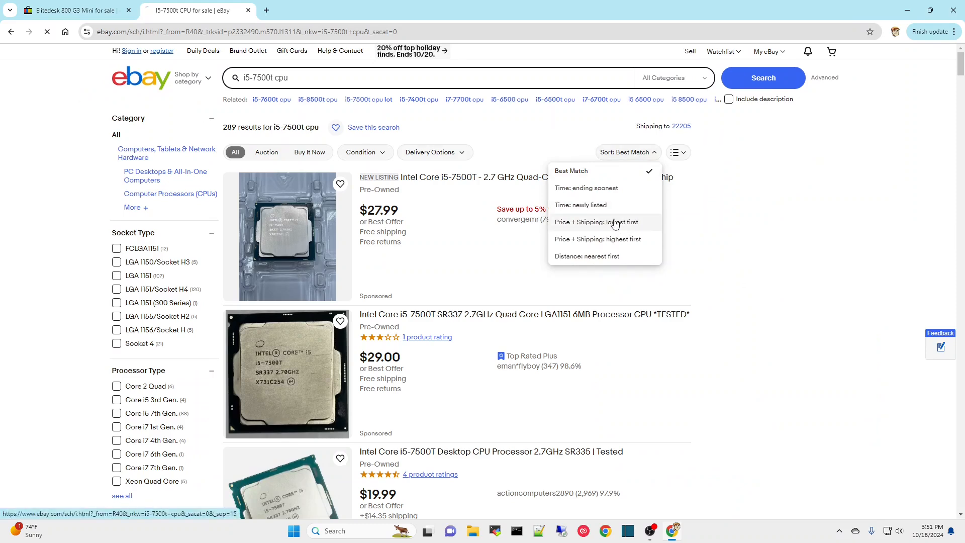
{"action": "left_click", "coordinate": [596, 221]}
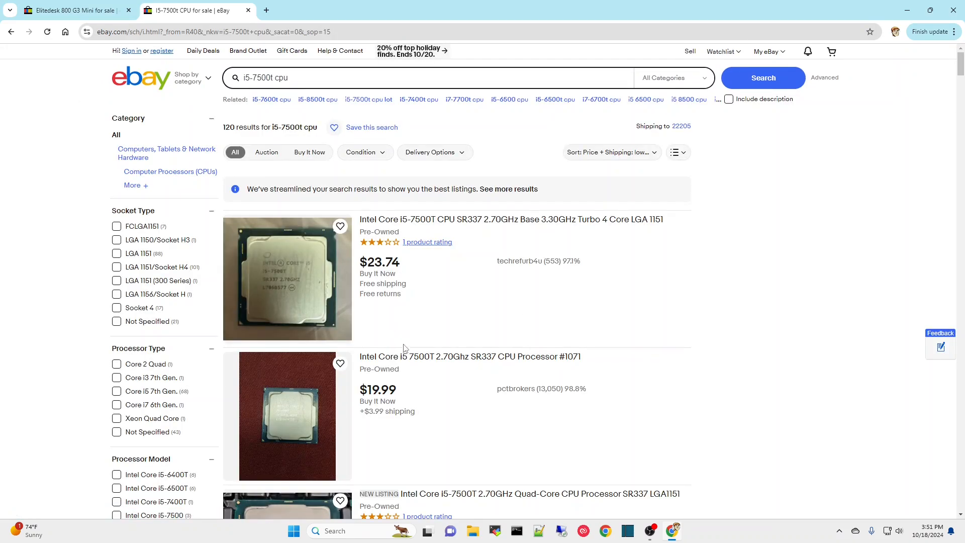
{"action": "scroll", "scroll_direction": "down", "scroll_amount": 3}
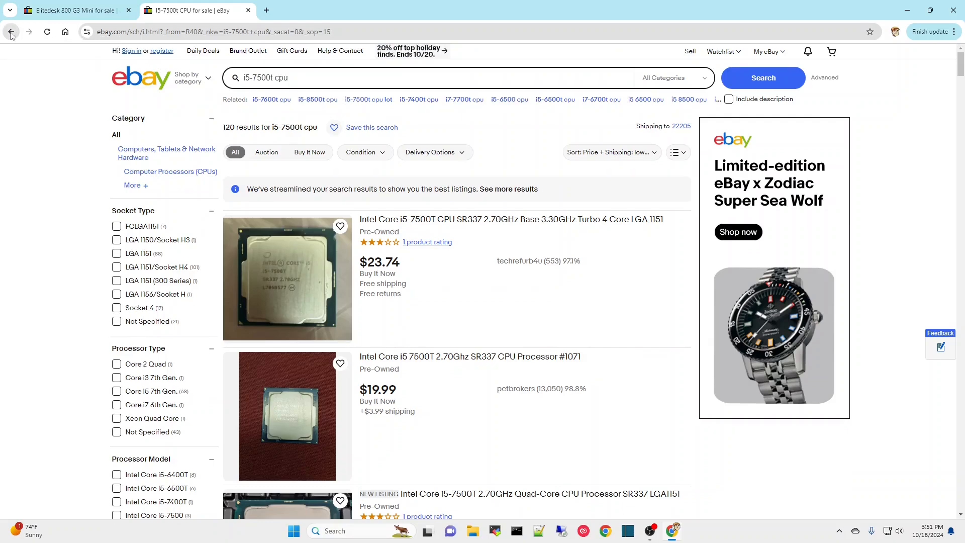
- Go back to the $34 HP EliteDesk 800 G3 Mini barebones listing
{"action": "left_click", "coordinate": [10, 32]}
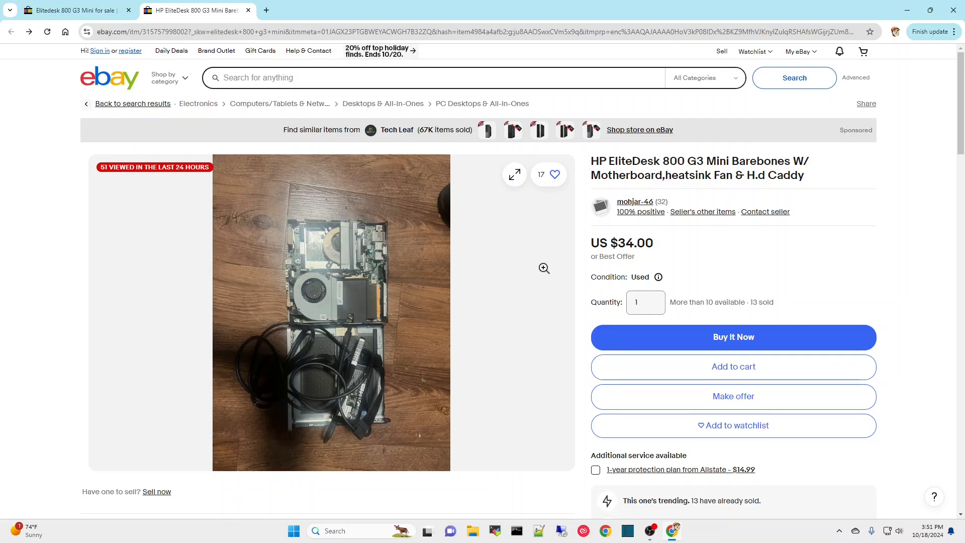
{"action": "mouse_move", "coordinate": [380, 357]}
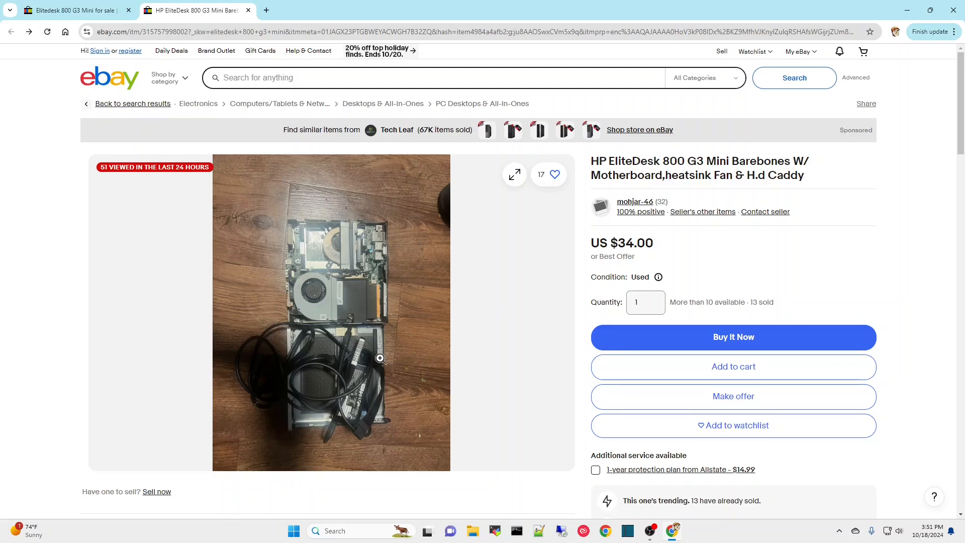
{"action": "mouse_move", "coordinate": [416, 363]}
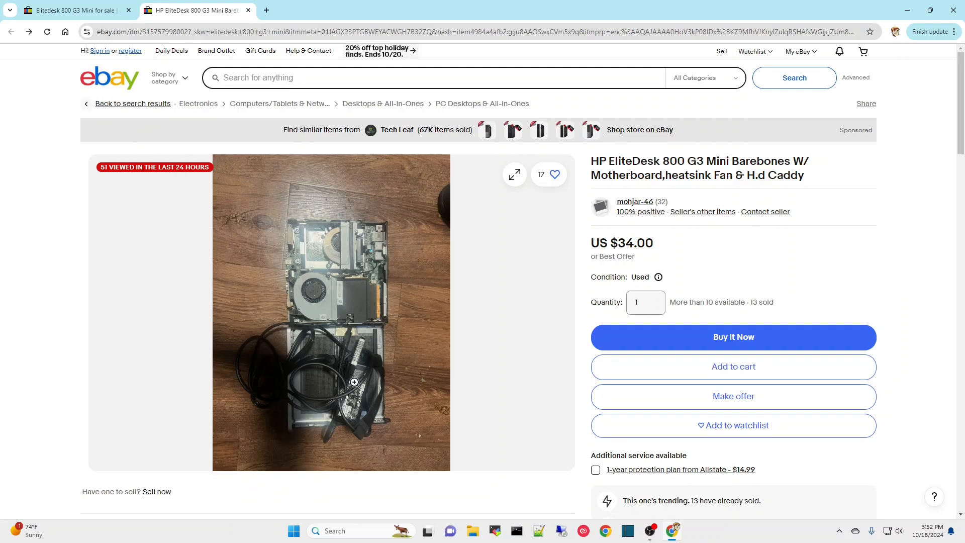
{"action": "mouse_move", "coordinate": [558, 312]}
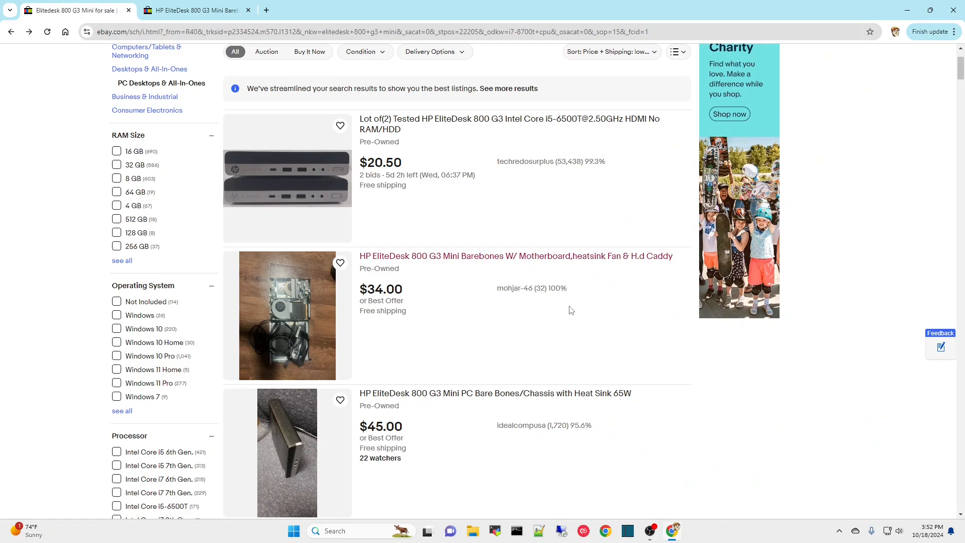
{"action": "mouse_move", "coordinate": [546, 314]}
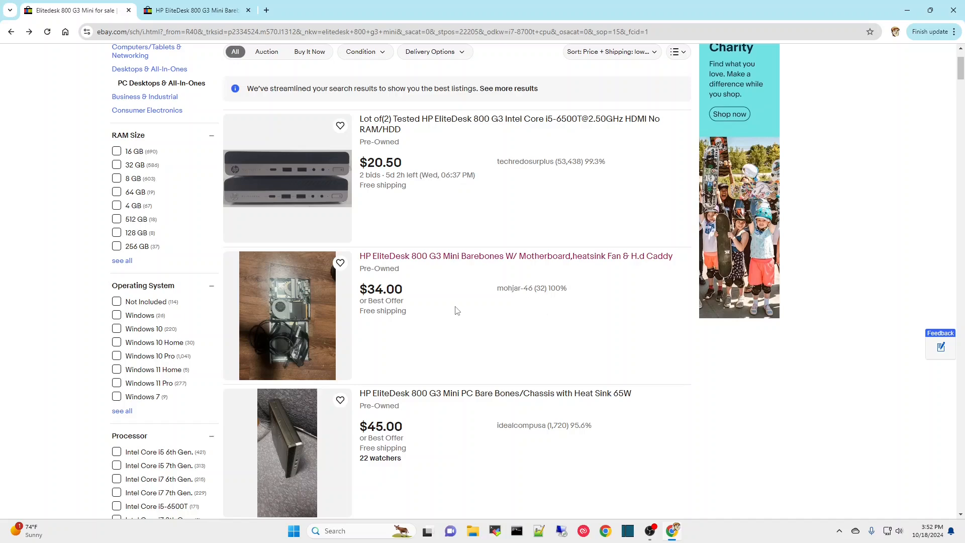
- Scroll through the EliteDesk 800 G3 Mini results to reach the i5-7500T DM 35W Mini listing
{"action": "scroll", "scroll_direction": "down", "scroll_amount": 3}
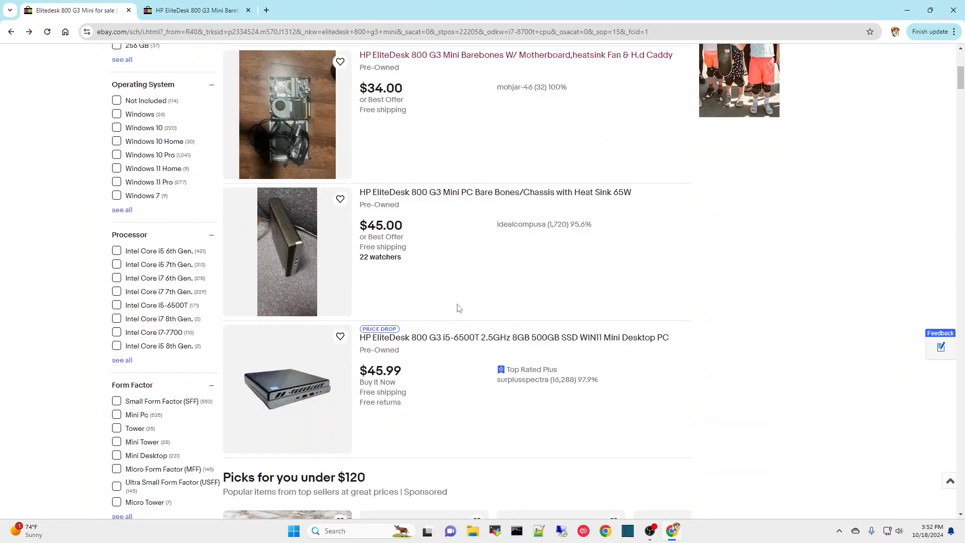
{"action": "scroll", "scroll_direction": "down", "scroll_amount": 3}
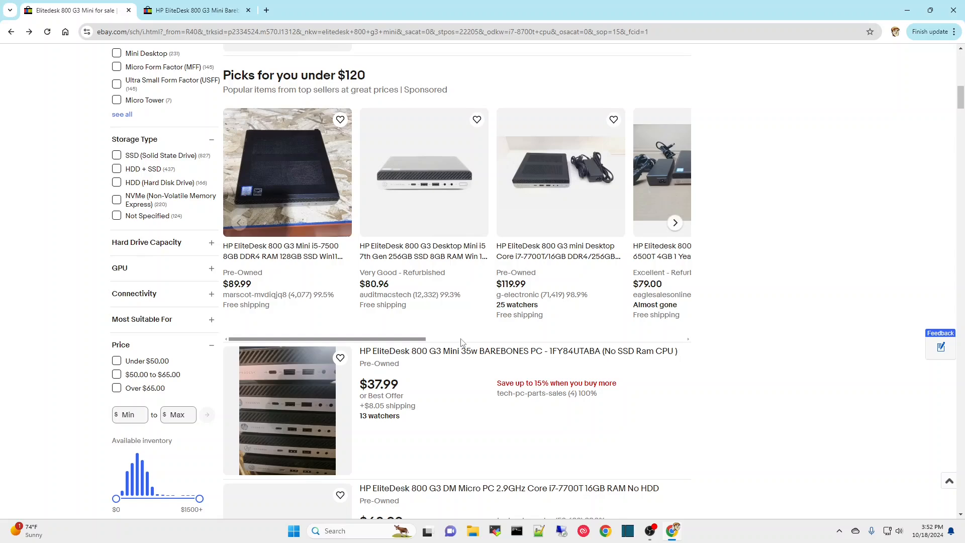
{"action": "mouse_move", "coordinate": [463, 321]}
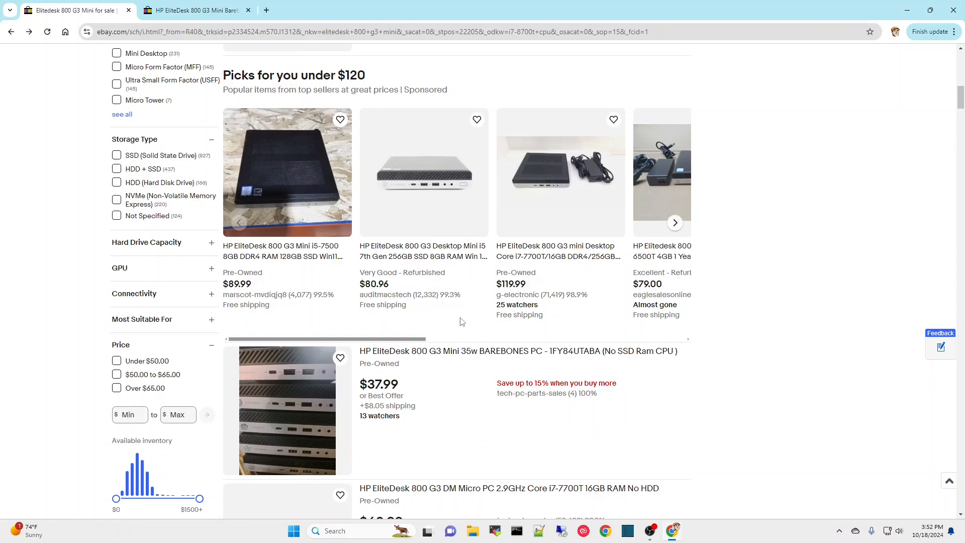
{"action": "scroll", "scroll_direction": "down", "scroll_amount": 3}
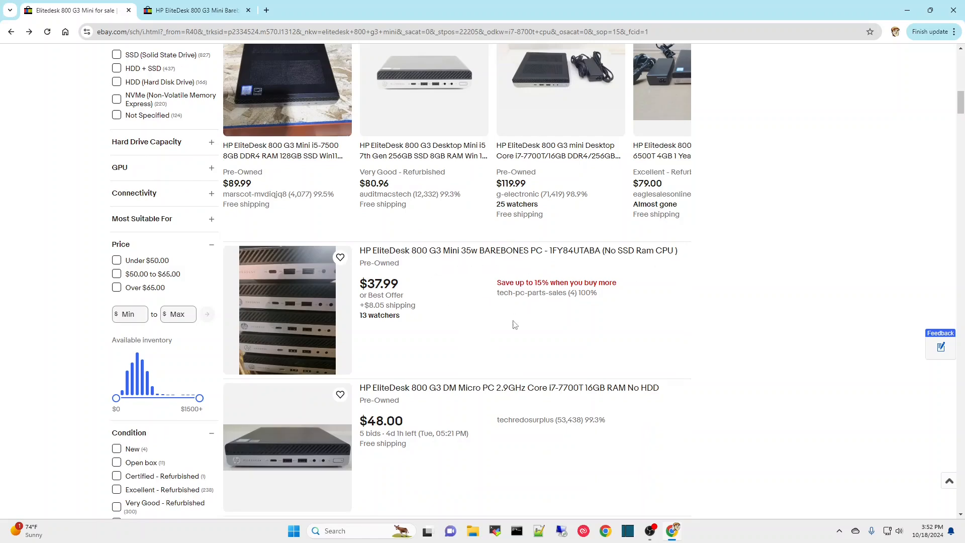
{"action": "scroll", "scroll_direction": "down", "scroll_amount": 3}
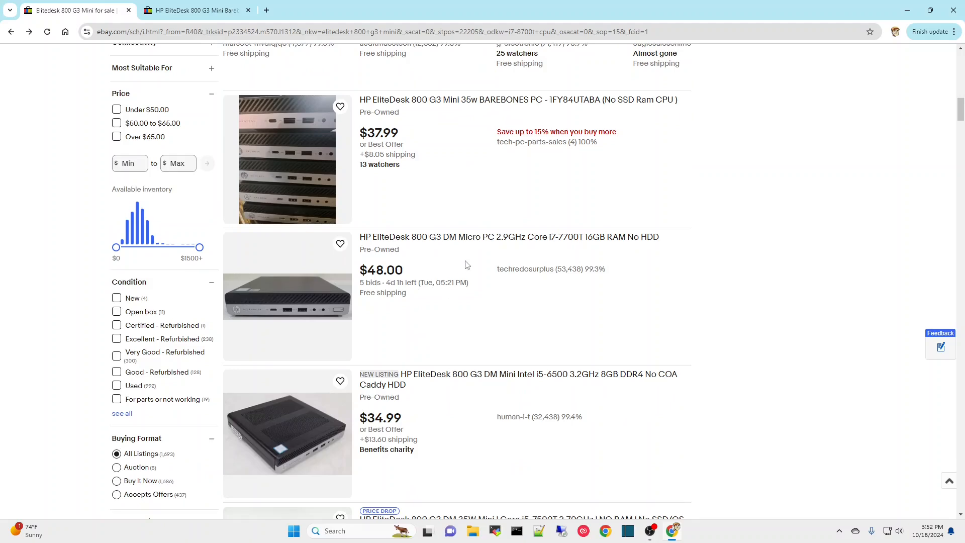
{"action": "scroll", "scroll_direction": "down", "scroll_amount": 3}
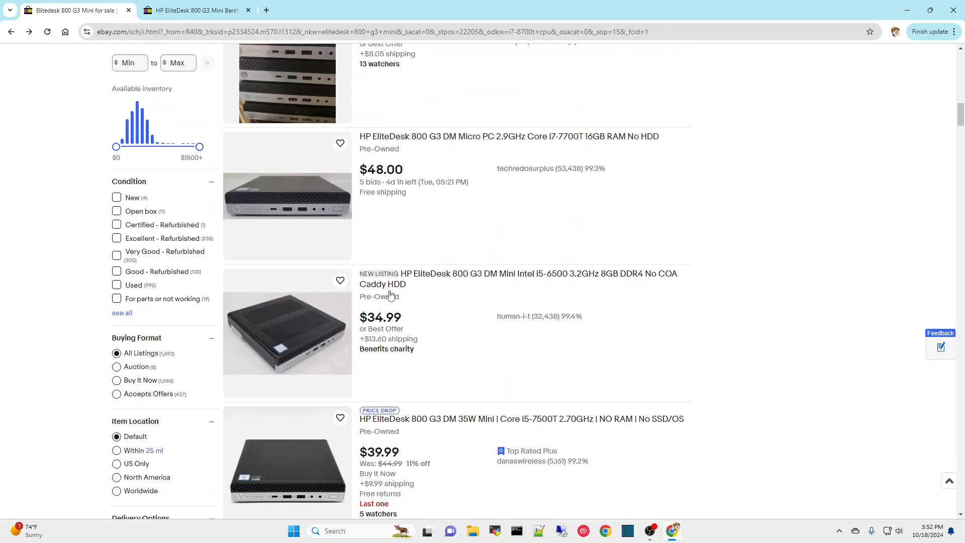
{"action": "scroll", "scroll_direction": "up", "scroll_amount": 3}
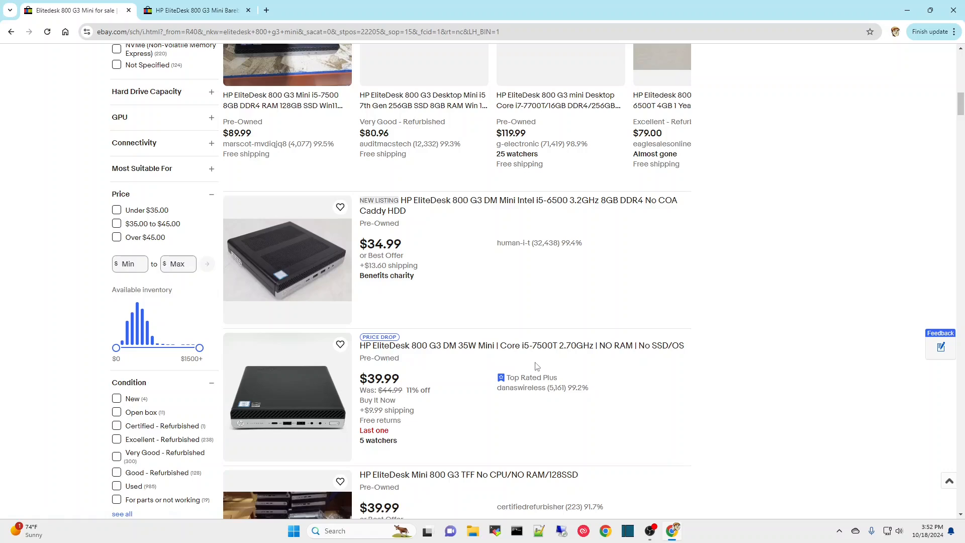
{"action": "mouse_move", "coordinate": [447, 364]}
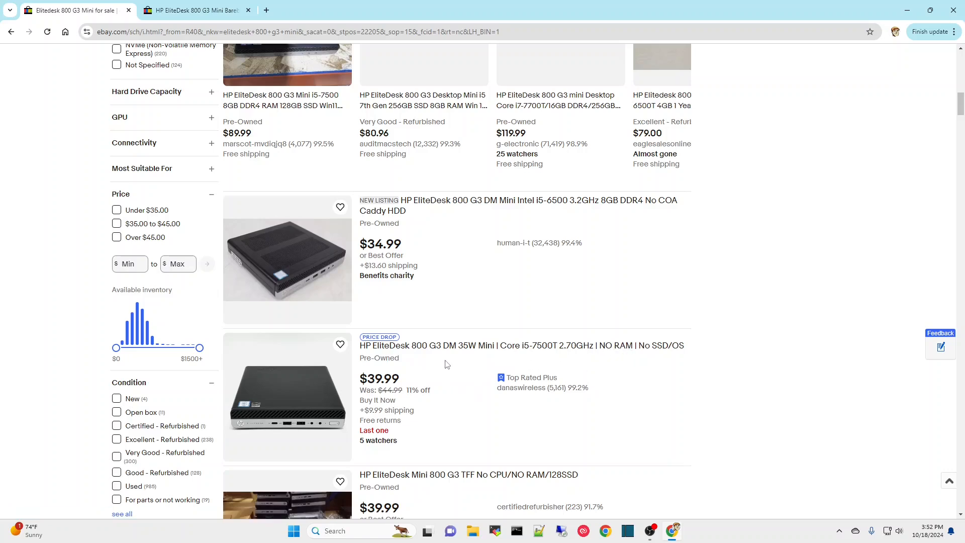
{"action": "mouse_move", "coordinate": [471, 355]}
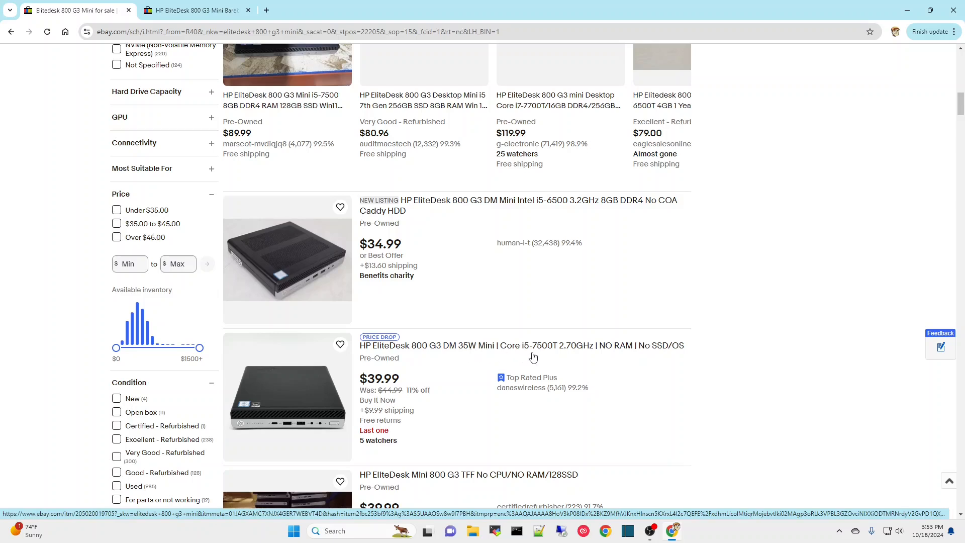
{"action": "mouse_move", "coordinate": [504, 349]}
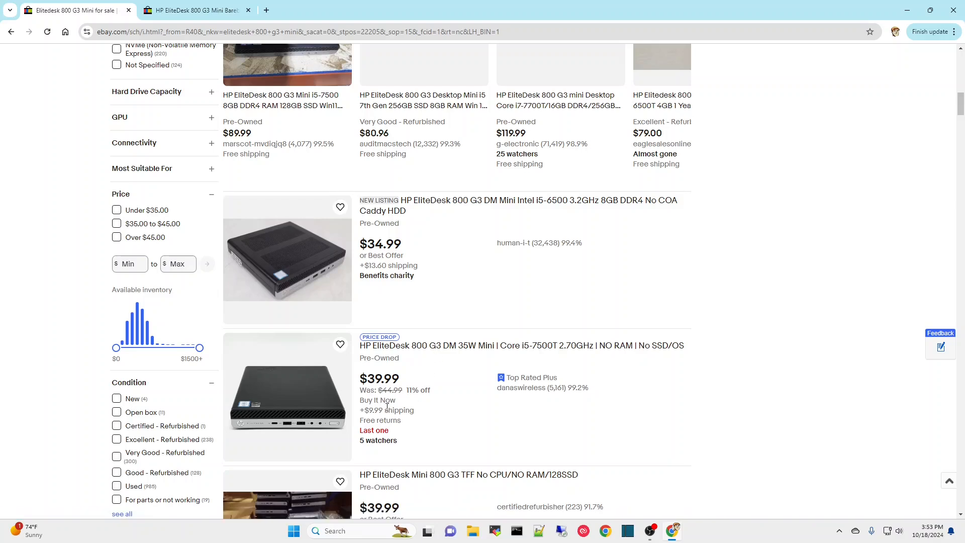
- Open the $39.99 i5-7500T no-RAM listing in a new tab and view its rear-port and internal photos
{"action": "left_click", "coordinate": [522, 345]}
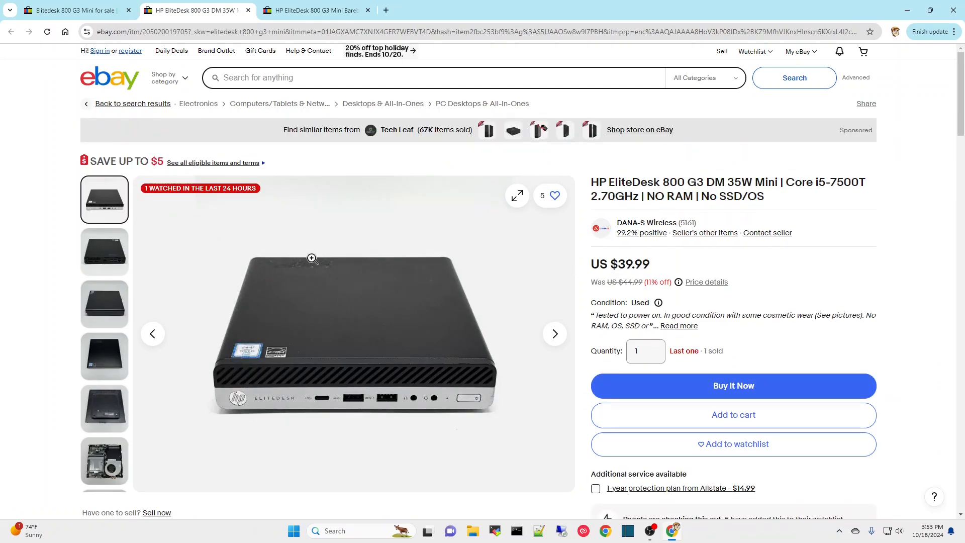
{"action": "left_click", "coordinate": [103, 461]}
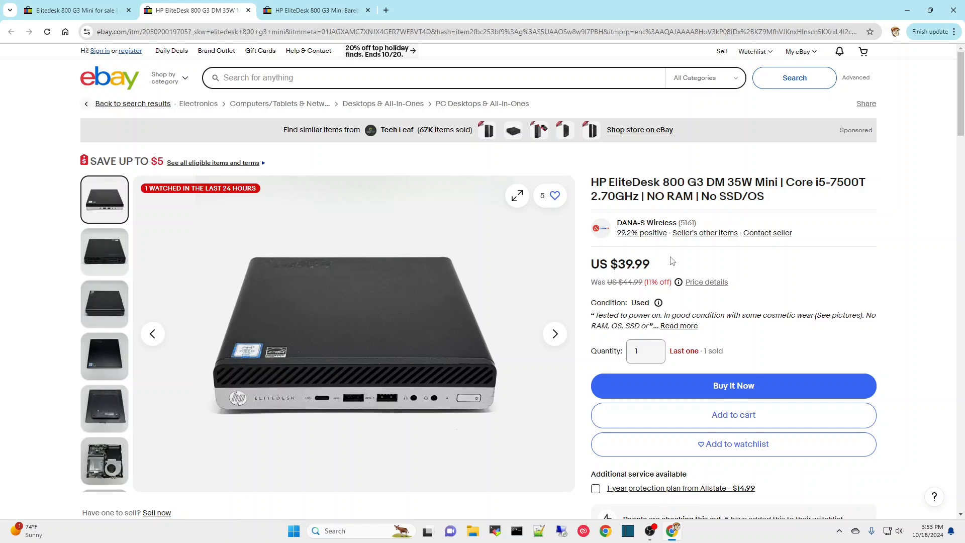
{"action": "mouse_move", "coordinate": [682, 259]}
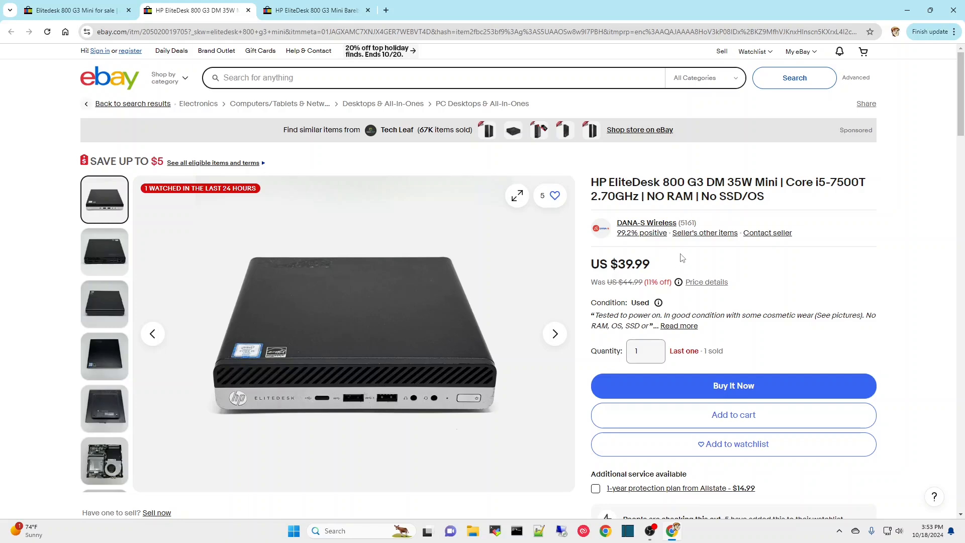
{"action": "left_click", "coordinate": [104, 251]}
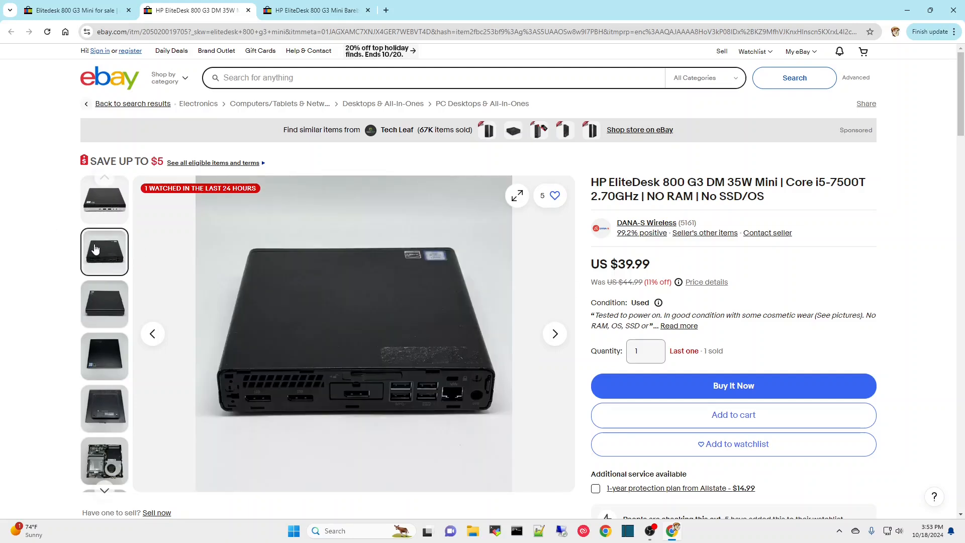
{"action": "left_click", "coordinate": [104, 461]}
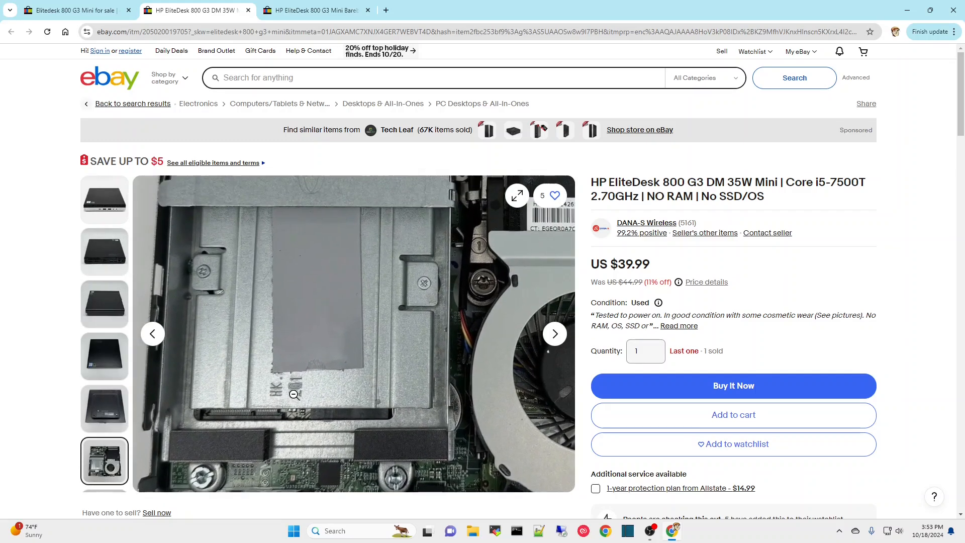
{"action": "left_click", "coordinate": [74, 10]}
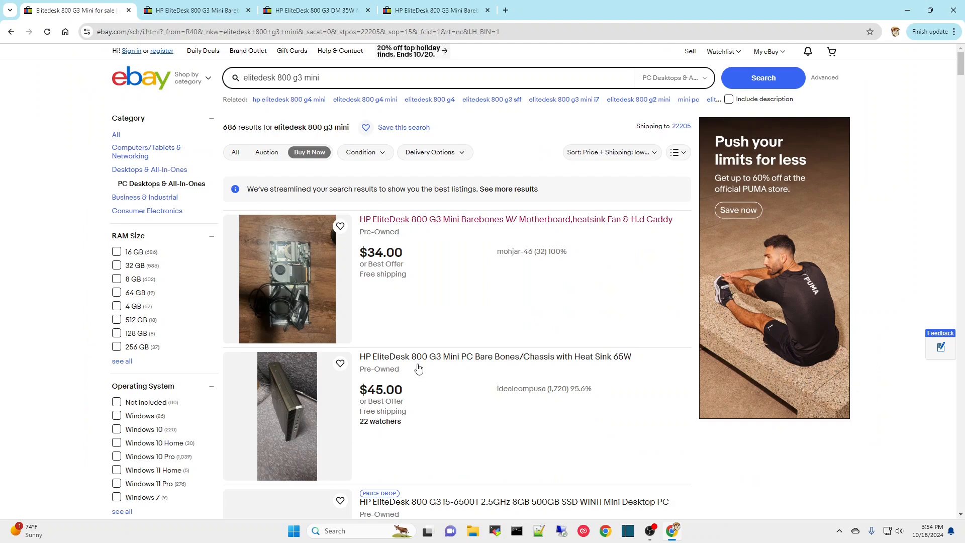
- Reopen the i5-7500T DM 35W Mini listing from the results and display its open-case internals photo
{"action": "scroll", "scroll_direction": "down", "scroll_amount": 3}
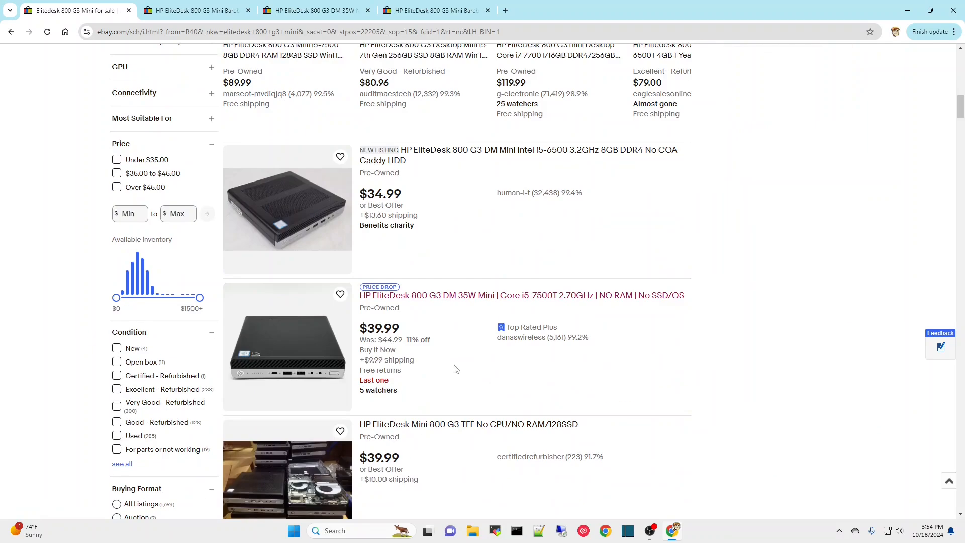
{"action": "mouse_move", "coordinate": [440, 301]}
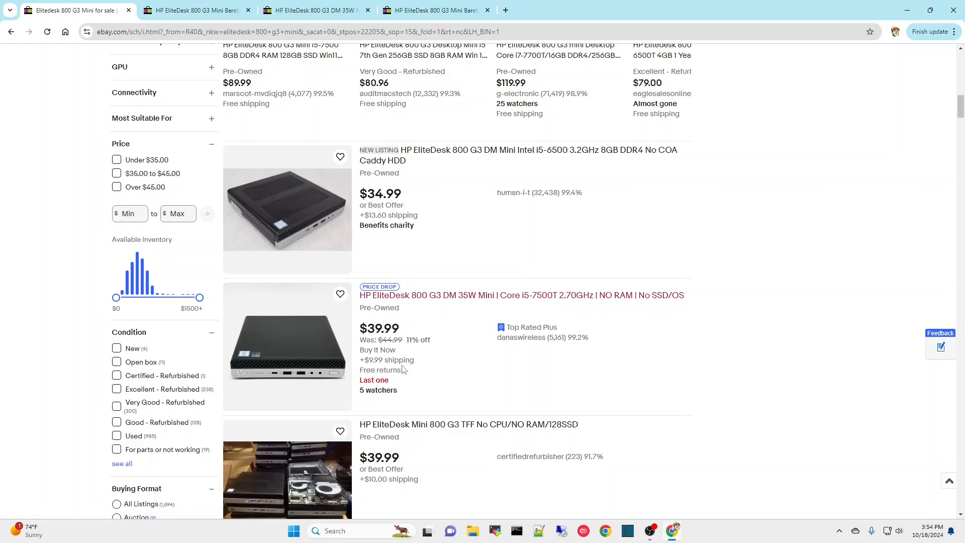
{"action": "mouse_move", "coordinate": [481, 299]}
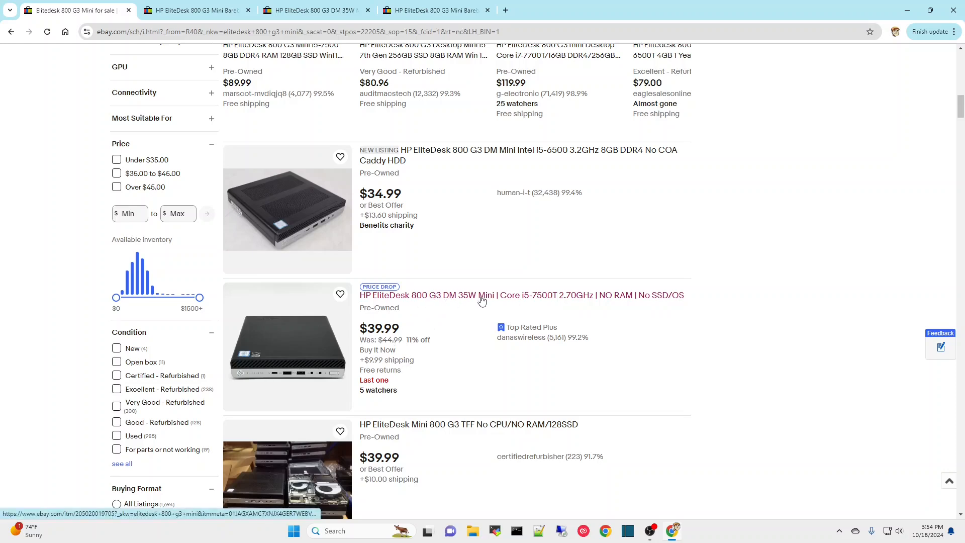
{"action": "left_click", "coordinate": [520, 294]}
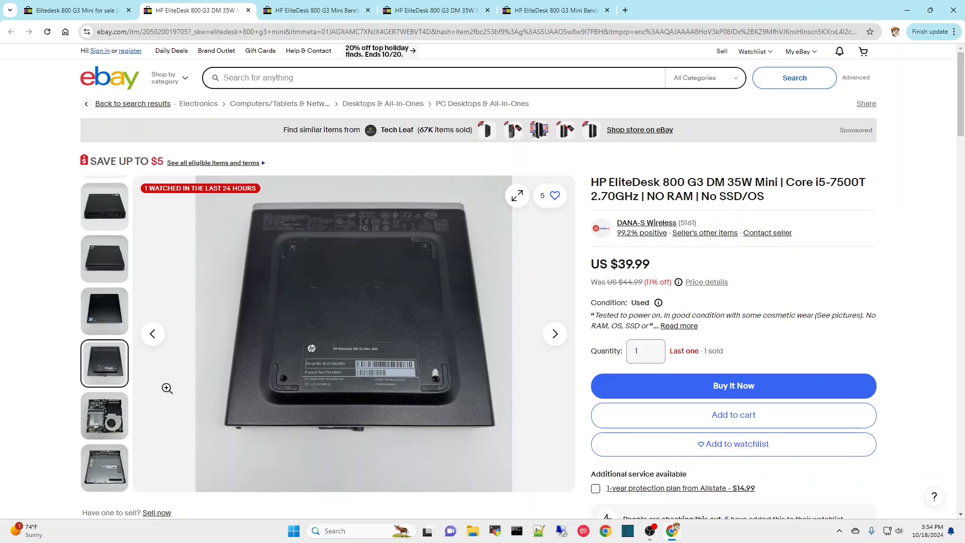
{"action": "left_click", "coordinate": [103, 415]}
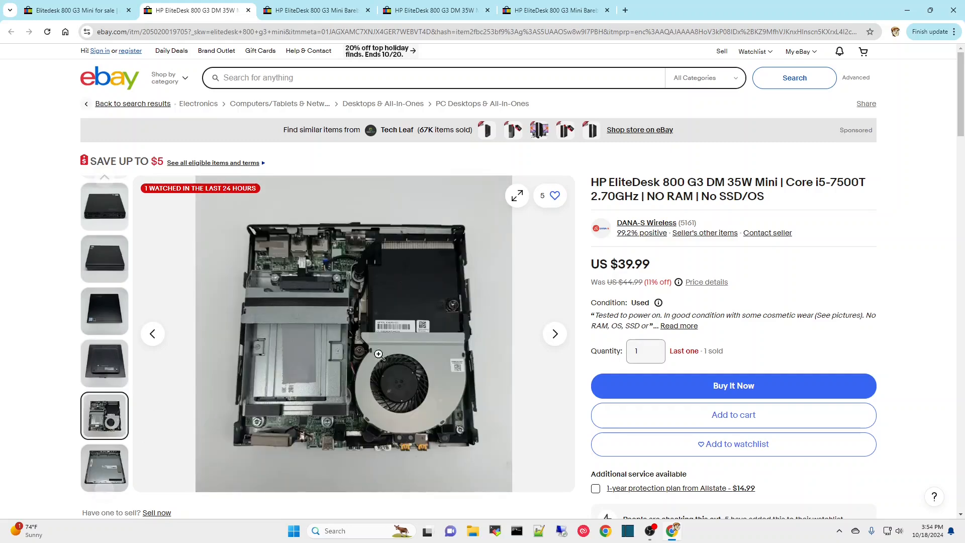
{"action": "mouse_move", "coordinate": [431, 253]}
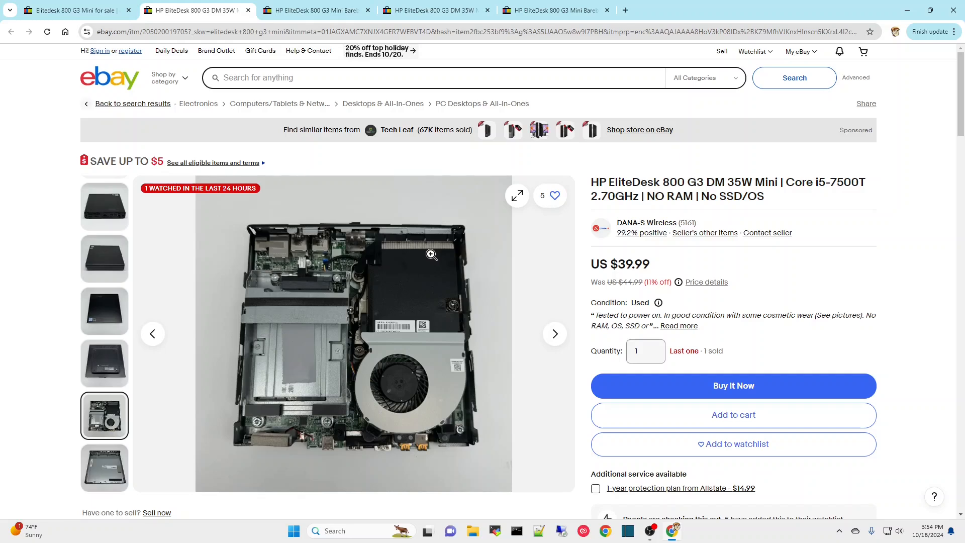
{"action": "mouse_move", "coordinate": [430, 250]}
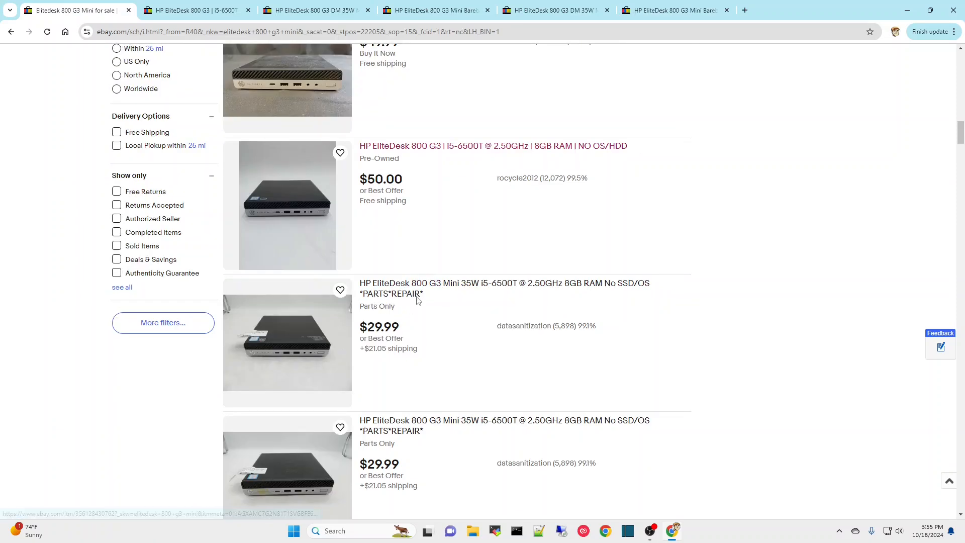
{"action": "mouse_move", "coordinate": [399, 289]}
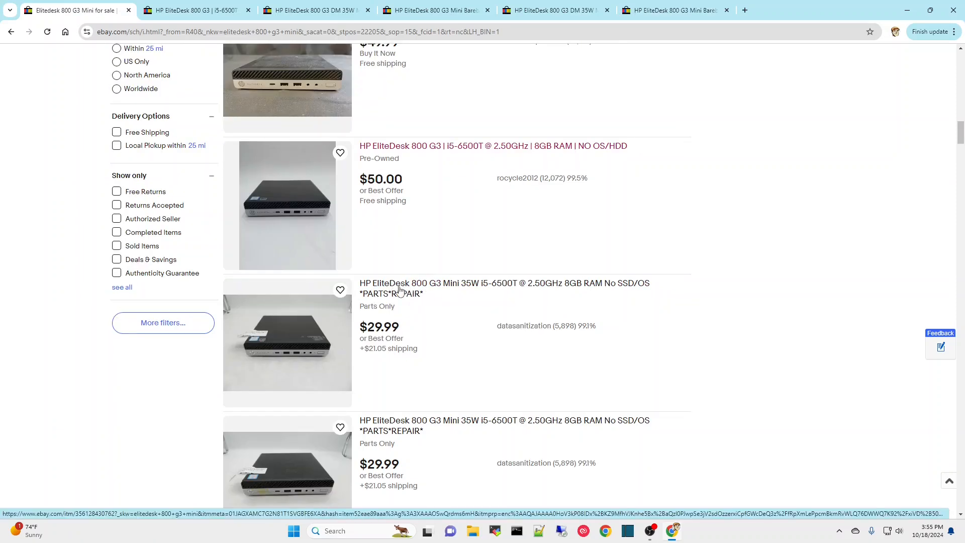
- Open the $29.99 i5-6500T parts/repair listing and view its spec label, front ports and parts-and-repair label photos
{"action": "left_click", "coordinate": [504, 288]}
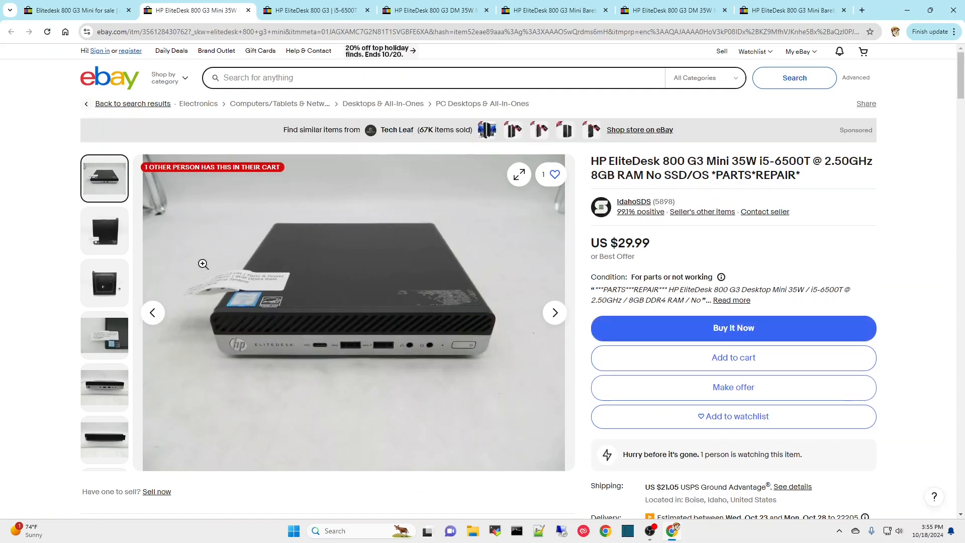
{"action": "left_click", "coordinate": [103, 336]}
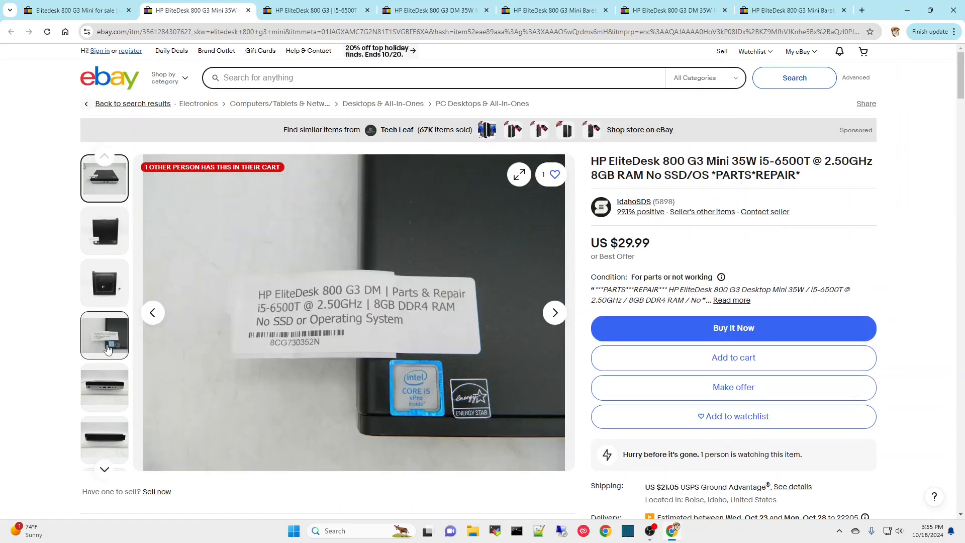
{"action": "mouse_move", "coordinate": [125, 354]}
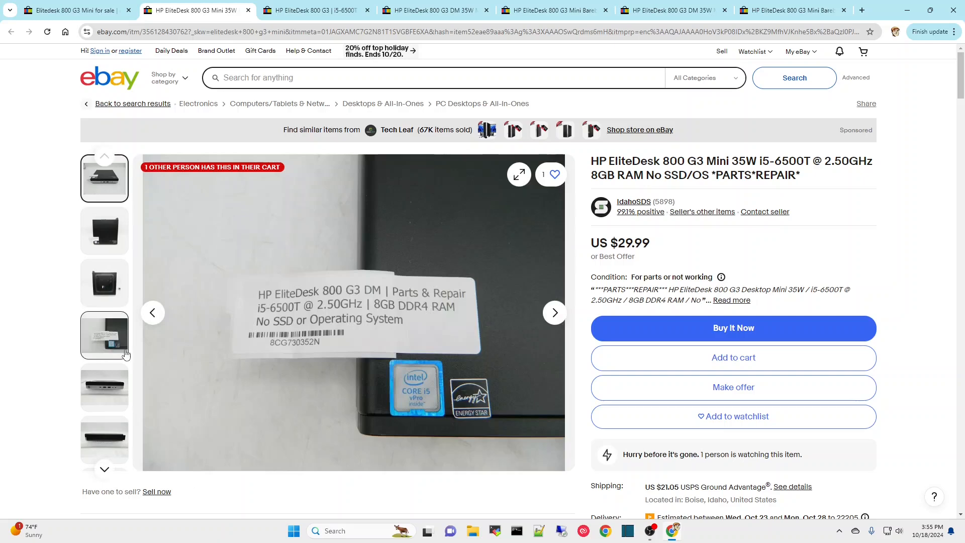
{"action": "left_click", "coordinate": [105, 178]}
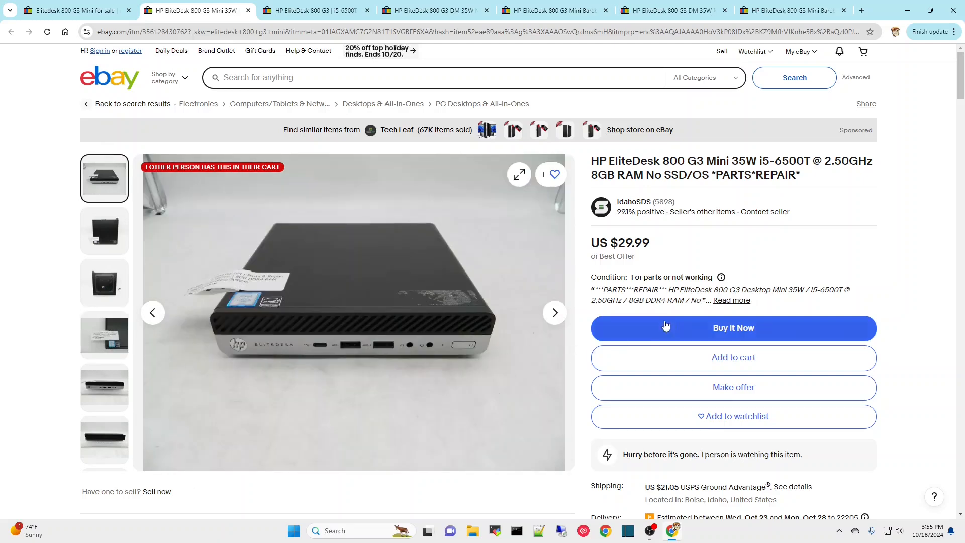
{"action": "scroll", "scroll_direction": "down", "scroll_amount": 3}
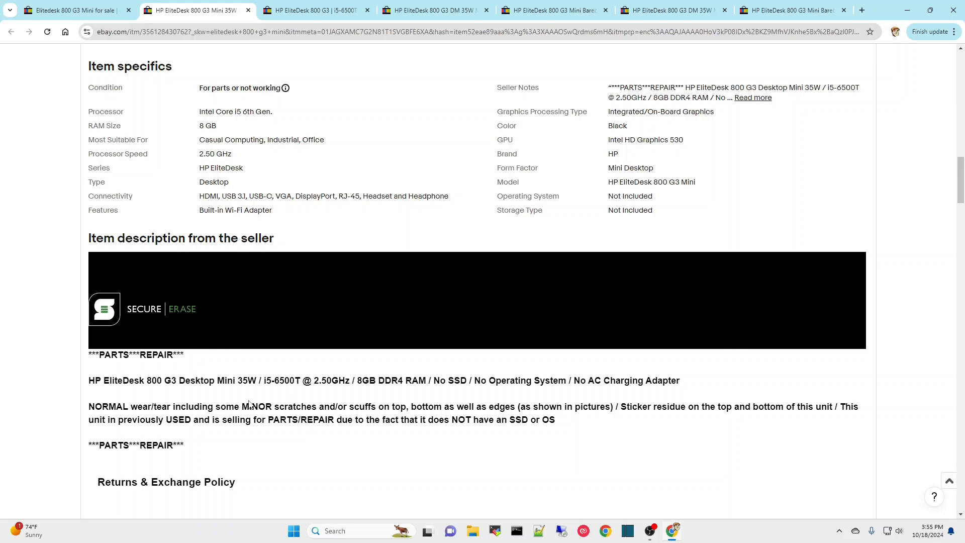
{"action": "mouse_move", "coordinate": [239, 453]}
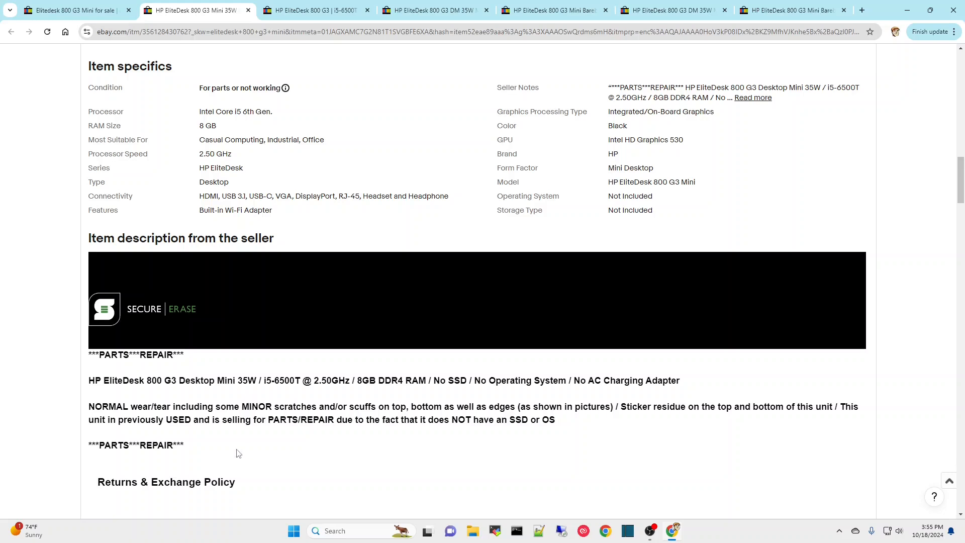
{"action": "scroll", "scroll_direction": "up", "scroll_amount": 3}
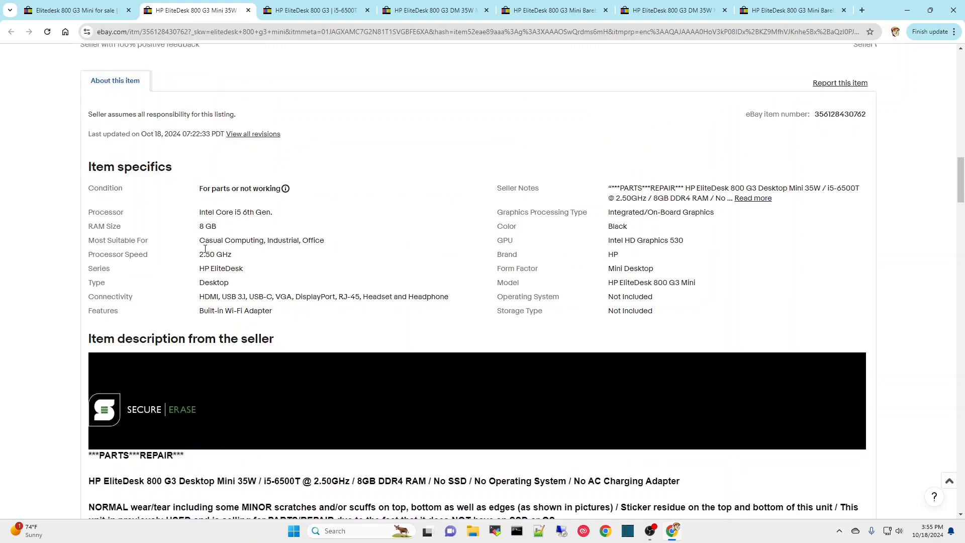
{"action": "scroll", "scroll_direction": "up", "scroll_amount": 3}
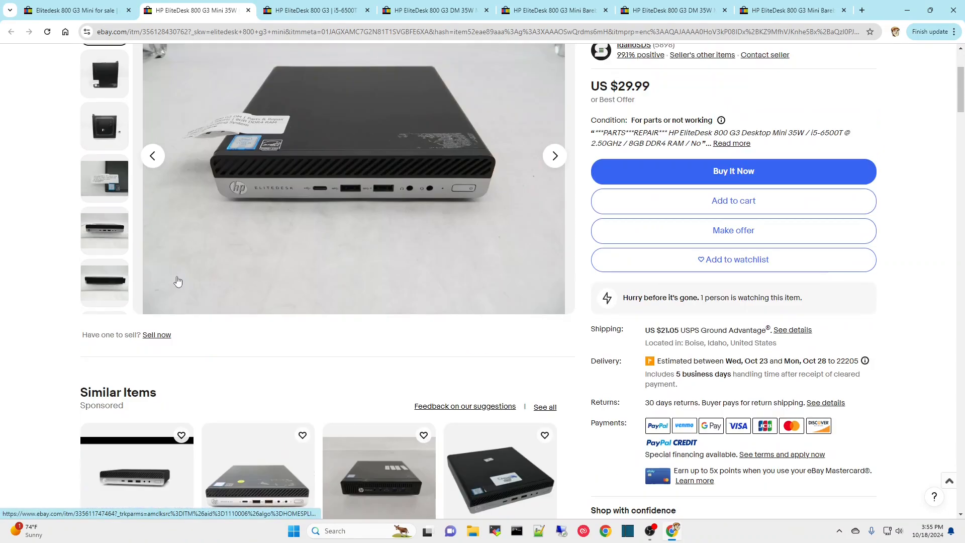
{"action": "left_click", "coordinate": [104, 232]}
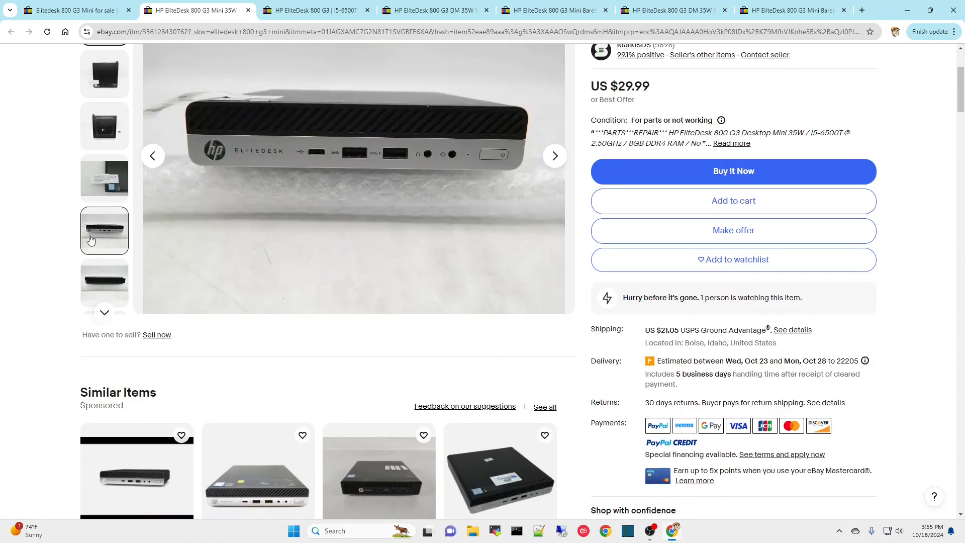
{"action": "left_click", "coordinate": [104, 178]}
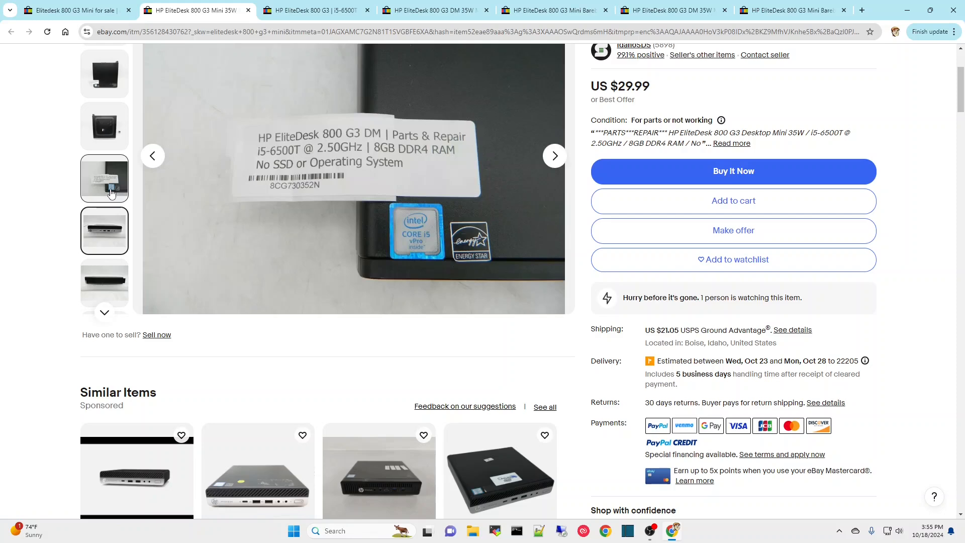
{"action": "scroll", "scroll_direction": "up", "scroll_amount": 3}
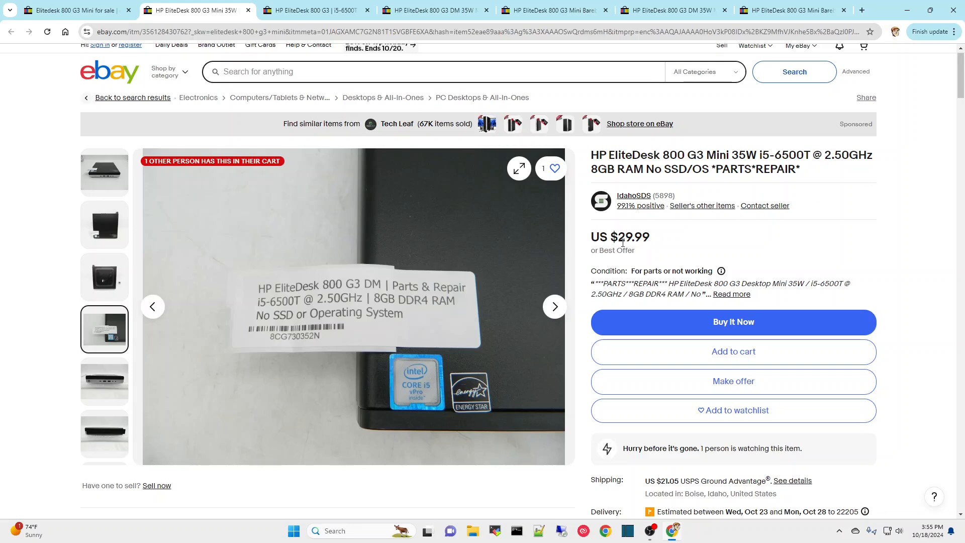
{"action": "mouse_move", "coordinate": [671, 488]}
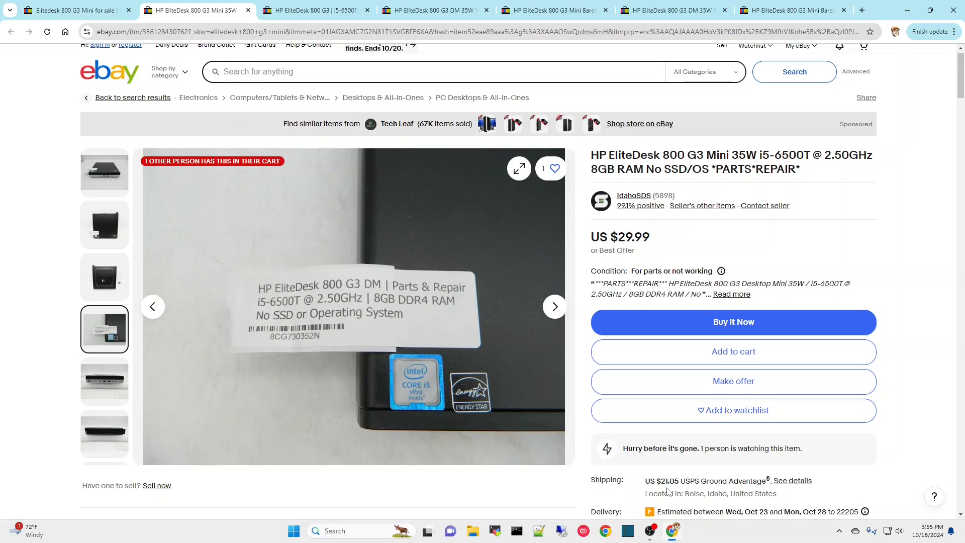
{"action": "mouse_move", "coordinate": [117, 133]}
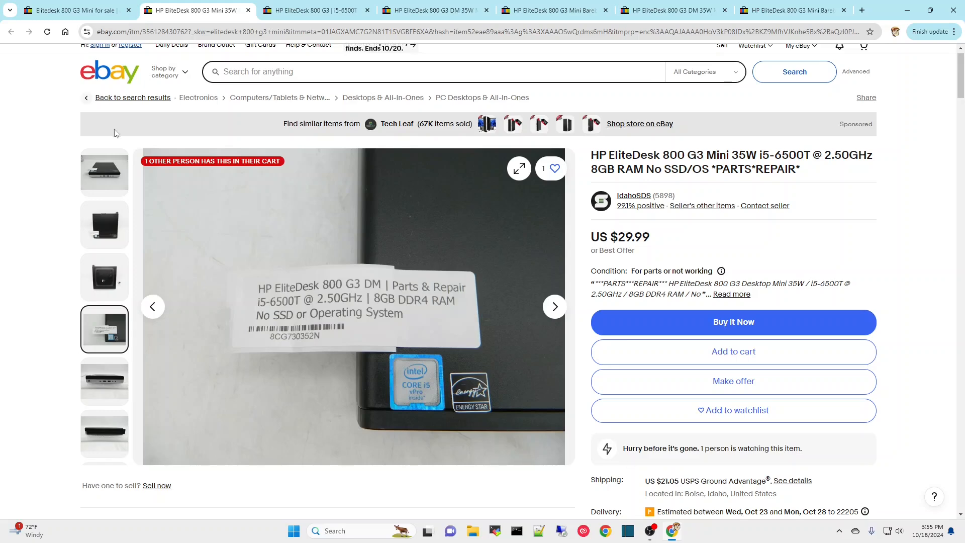
- Return to the search results and scroll down to the listings around $58–$59
{"action": "left_click", "coordinate": [133, 98]}
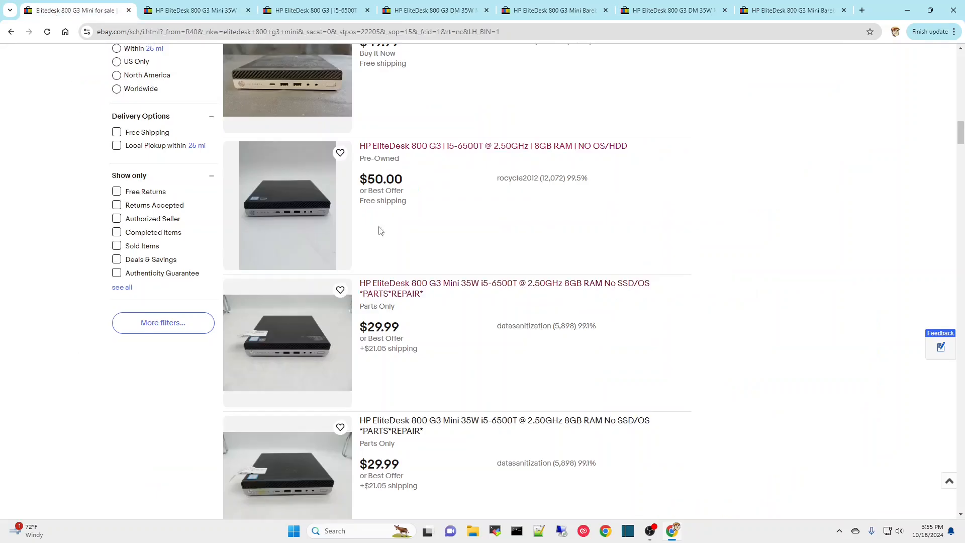
{"action": "mouse_move", "coordinate": [483, 244]}
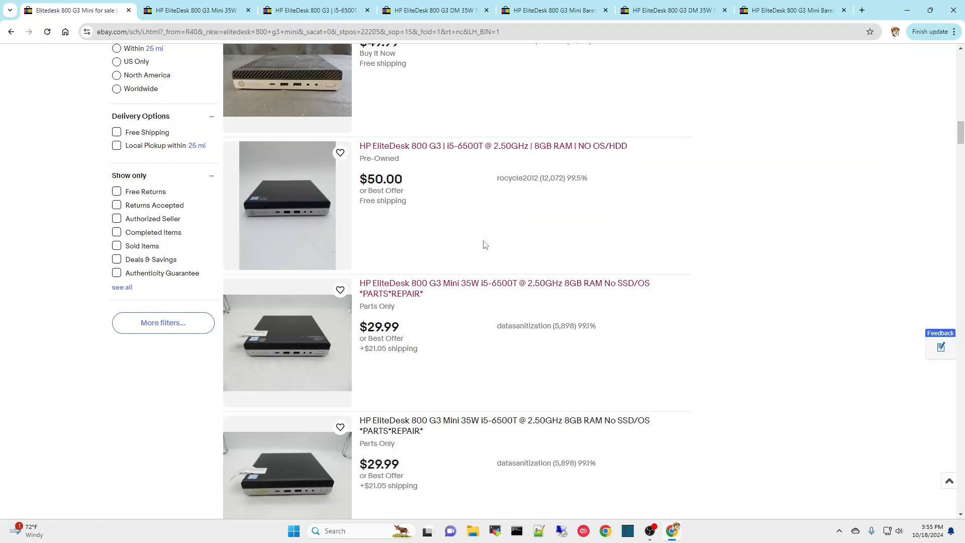
{"action": "scroll", "scroll_direction": "down", "scroll_amount": 3}
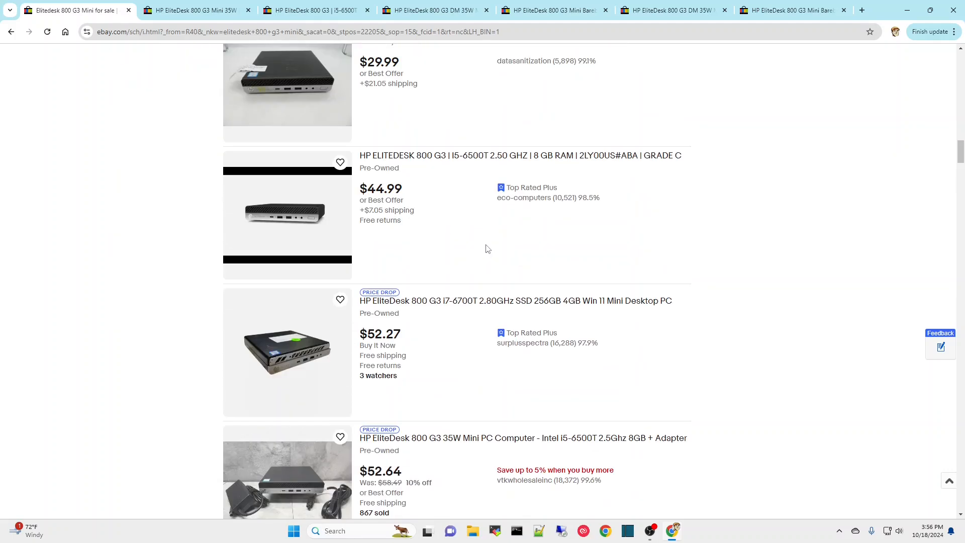
{"action": "scroll", "scroll_direction": "down", "scroll_amount": 3}
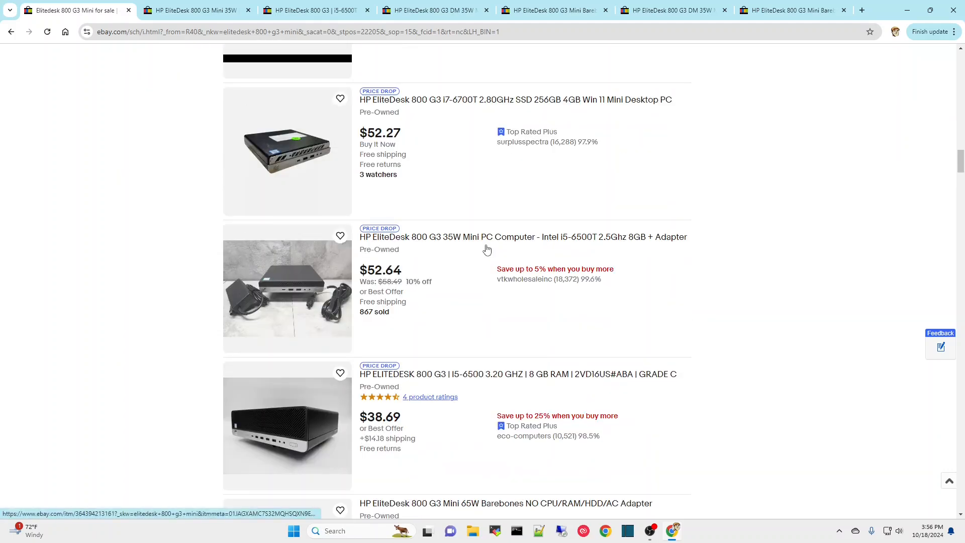
{"action": "scroll", "scroll_direction": "down", "scroll_amount": 3}
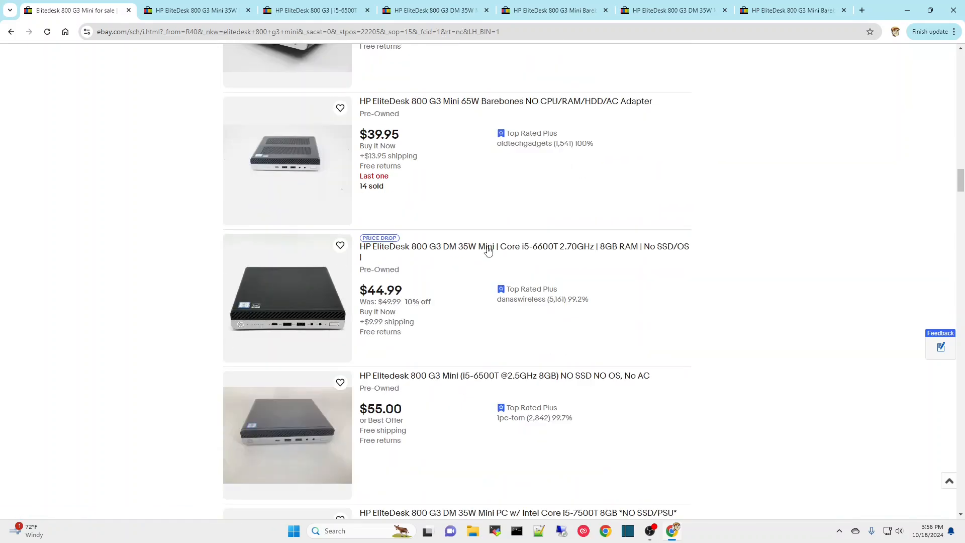
{"action": "mouse_move", "coordinate": [477, 285]}
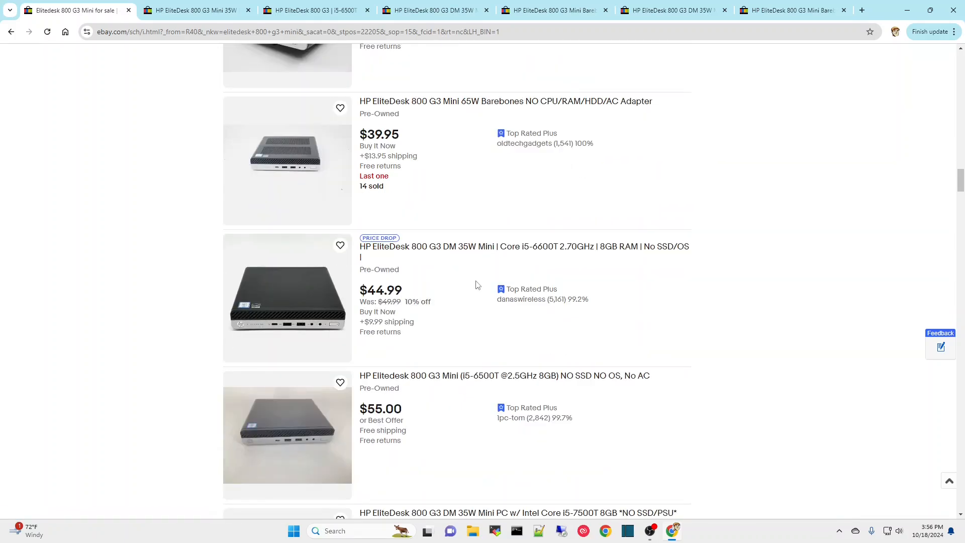
{"action": "scroll", "scroll_direction": "down", "scroll_amount": 3}
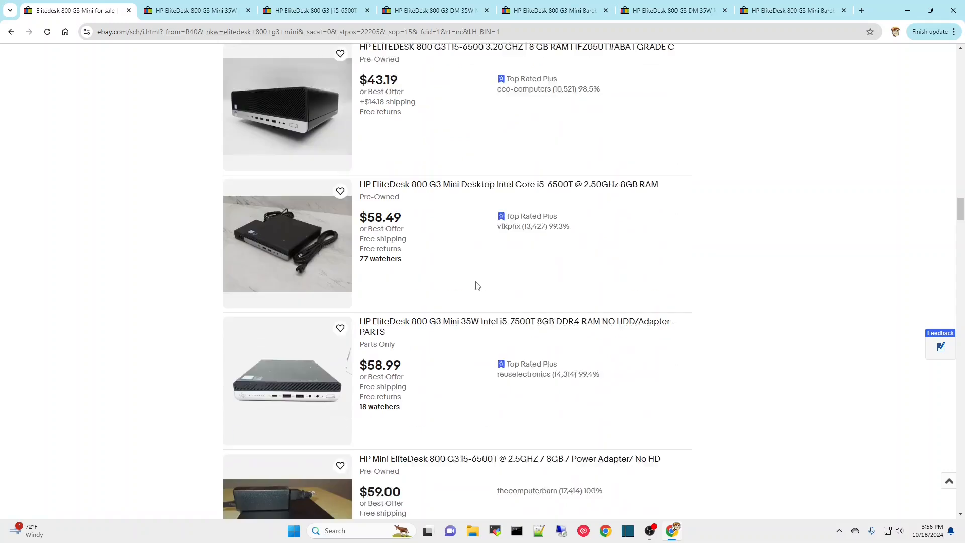
{"action": "scroll", "scroll_direction": "down", "scroll_amount": 3}
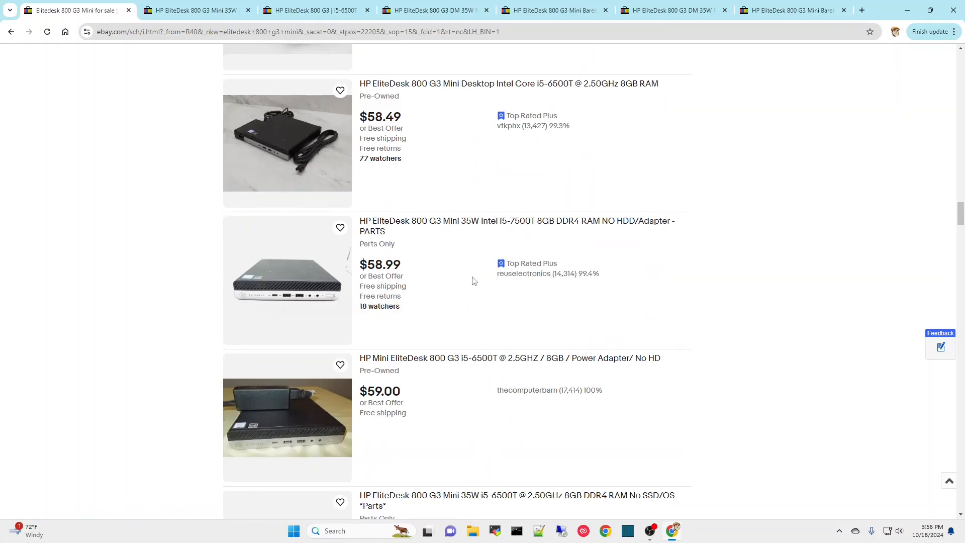
{"action": "mouse_move", "coordinate": [423, 280]}
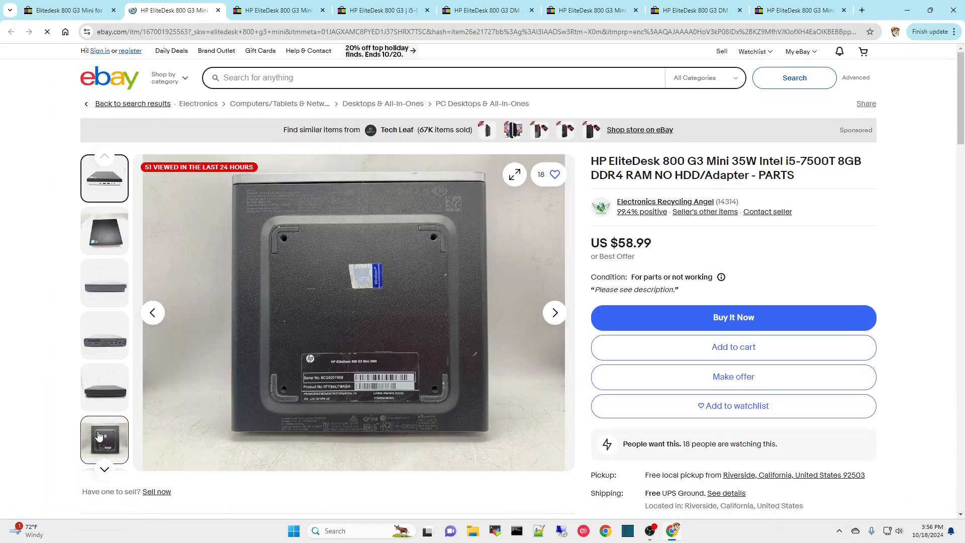
- View the side, serial-label and case-top photos of the $58.99 listing, then return to results
{"action": "left_click", "coordinate": [104, 387]}
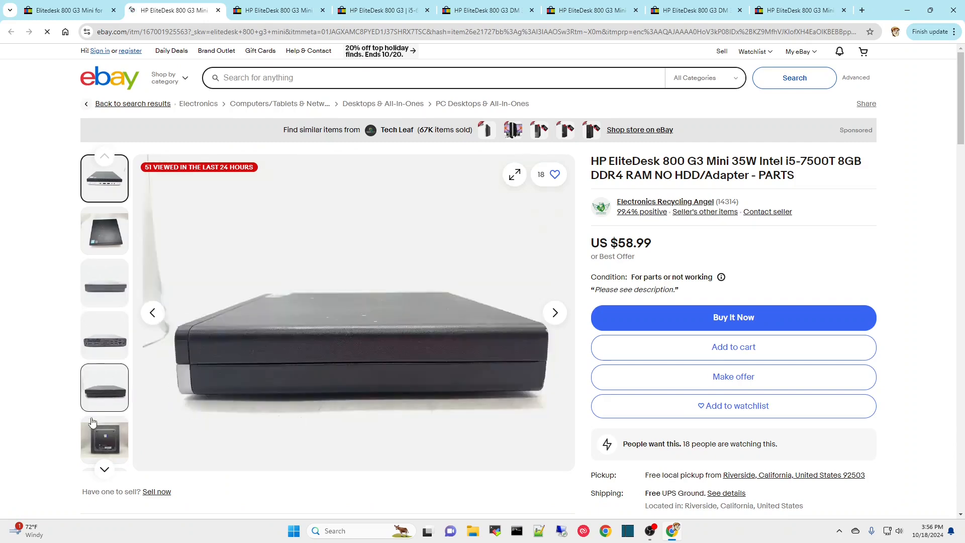
{"action": "left_click", "coordinate": [104, 440]}
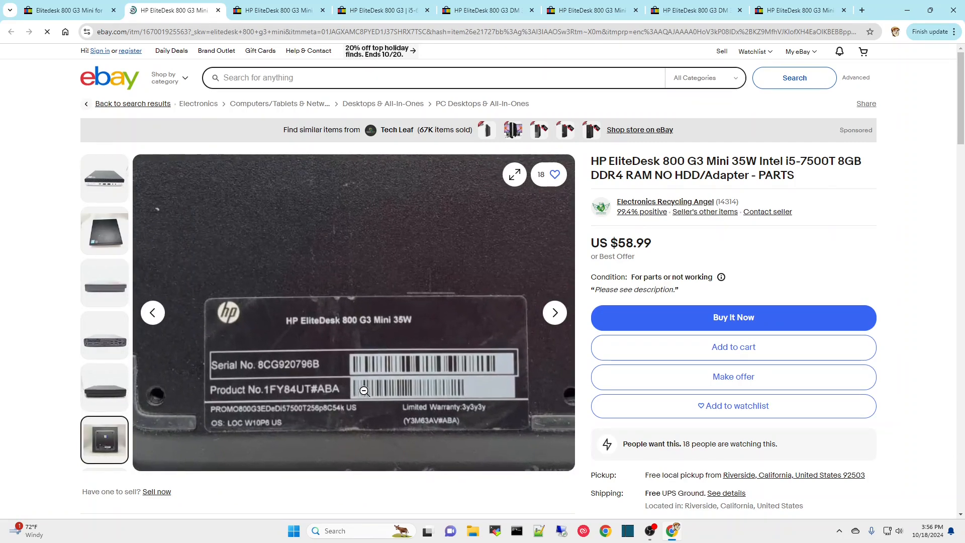
{"action": "left_click", "coordinate": [103, 231]}
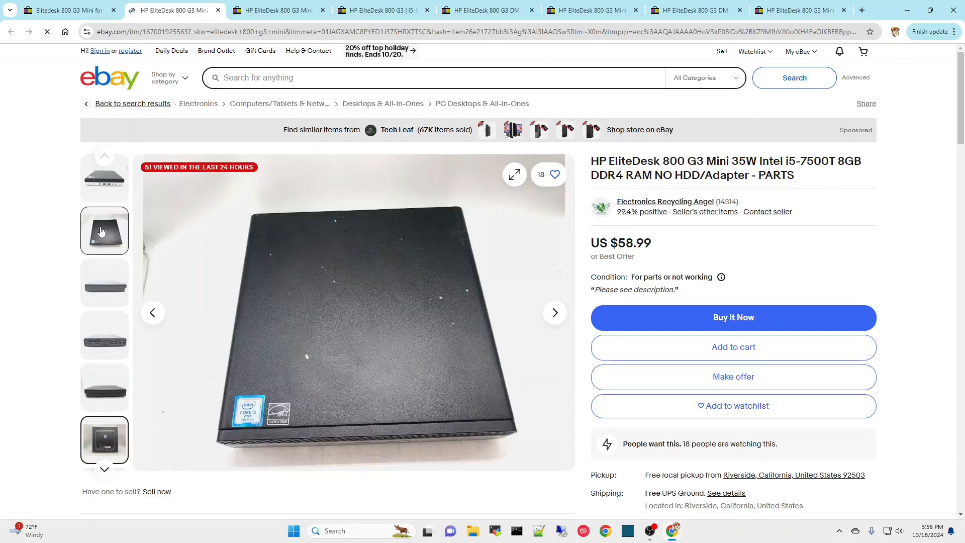
{"action": "mouse_move", "coordinate": [103, 231]}
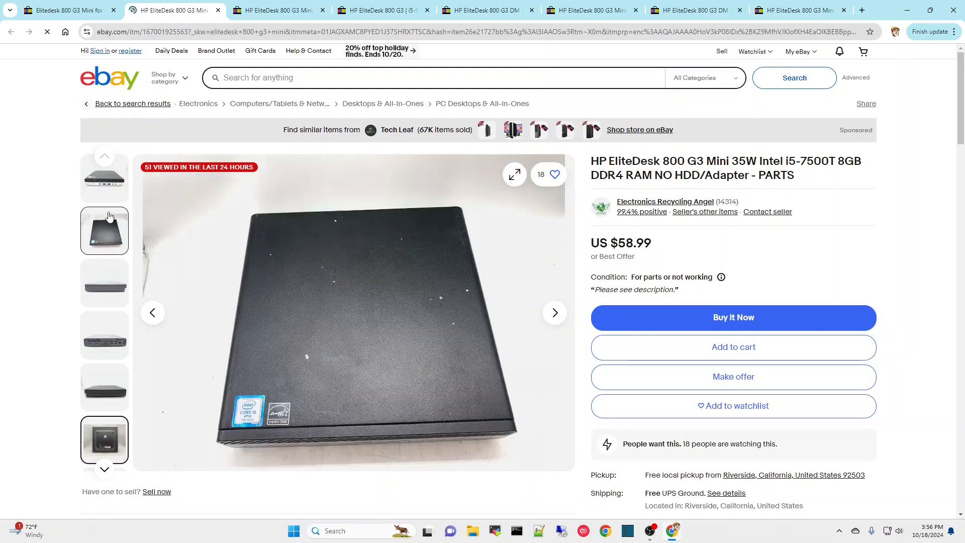
{"action": "left_click", "coordinate": [104, 283]}
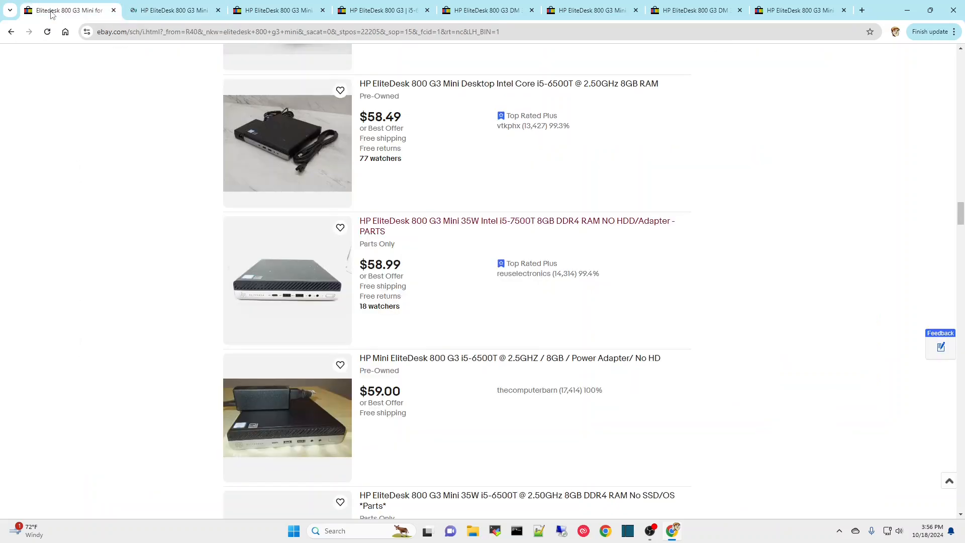
{"action": "mouse_move", "coordinate": [471, 305]}
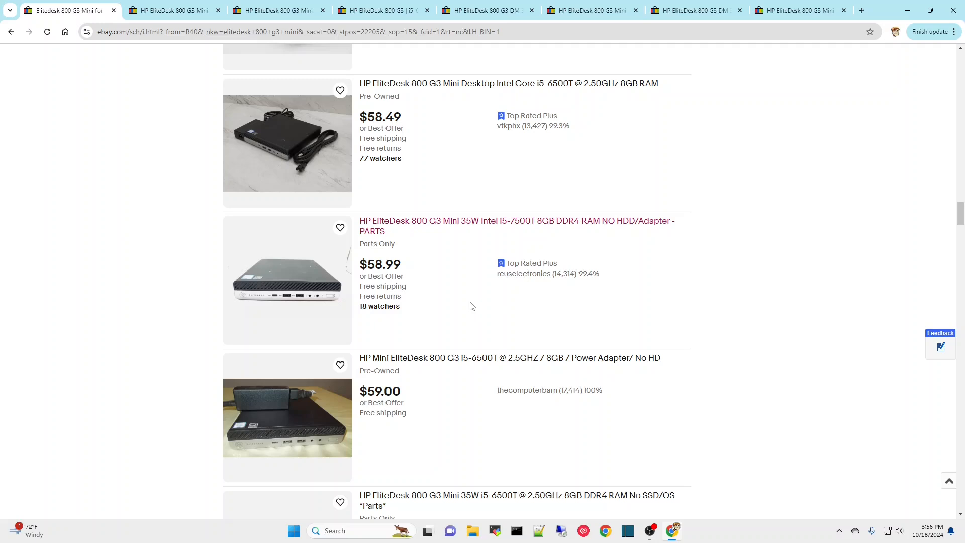
{"action": "mouse_move", "coordinate": [468, 287]}
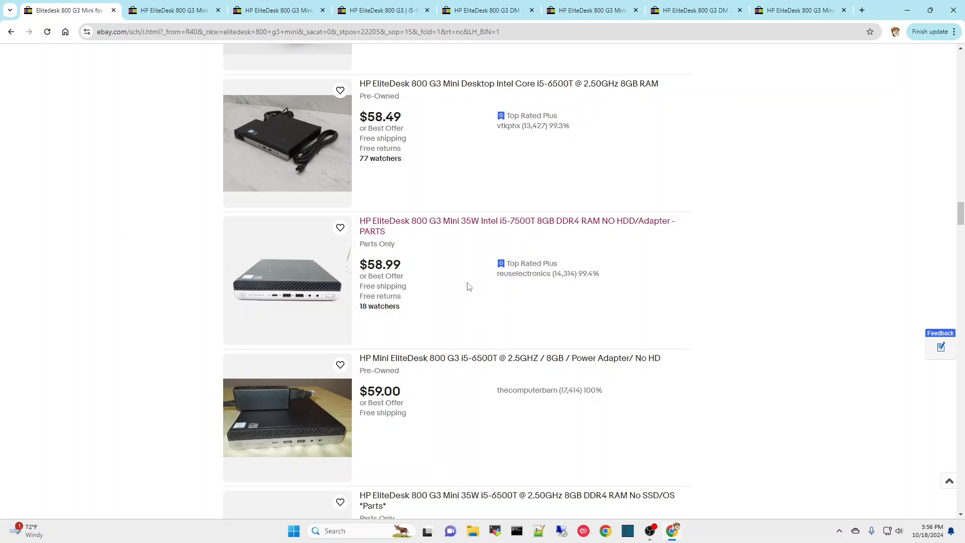
- Scroll the results past the $39.99–$59 listings to the $55.00 DM Mini WiFi i5-6500T unit
{"action": "scroll", "scroll_direction": "down", "scroll_amount": 3}
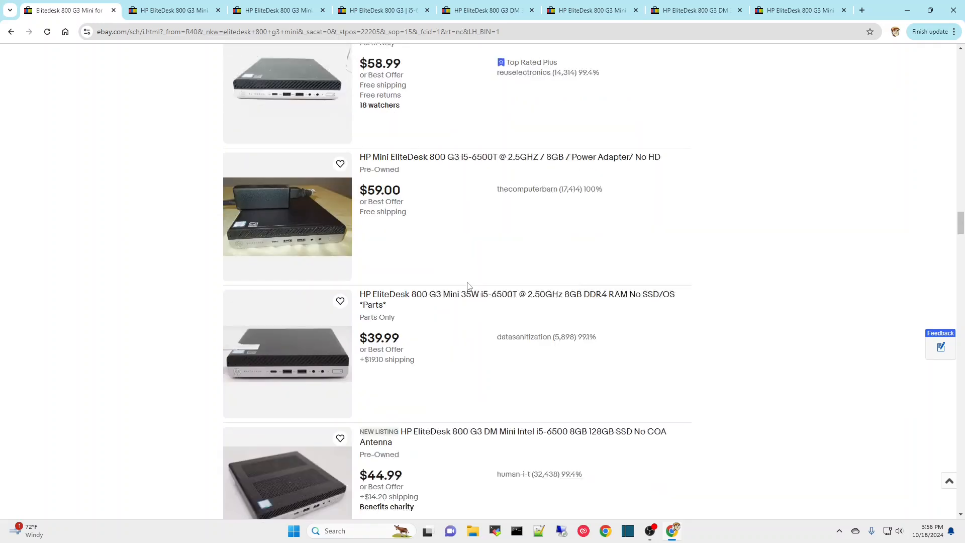
{"action": "scroll", "scroll_direction": "down", "scroll_amount": 3}
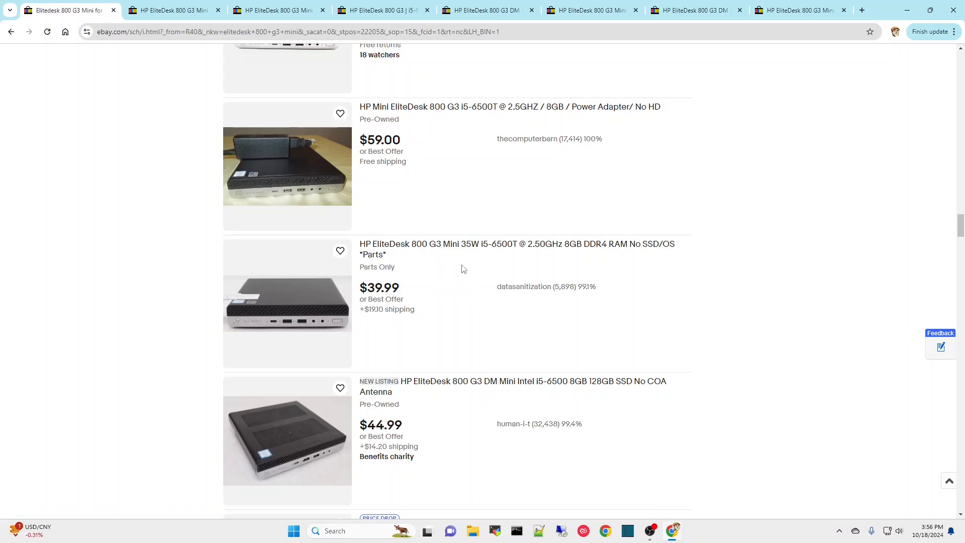
{"action": "mouse_move", "coordinate": [459, 273]}
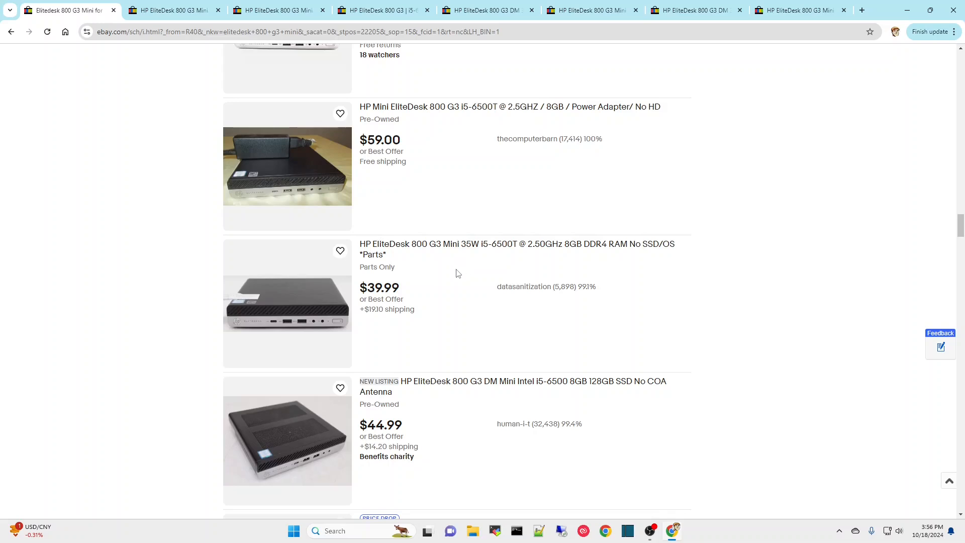
{"action": "mouse_move", "coordinate": [439, 270]}
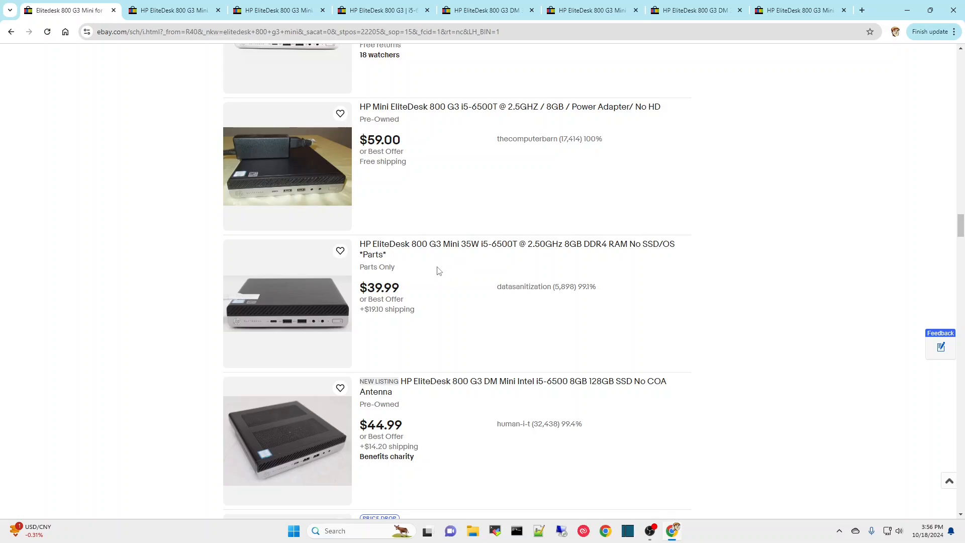
{"action": "mouse_move", "coordinate": [448, 289]}
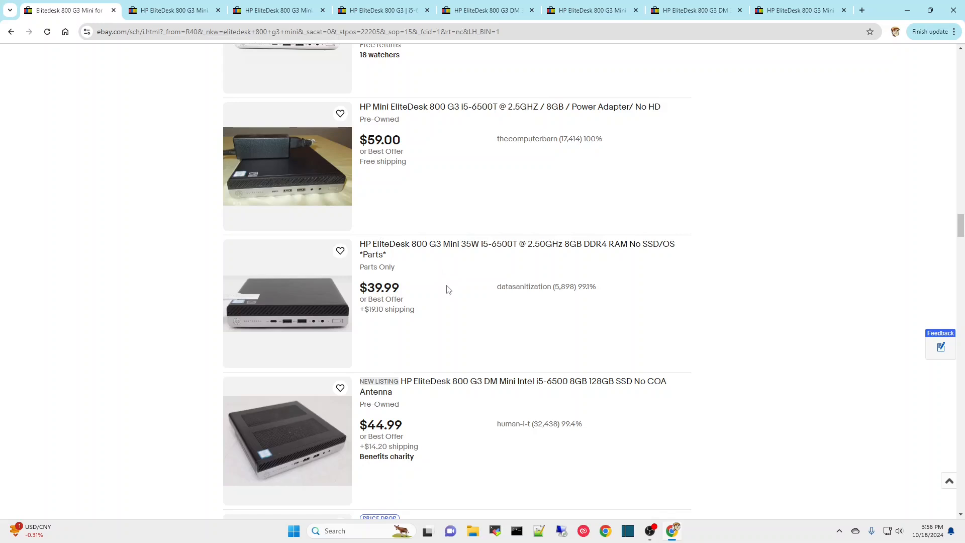
{"action": "scroll", "scroll_direction": "down", "scroll_amount": 3}
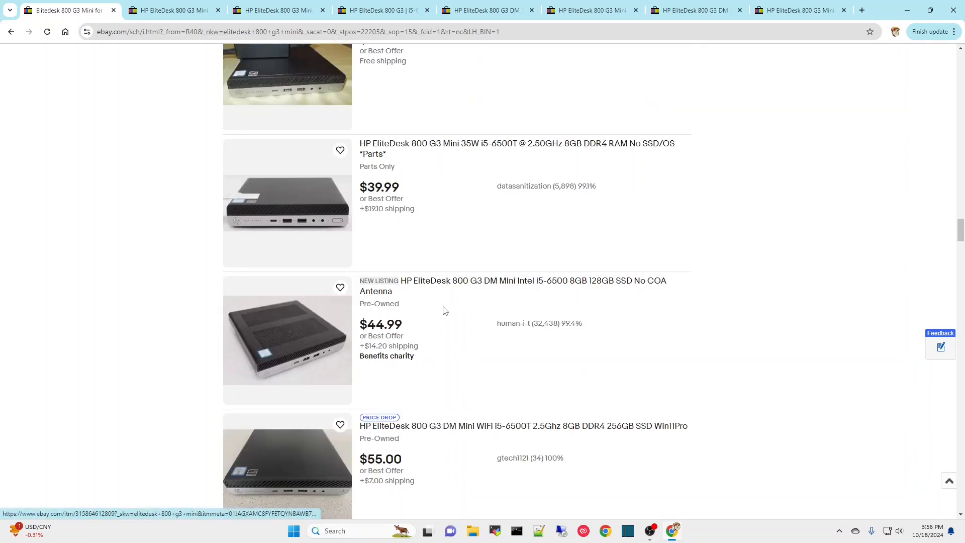
{"action": "scroll", "scroll_direction": "down", "scroll_amount": 3}
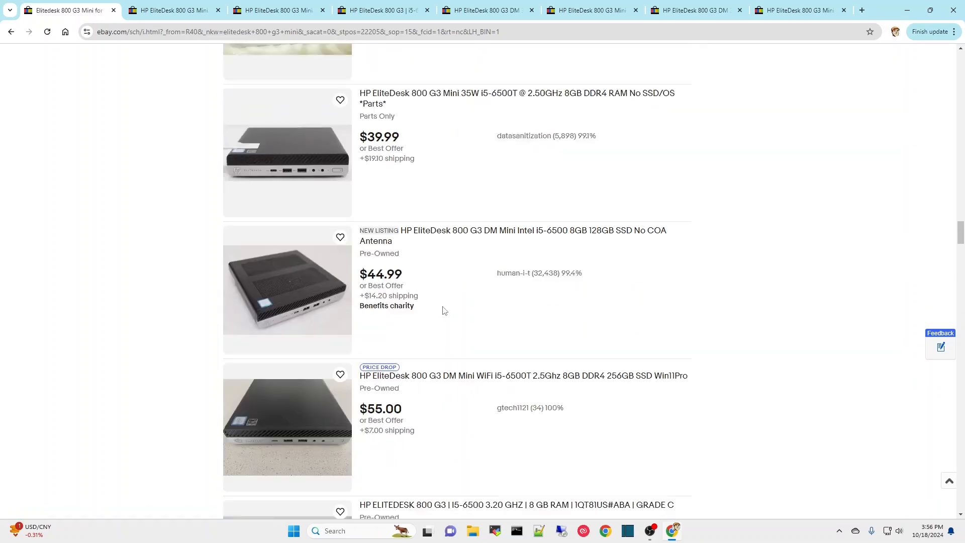
{"action": "scroll", "scroll_direction": "down", "scroll_amount": 3}
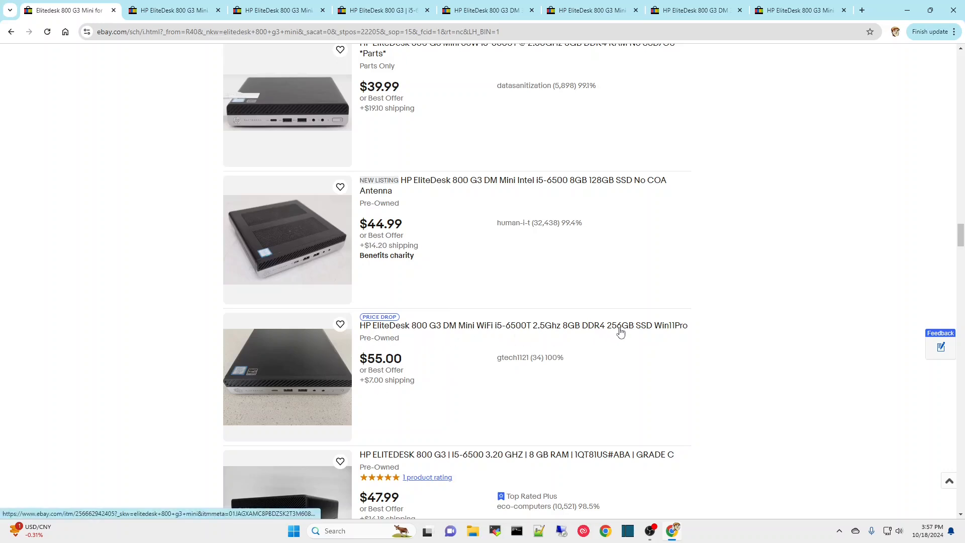
{"action": "mouse_move", "coordinate": [639, 333]}
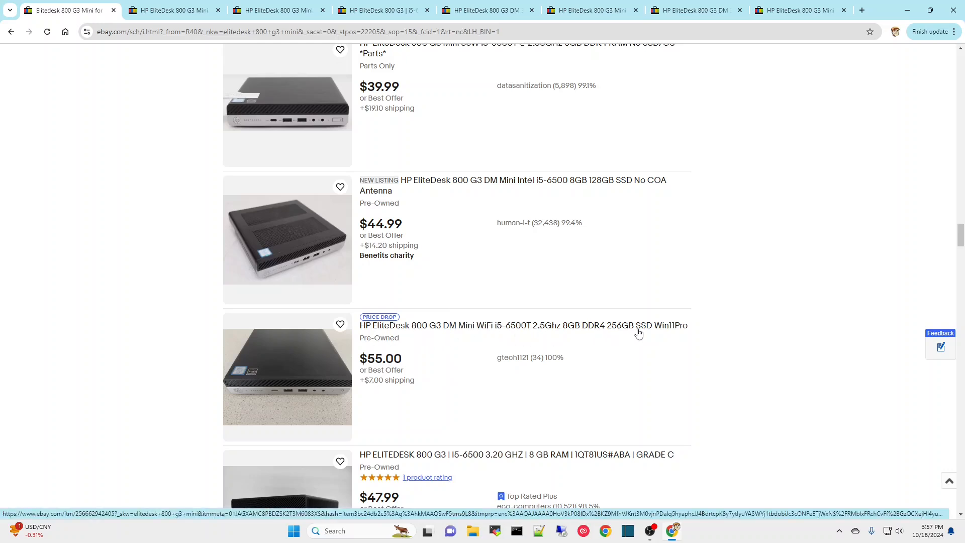
{"action": "mouse_move", "coordinate": [570, 348]}
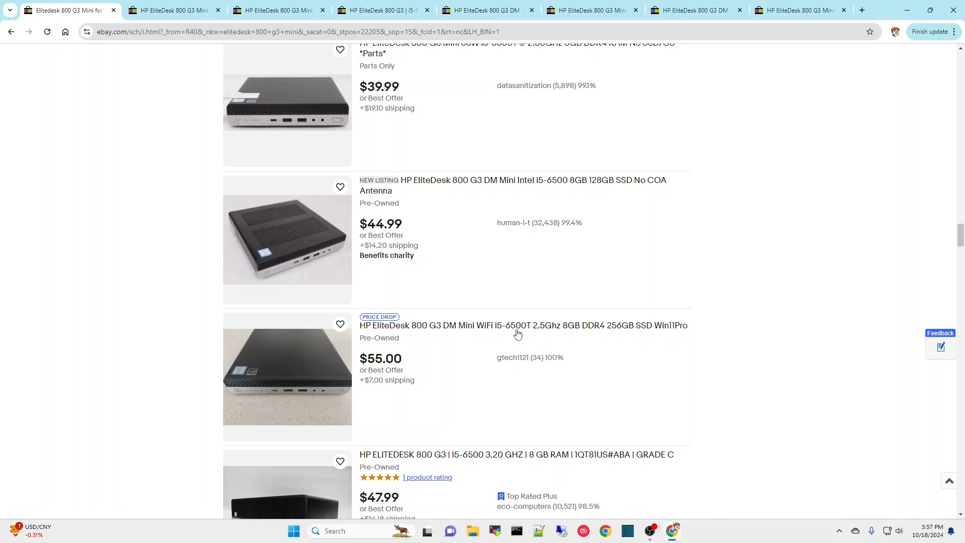
{"action": "mouse_move", "coordinate": [367, 361]}
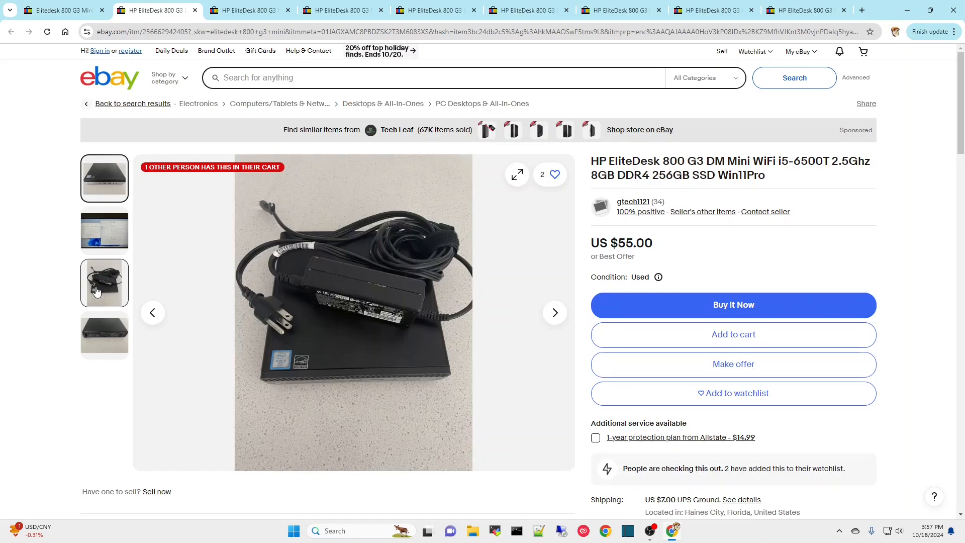
- View the ports close-up photo of the $55.00 i5-6500T listing and go back to the results
{"action": "left_click", "coordinate": [103, 335]}
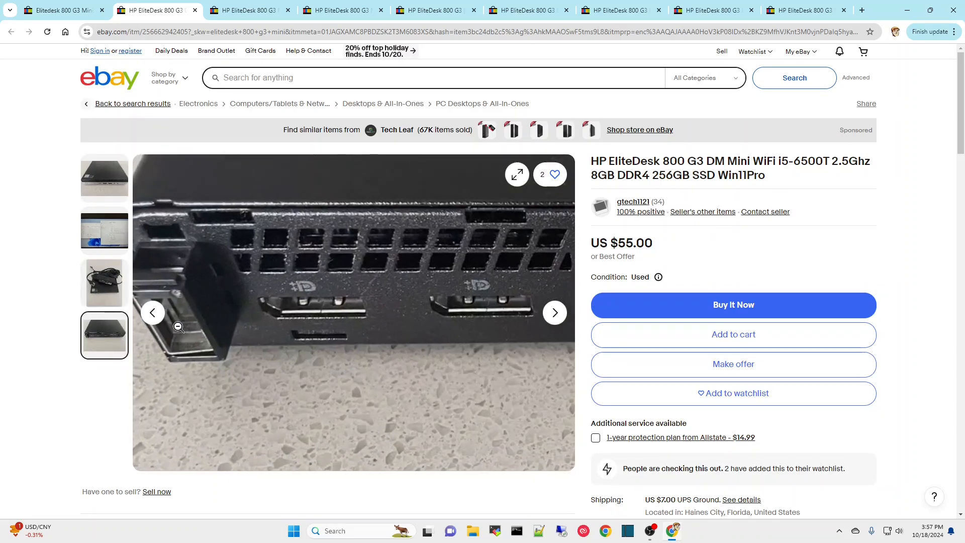
{"action": "left_click", "coordinate": [104, 232]}
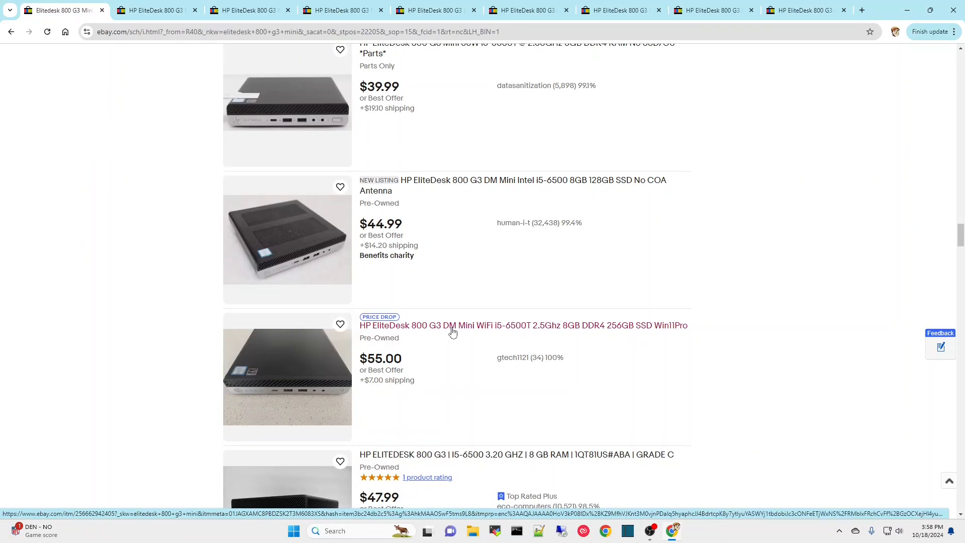
{"action": "mouse_move", "coordinate": [566, 335]}
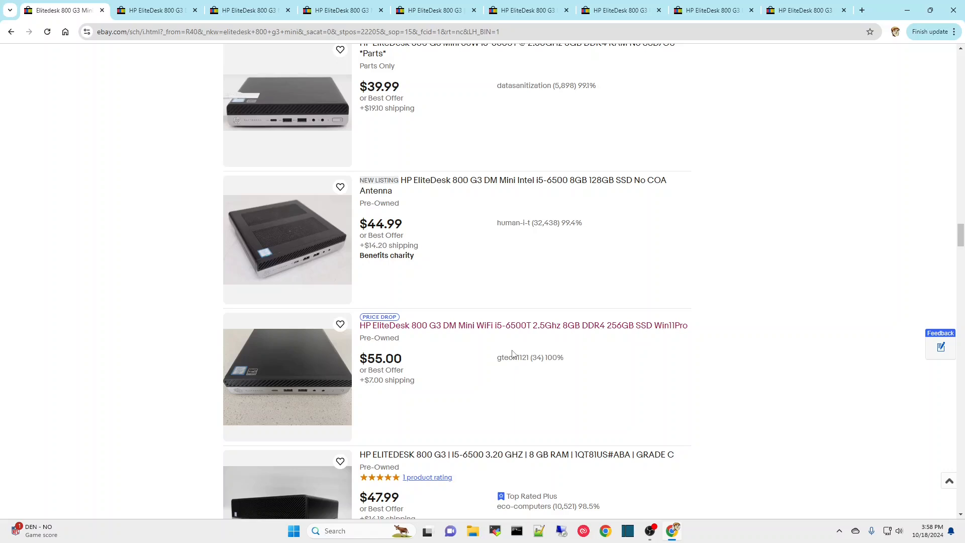
{"action": "mouse_move", "coordinate": [511, 355]}
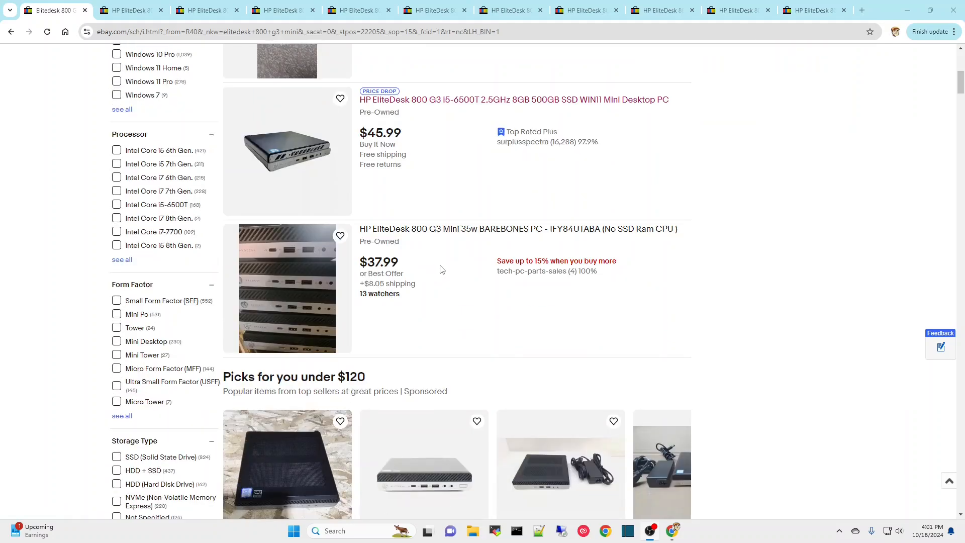
- Scroll past the BAREBONES listing and sponsored picks to the $34.99 i5-6500 No COA Caddy HDD listing
{"action": "scroll", "scroll_direction": "down", "scroll_amount": 3}
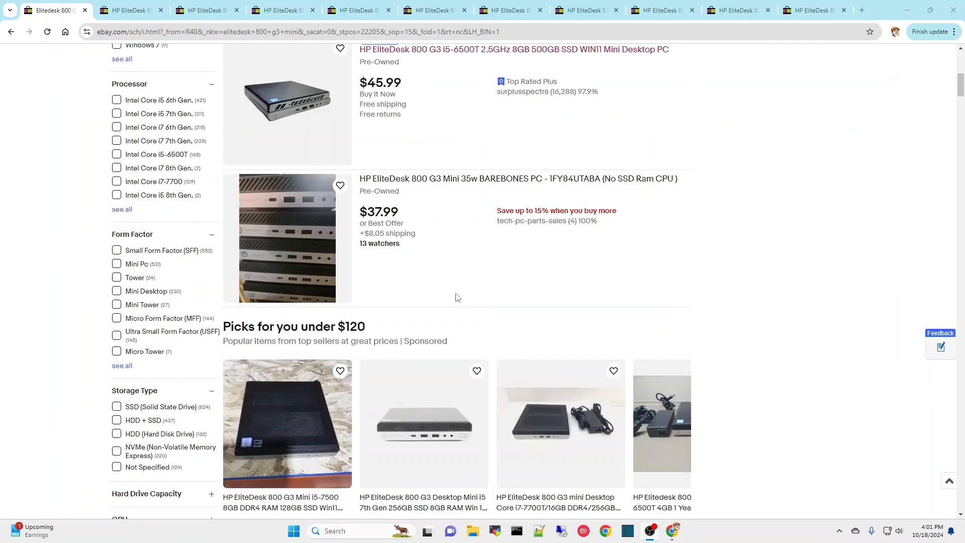
{"action": "scroll", "scroll_direction": "down", "scroll_amount": 3}
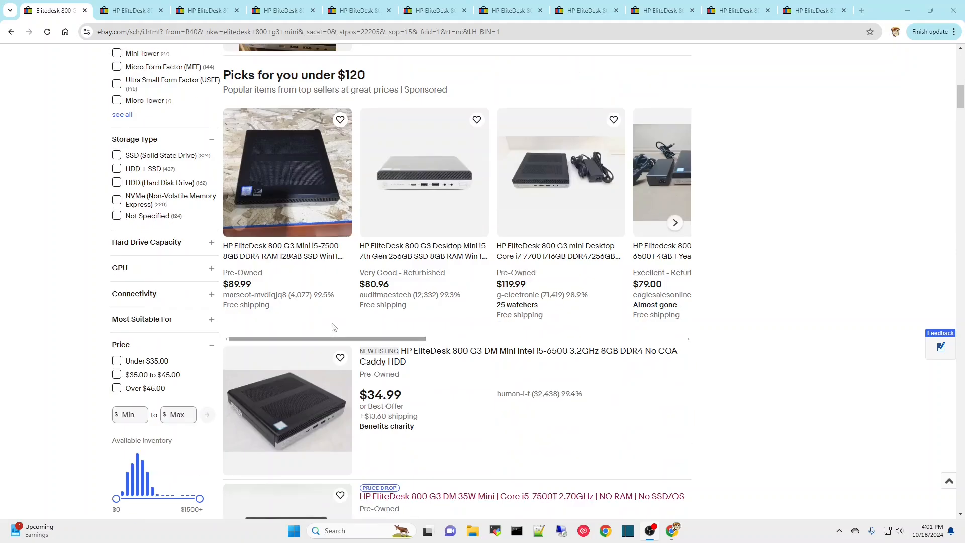
{"action": "scroll", "scroll_direction": "down", "scroll_amount": 3}
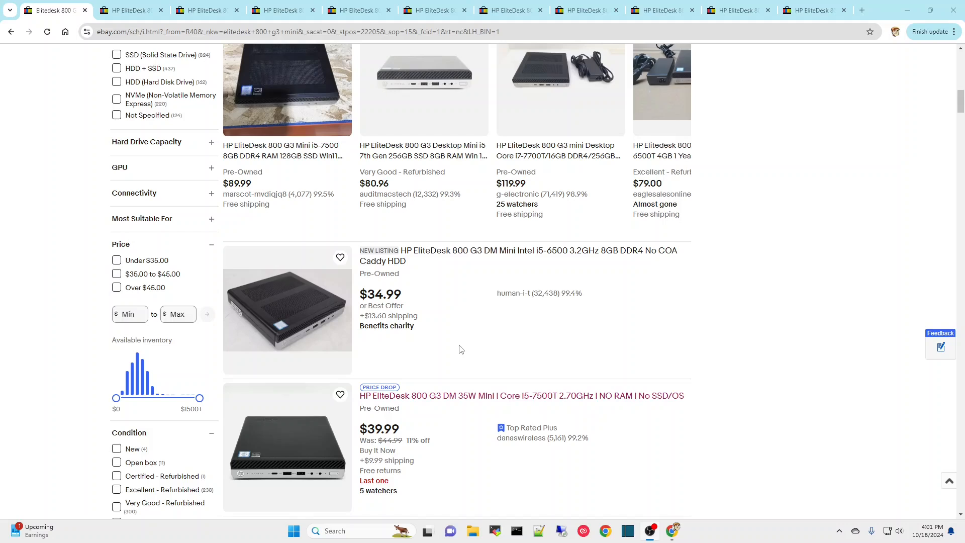
{"action": "mouse_move", "coordinate": [458, 345]}
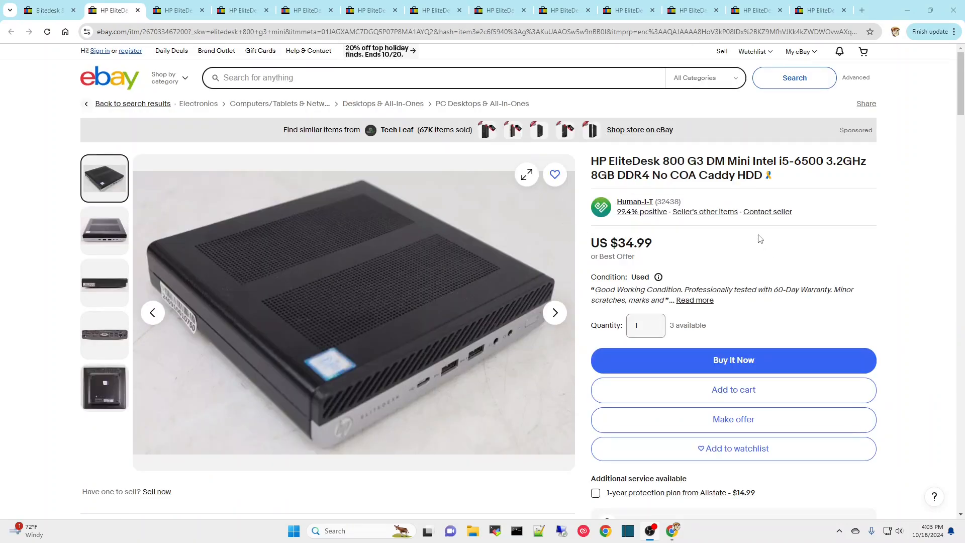
{"action": "mouse_move", "coordinate": [322, 270]}
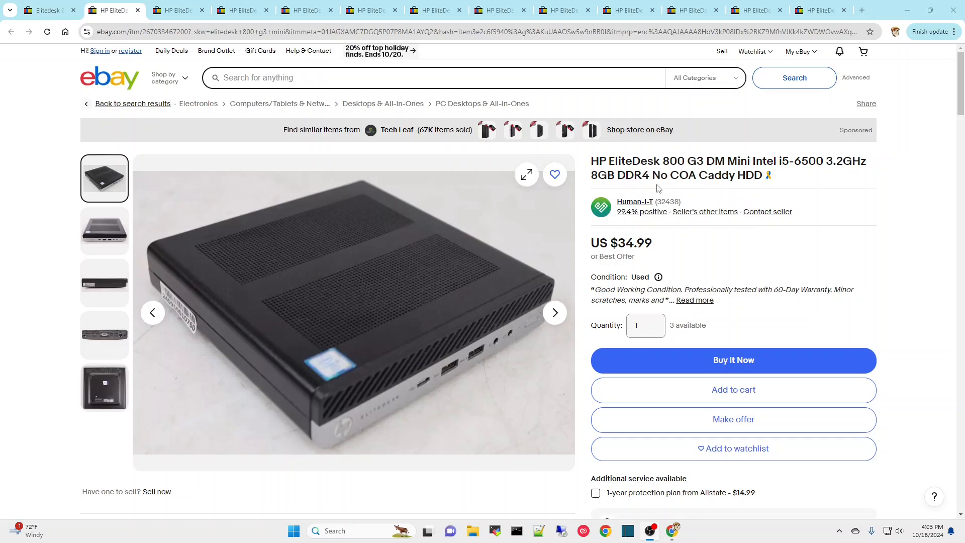
{"action": "mouse_move", "coordinate": [687, 191]}
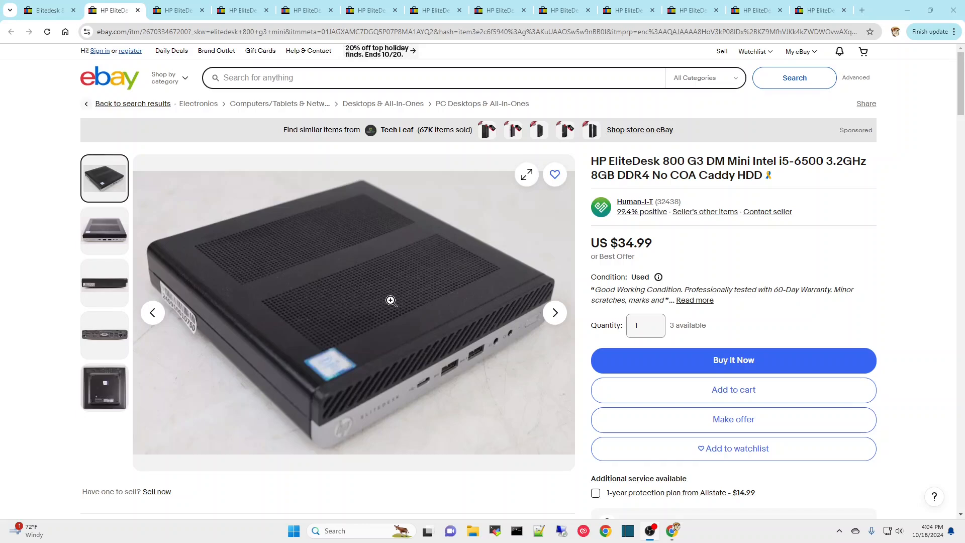
- Review the $34.99 i5-6500 8GB DDR4 listing's description of missing parts and Similar Items, then back to top
{"action": "left_click", "coordinate": [103, 334]}
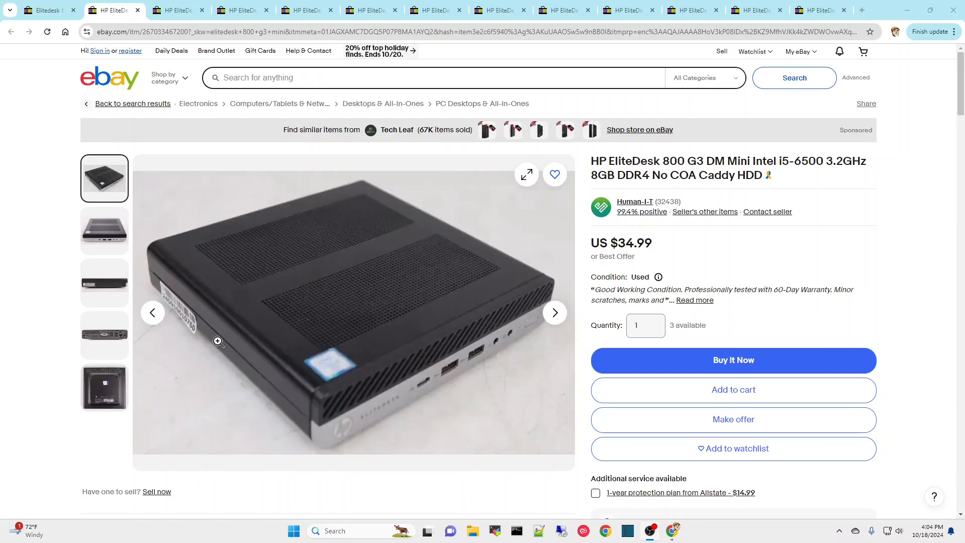
{"action": "mouse_move", "coordinate": [251, 284]}
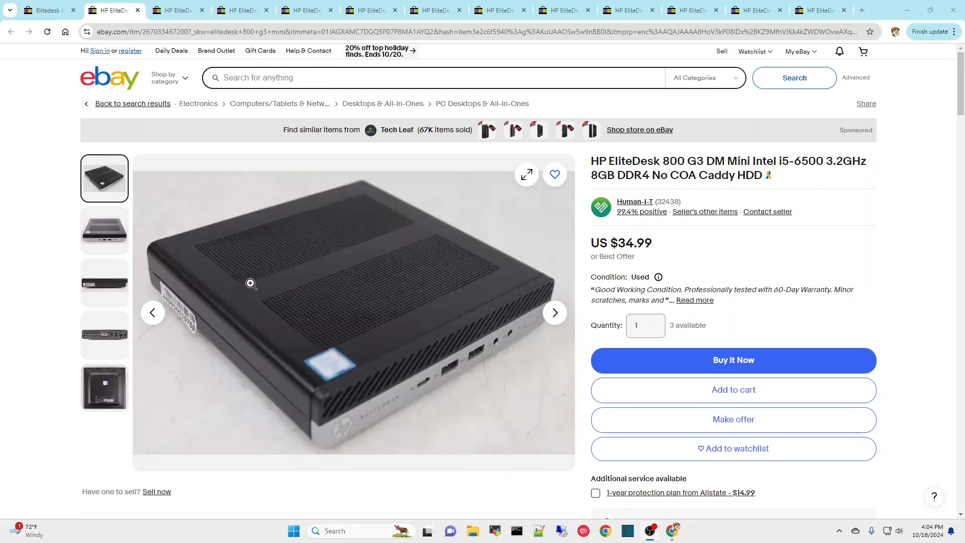
{"action": "scroll", "scroll_direction": "down", "scroll_amount": 3}
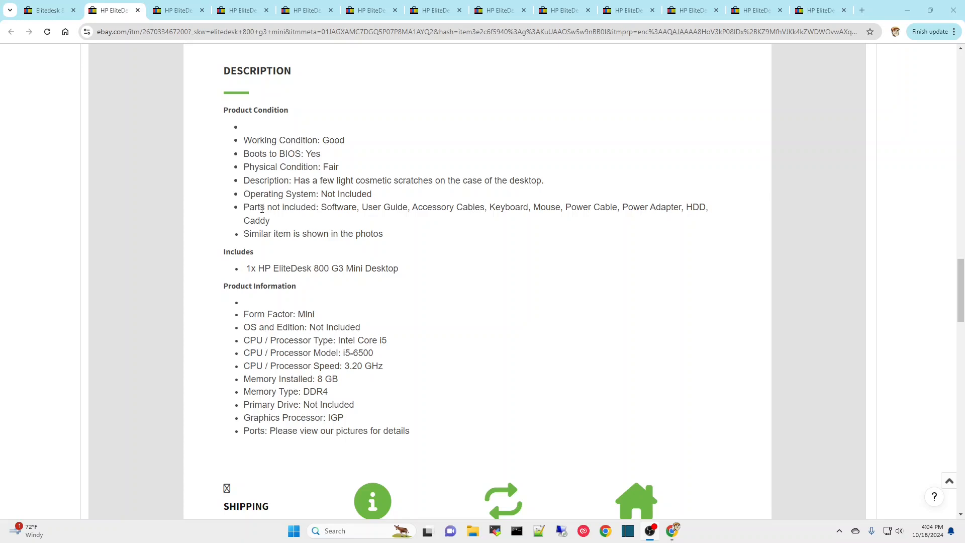
{"action": "mouse_move", "coordinate": [488, 259]}
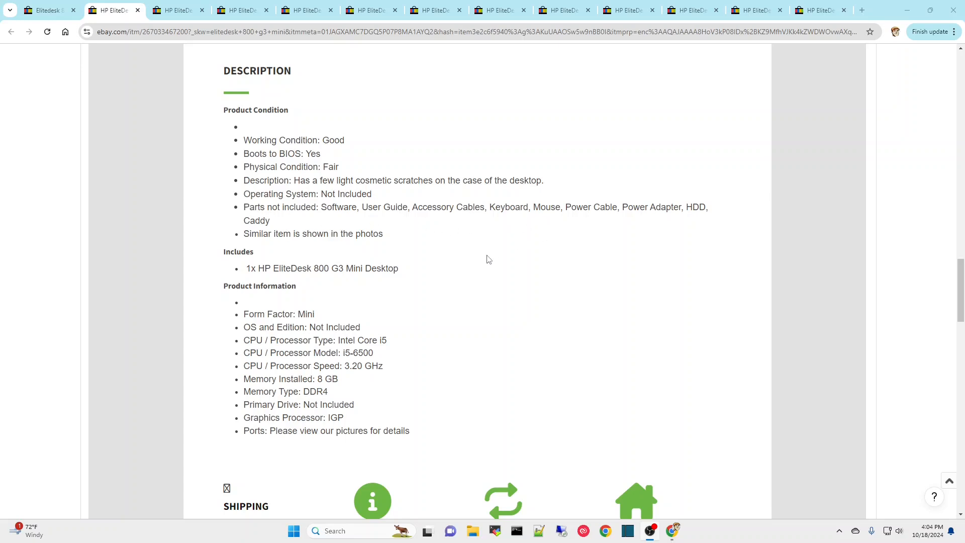
{"action": "mouse_move", "coordinate": [488, 282]}
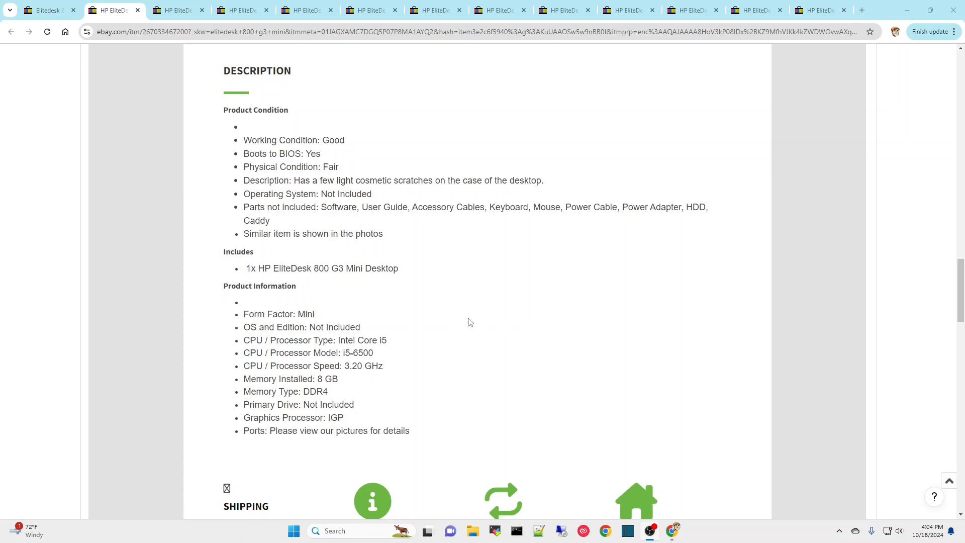
{"action": "mouse_move", "coordinate": [418, 345]}
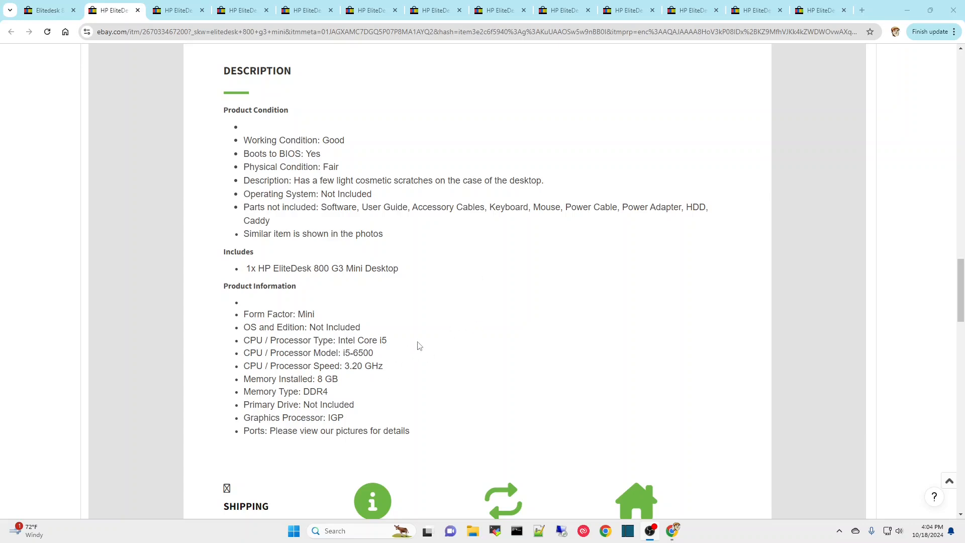
{"action": "mouse_move", "coordinate": [507, 303]}
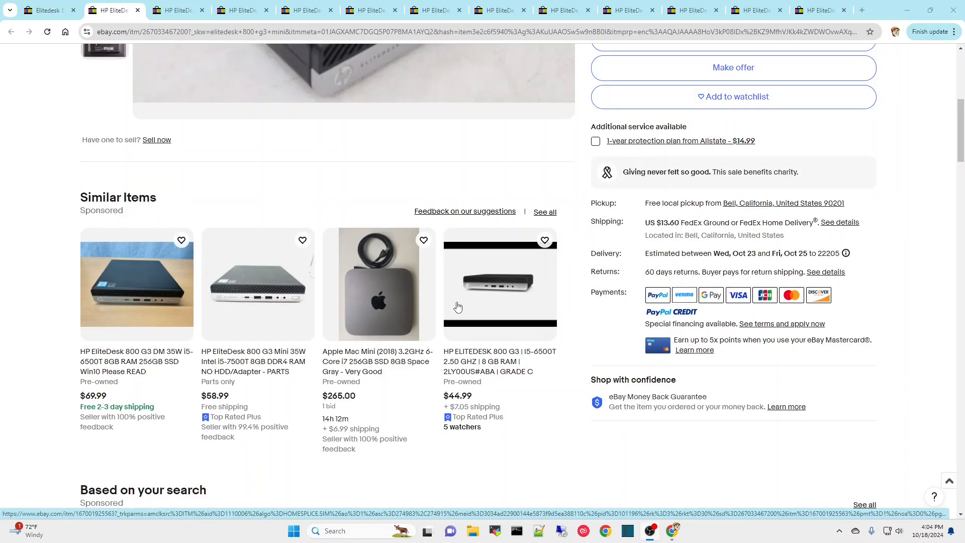
{"action": "scroll", "scroll_direction": "up", "scroll_amount": 3}
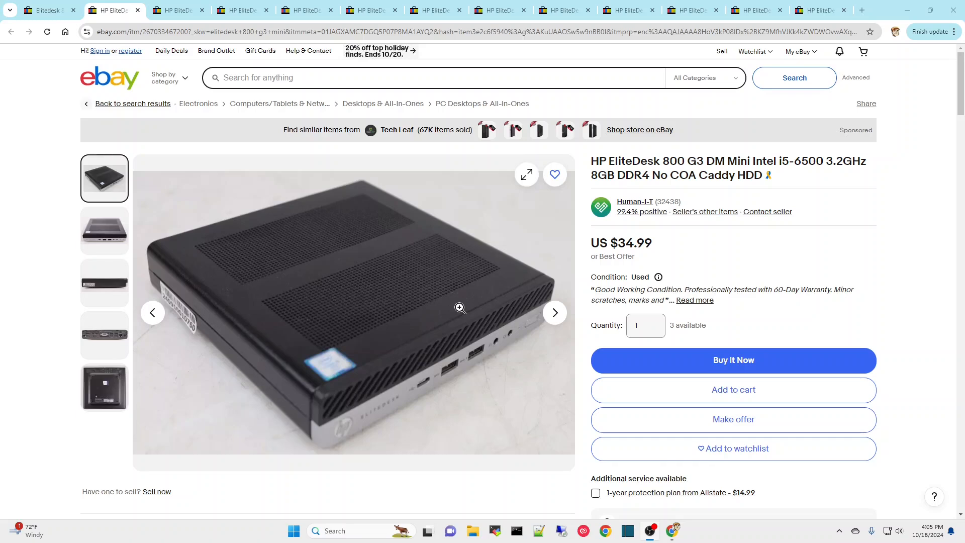
{"action": "mouse_move", "coordinate": [453, 302]}
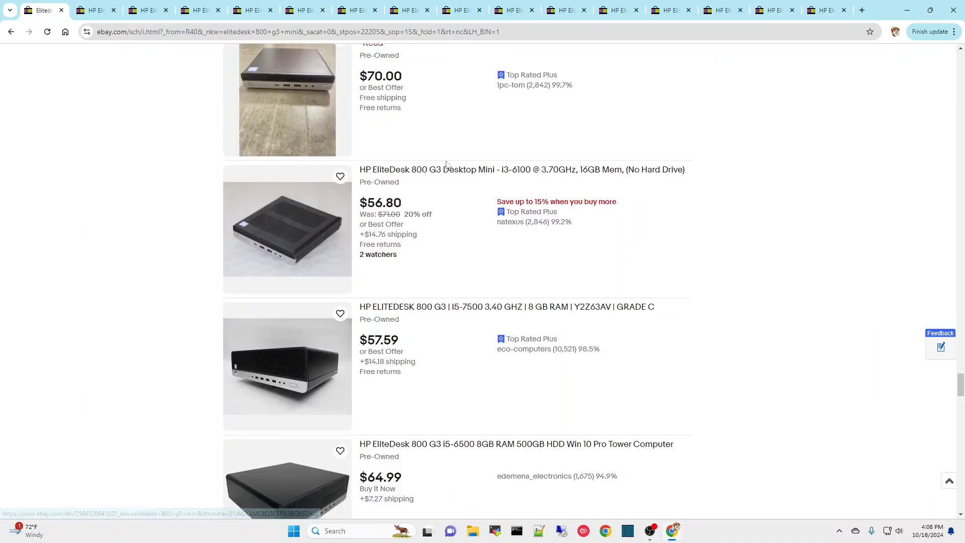
{"action": "mouse_move", "coordinate": [505, 177]}
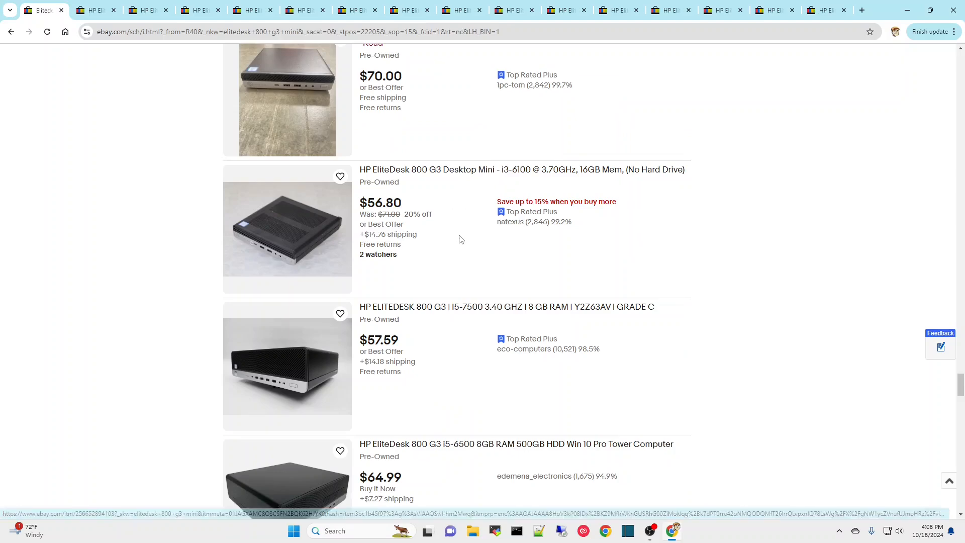
- Scroll down the results toward the pagination for page 2 of the EliteDesk 800 G3 Mini listings
{"action": "scroll", "scroll_direction": "down", "scroll_amount": 3}
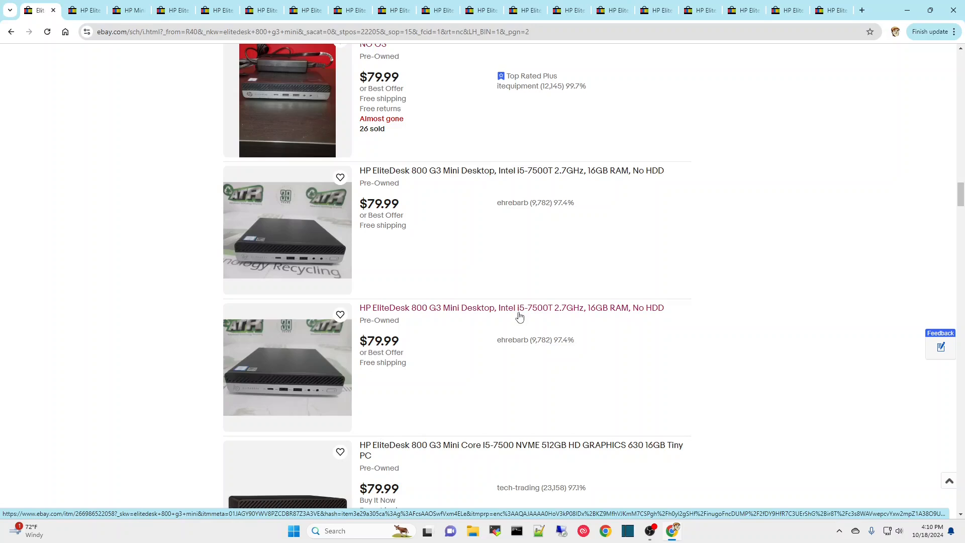
{"action": "mouse_move", "coordinate": [712, 261]}
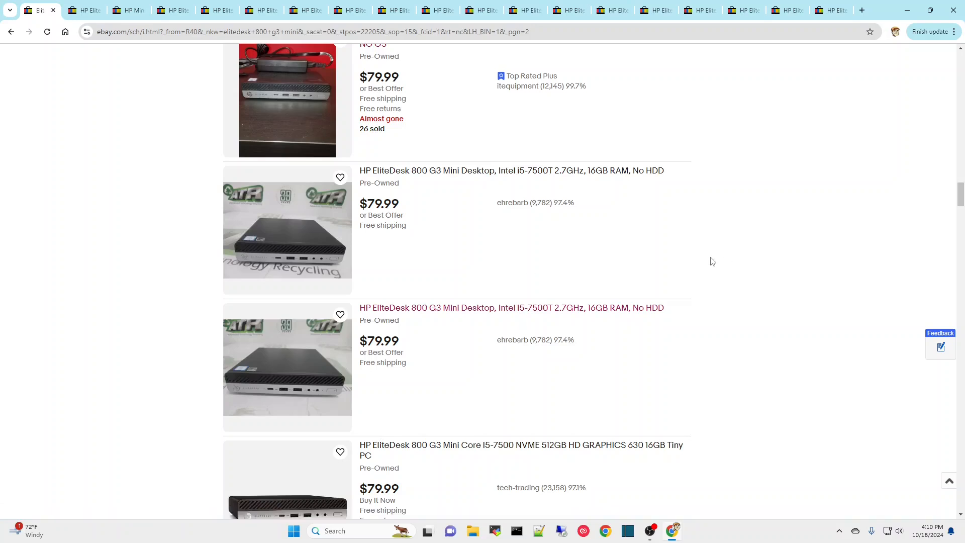